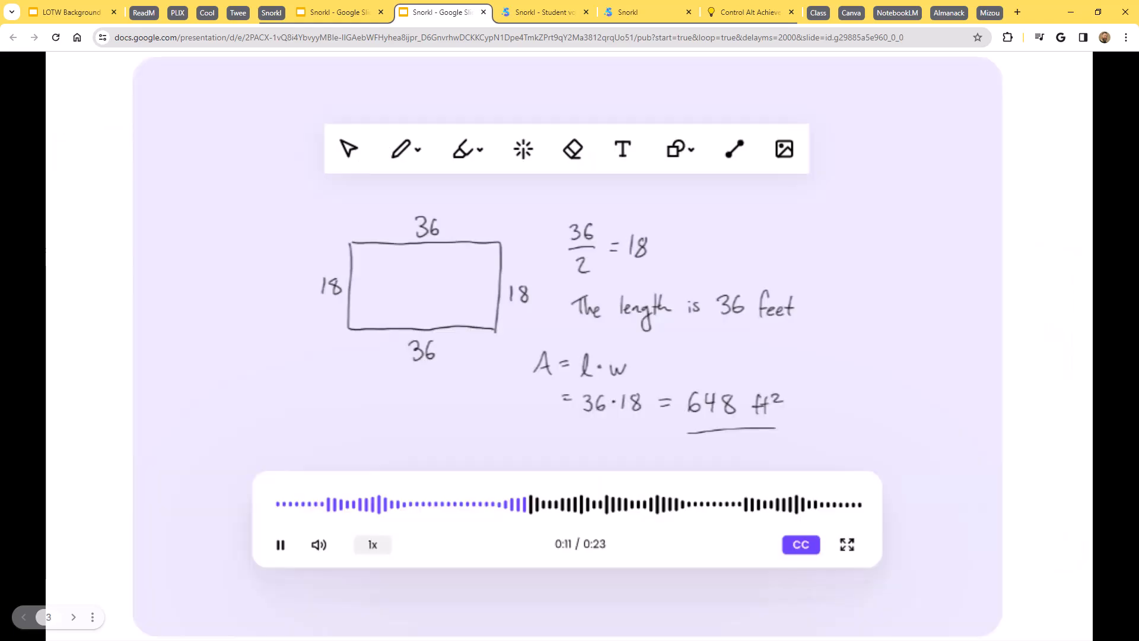
# - Advance the Slides presentation to the solved-equation slide rated 3/4 Strong and Correct
pyautogui.click(73, 617)
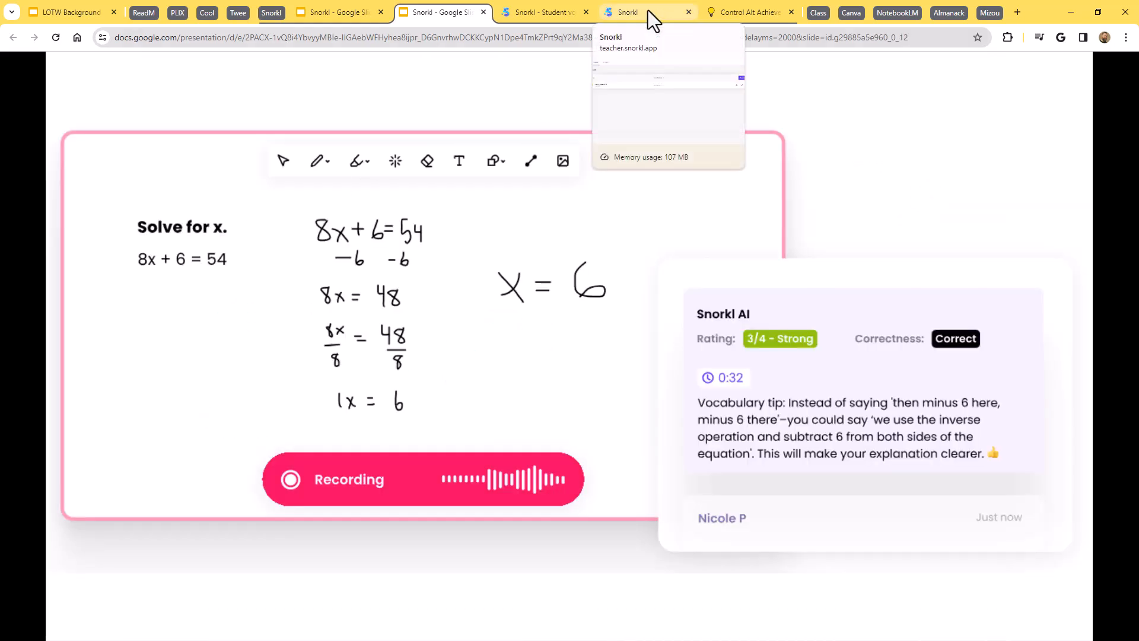
# - Switch to the Snorkl teacher site and open Eric's Sample Class activities list
pyautogui.click(643, 11)
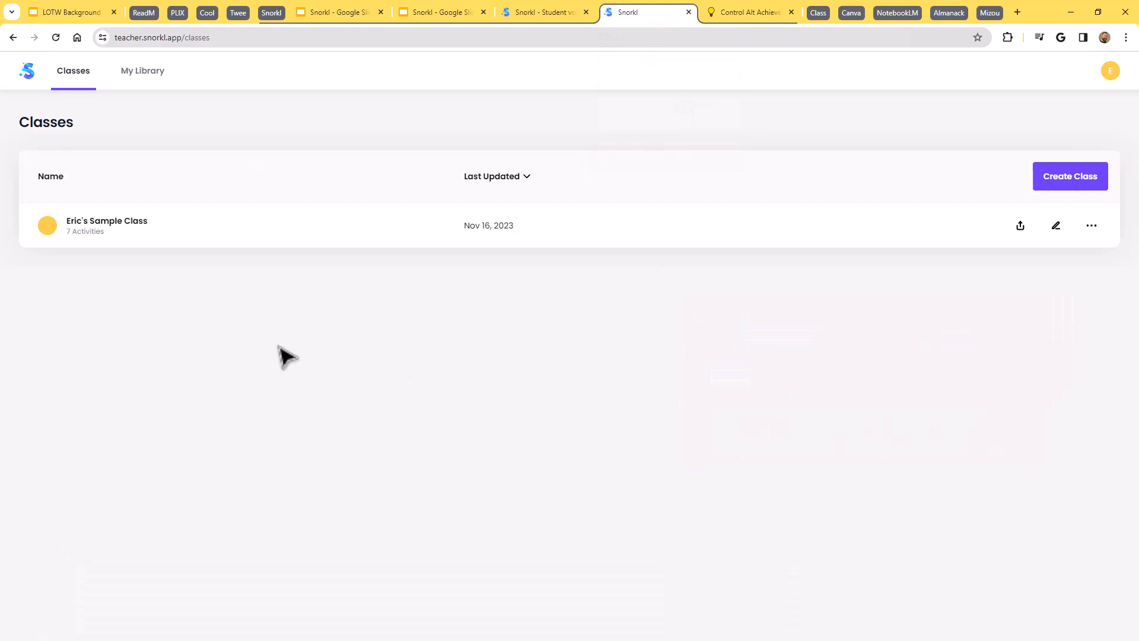
pyautogui.moveTo(153, 222)
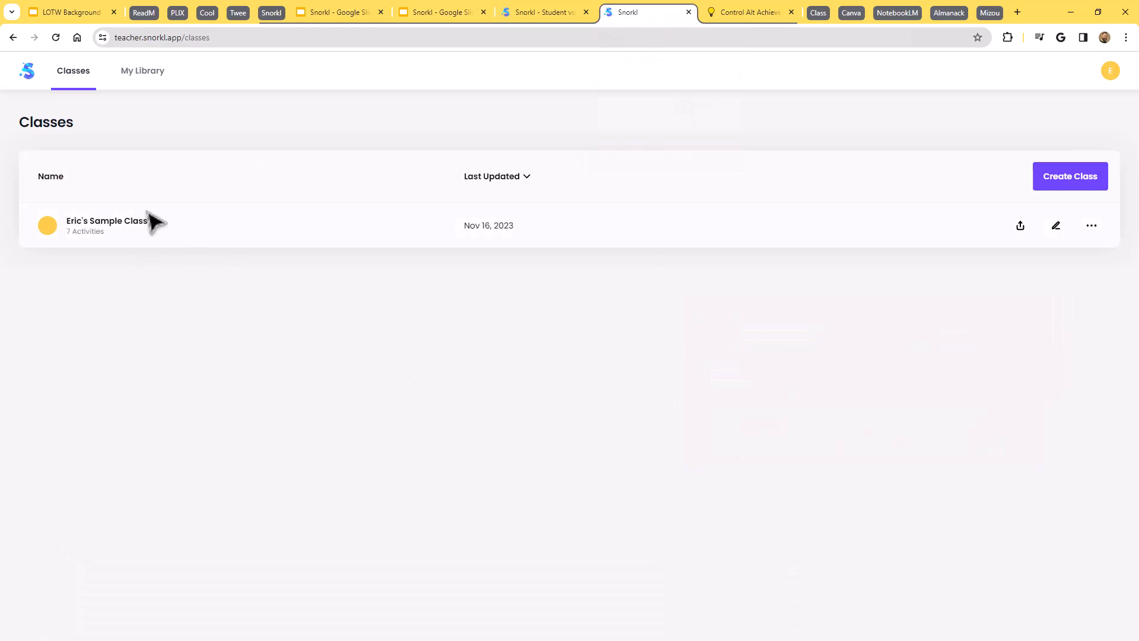
pyautogui.moveTo(195, 347)
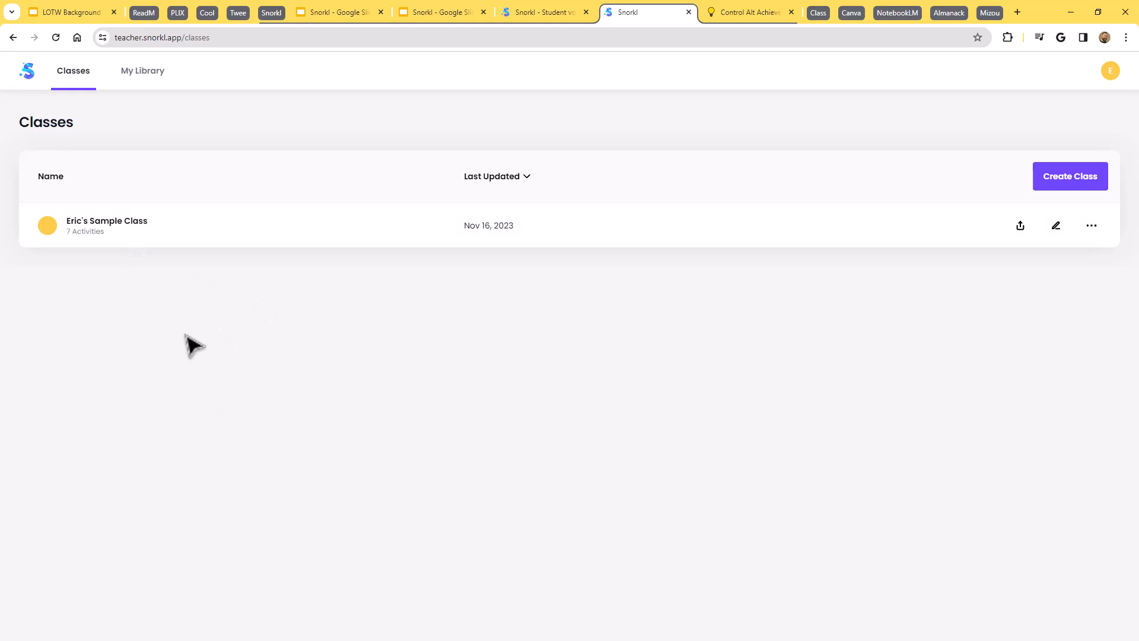
pyautogui.moveTo(140, 231)
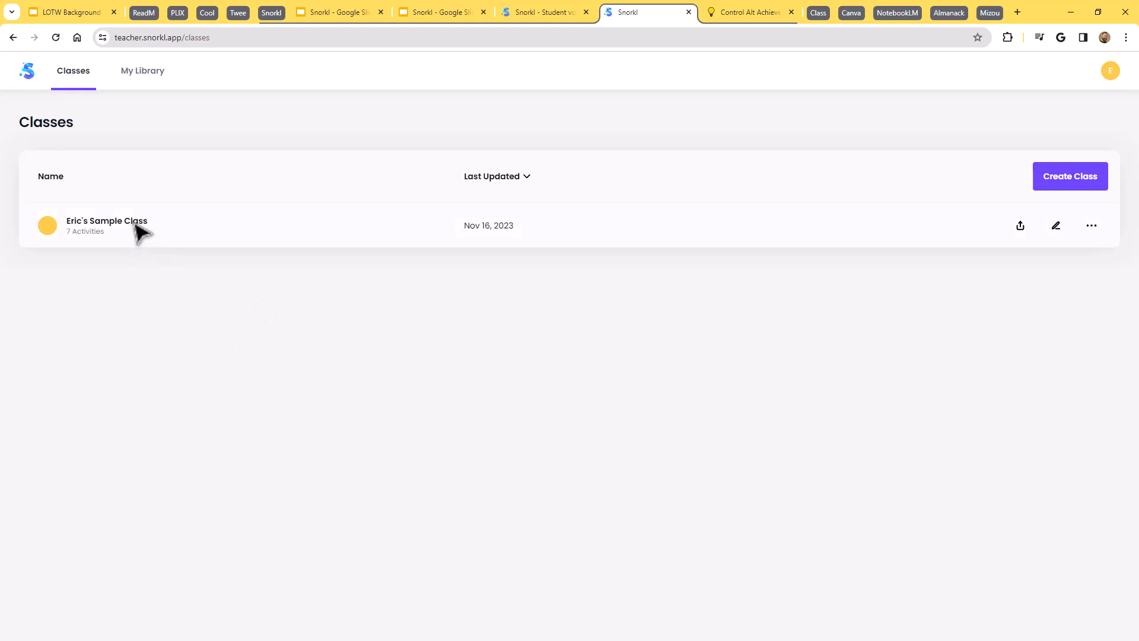
pyautogui.click(107, 226)
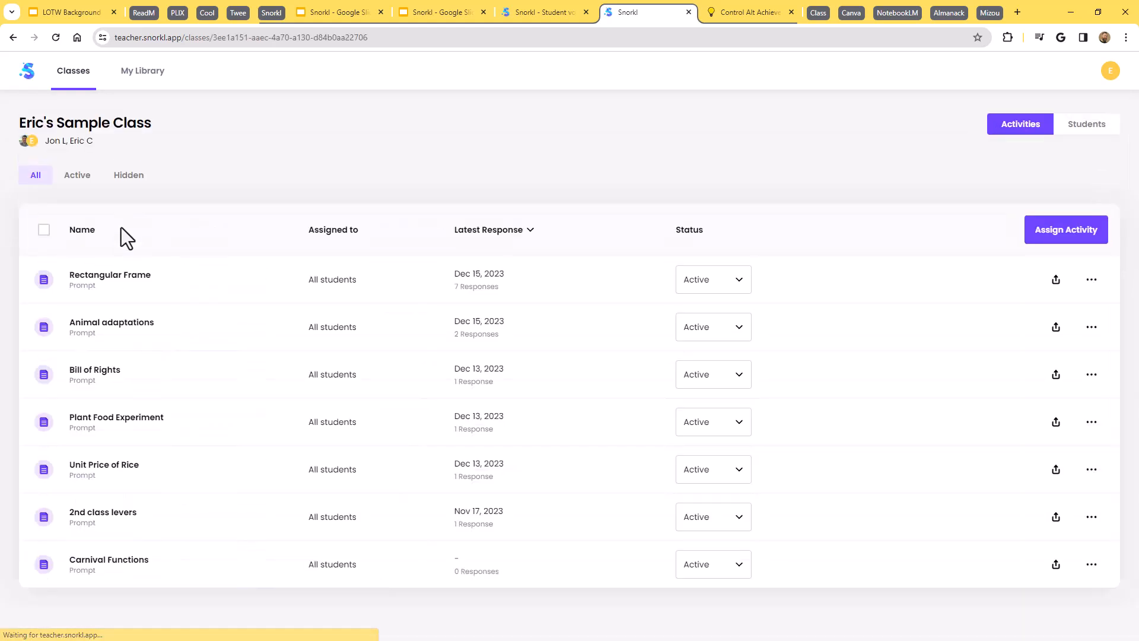
pyautogui.moveTo(273, 471)
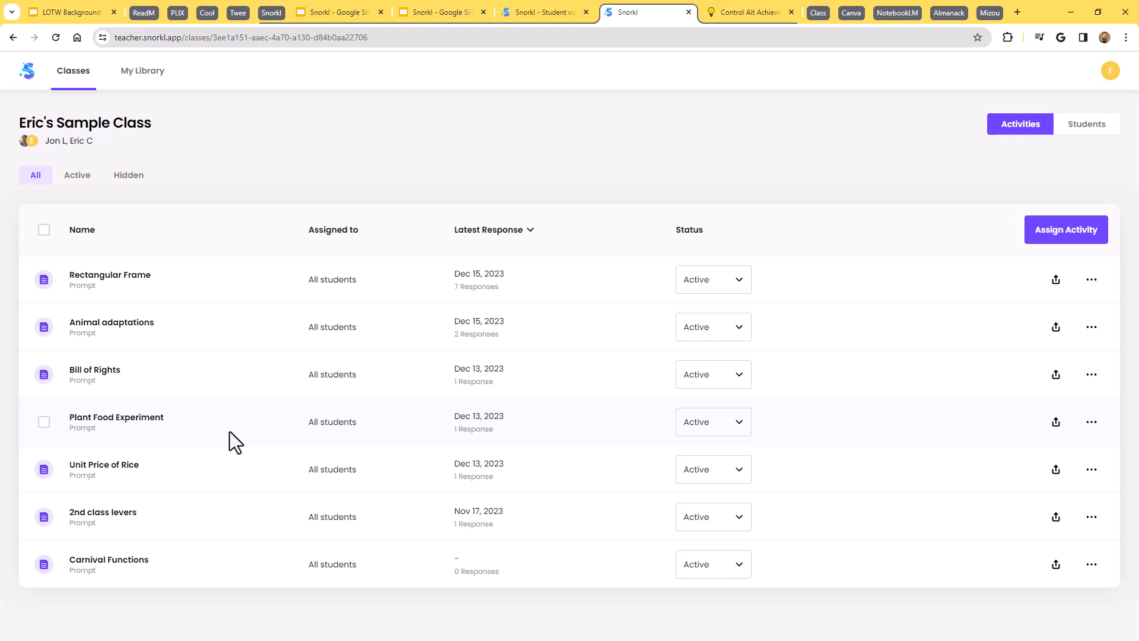
pyautogui.moveTo(242, 435)
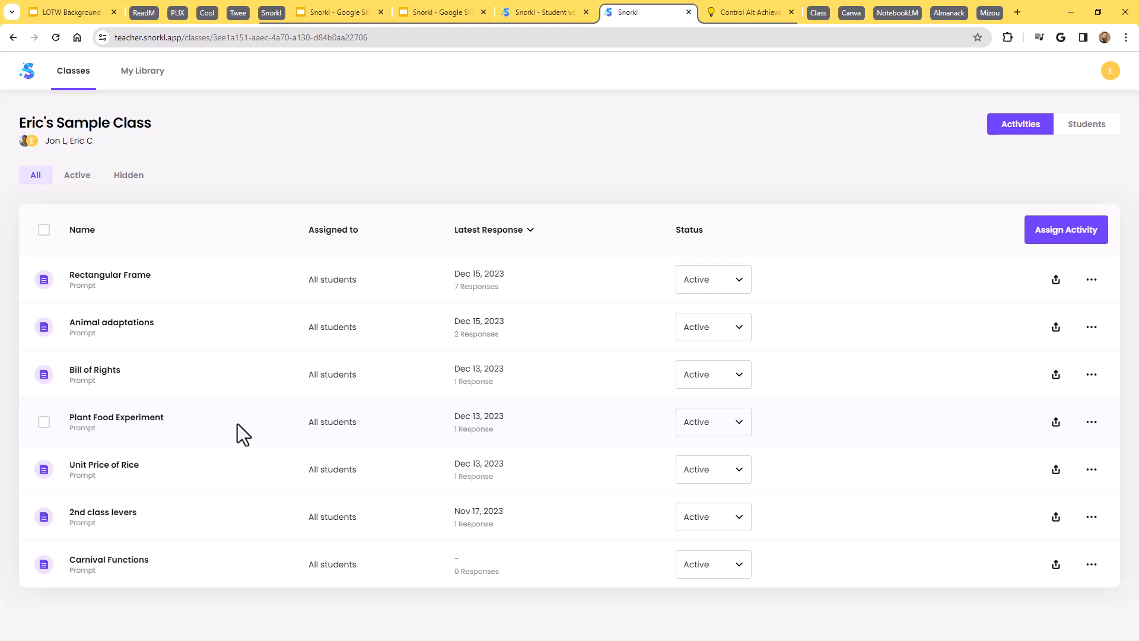
pyautogui.moveTo(242, 423)
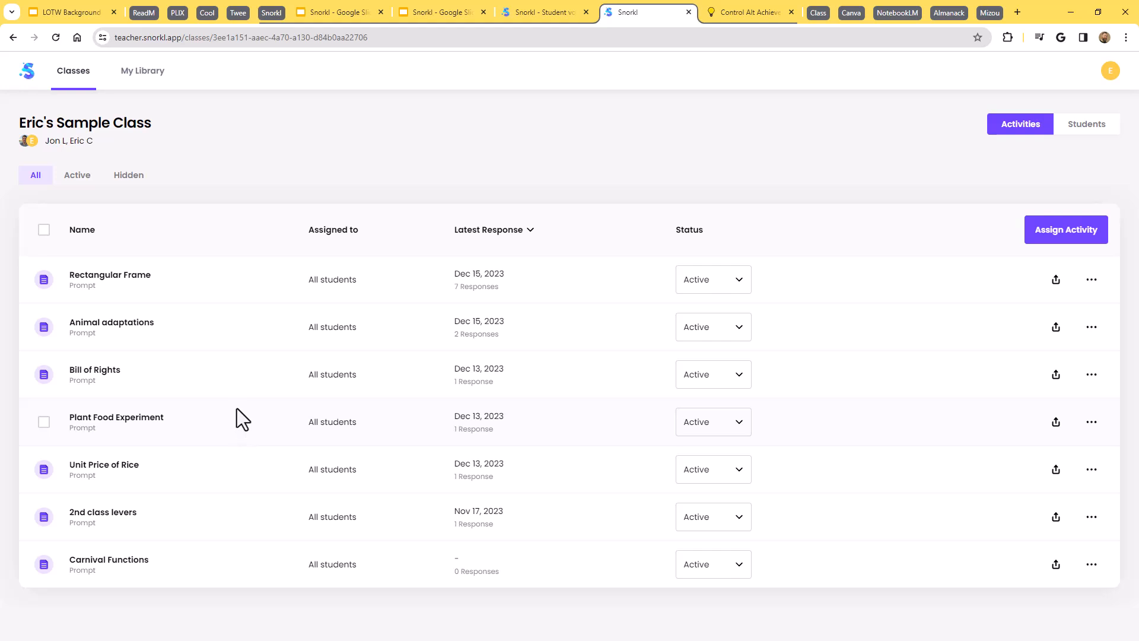
pyautogui.moveTo(231, 400)
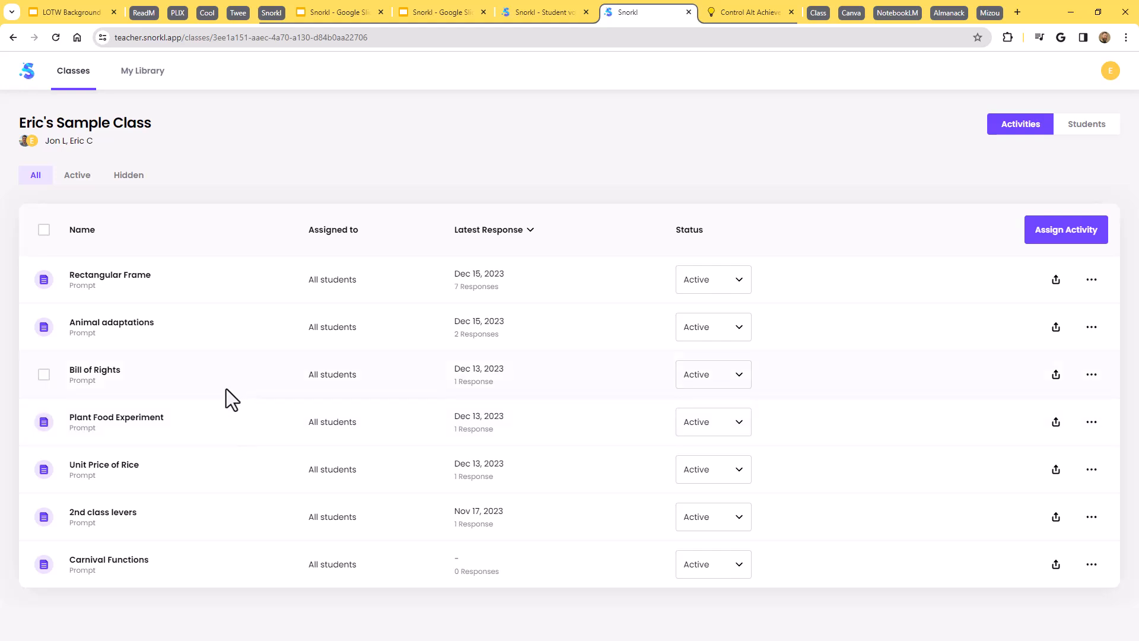
pyautogui.moveTo(123, 289)
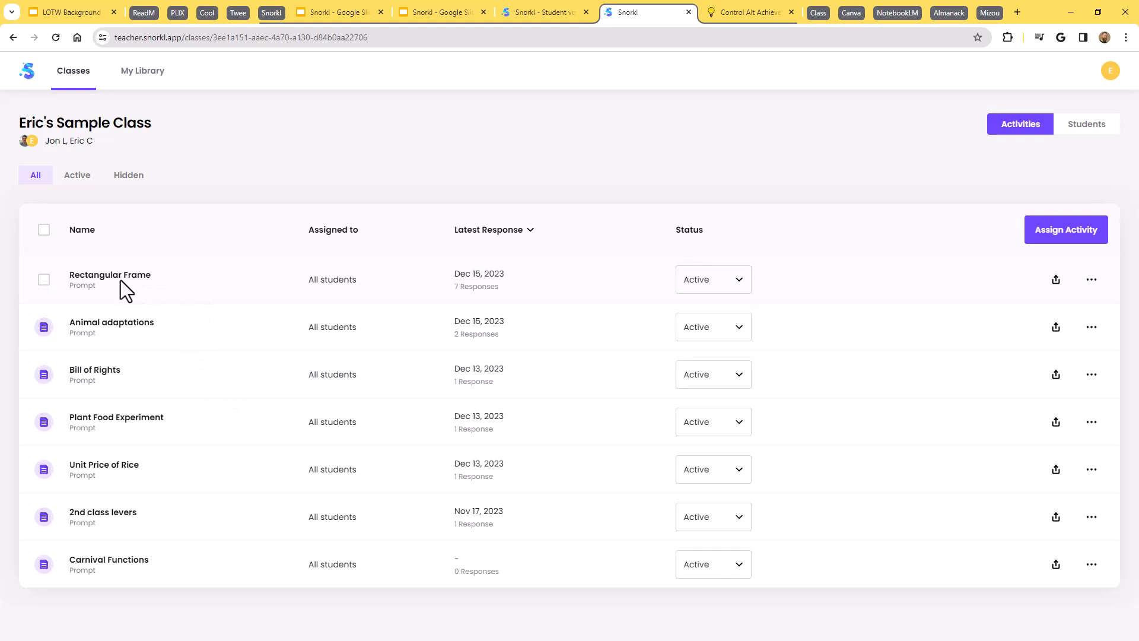
# - Open the Rectangular Frame activity's settings and bring up its prompt whiteboard for editing
pyautogui.click(109, 275)
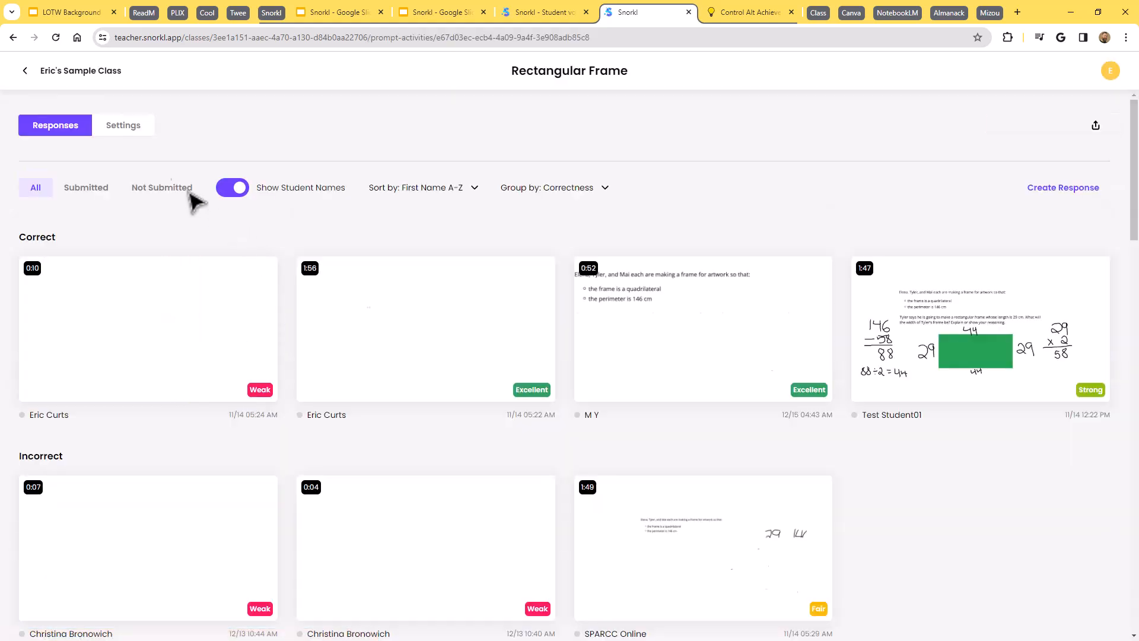
pyautogui.click(122, 124)
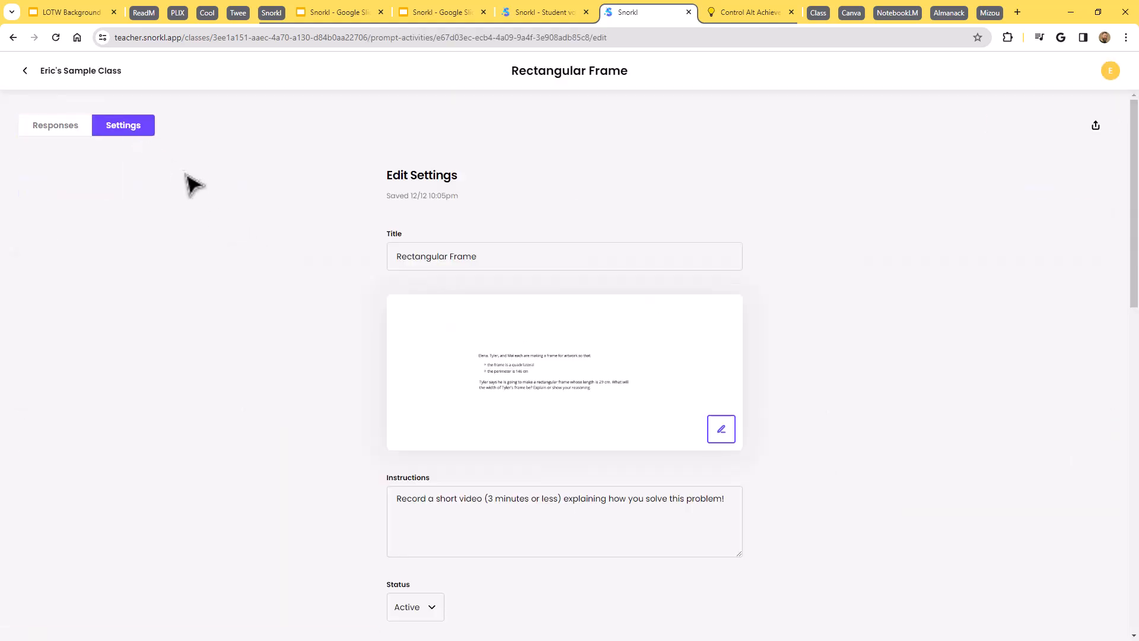
pyautogui.moveTo(298, 280)
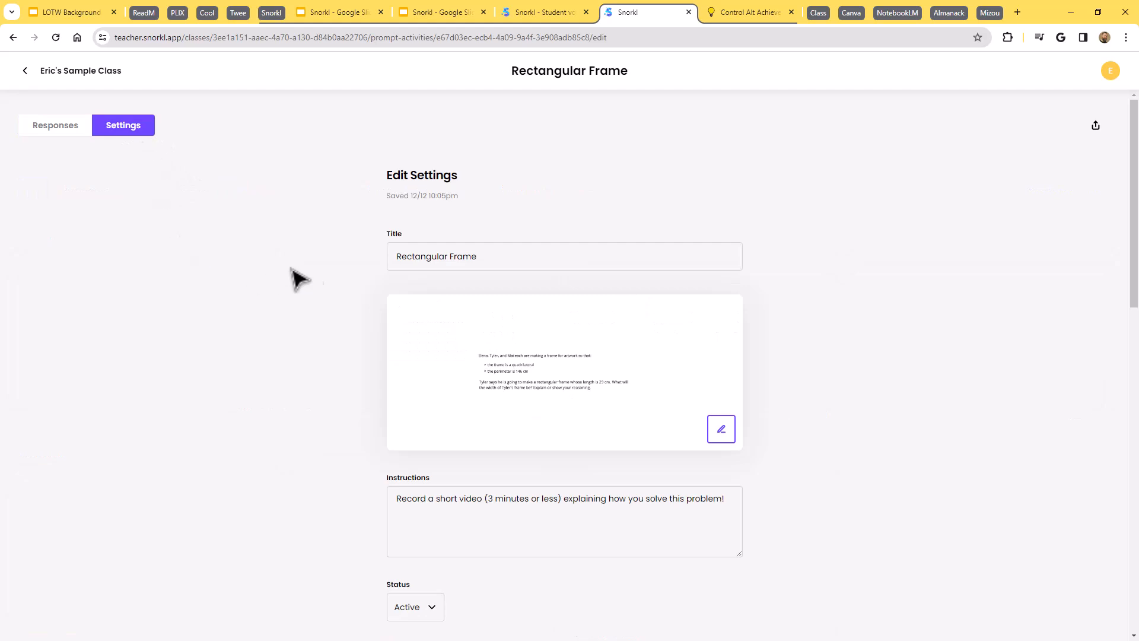
pyautogui.scroll(-3)
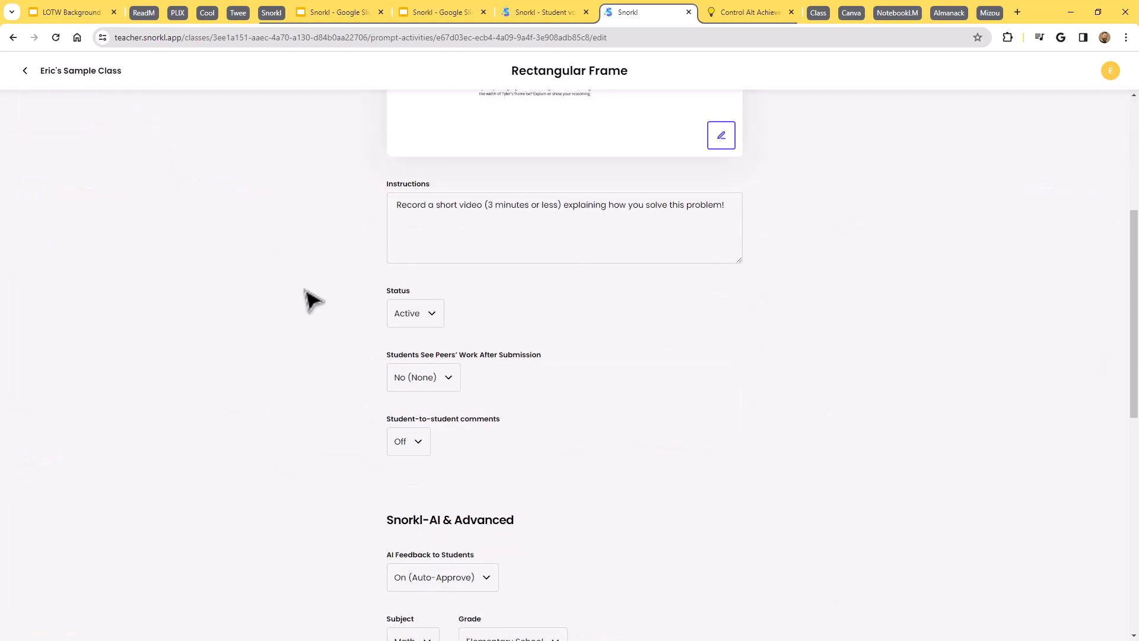
pyautogui.scroll(3)
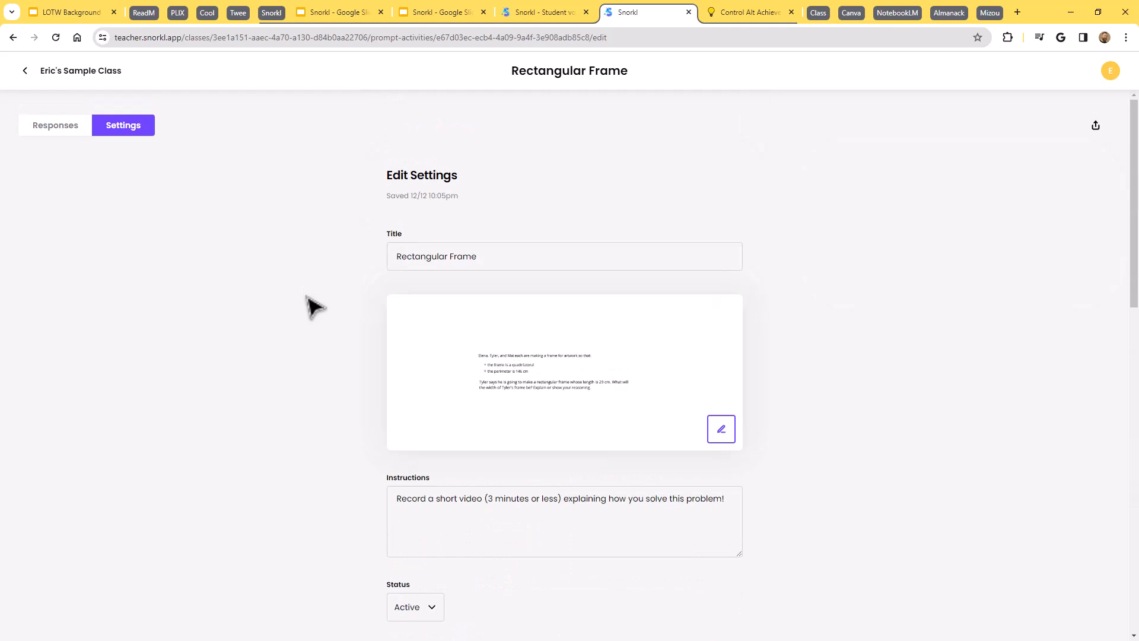
pyautogui.scroll(-3)
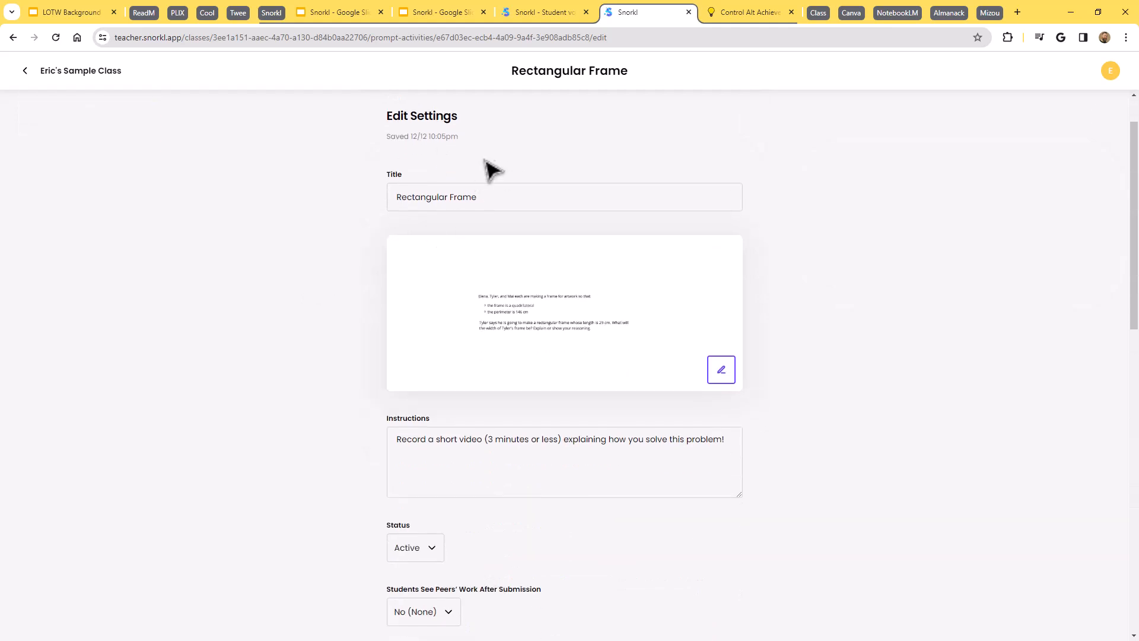
pyautogui.moveTo(331, 344)
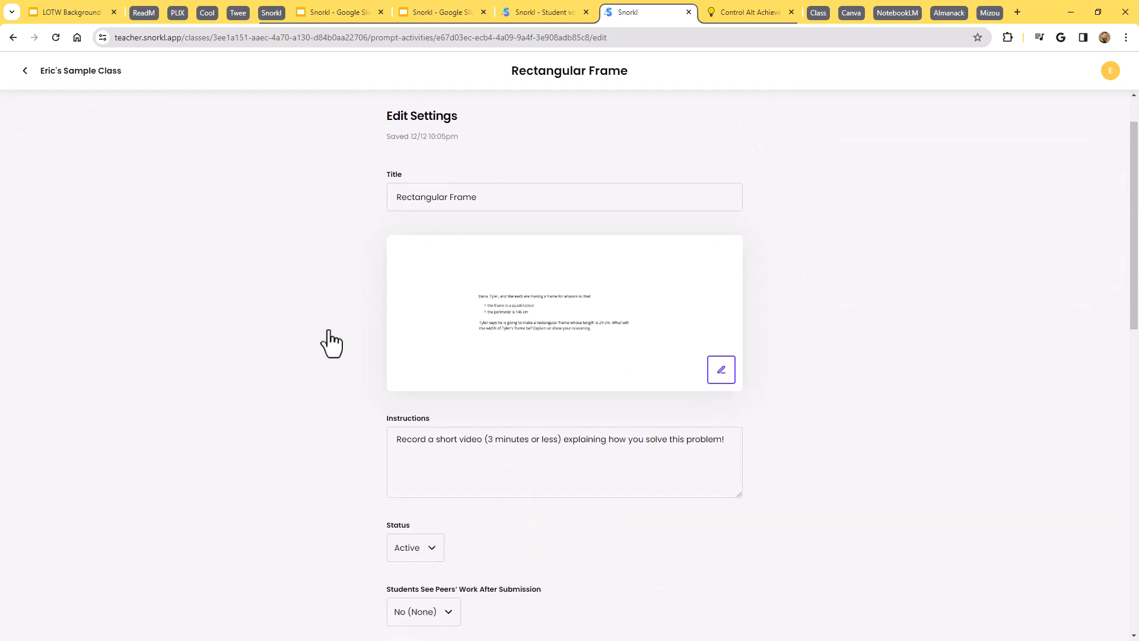
pyautogui.moveTo(408, 355)
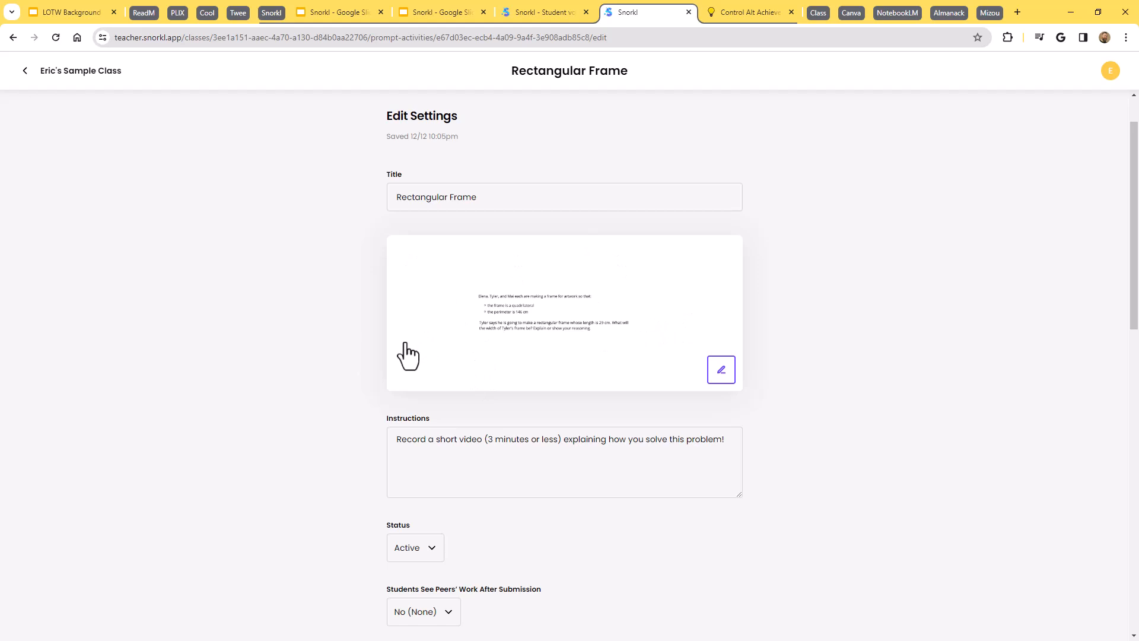
pyautogui.moveTo(436, 351)
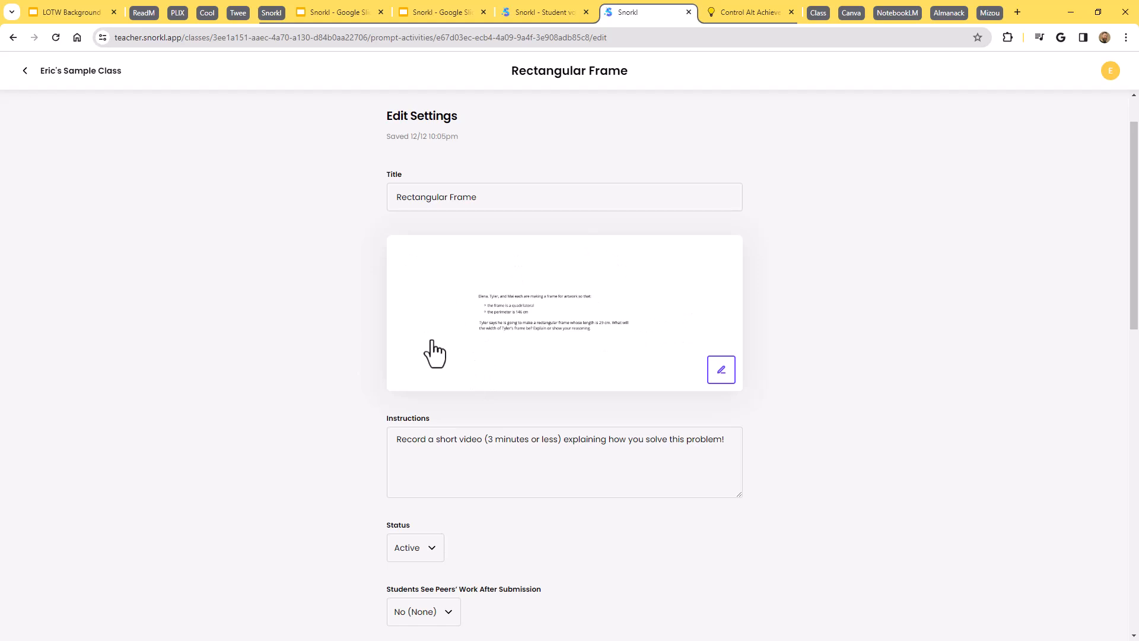
pyautogui.click(720, 369)
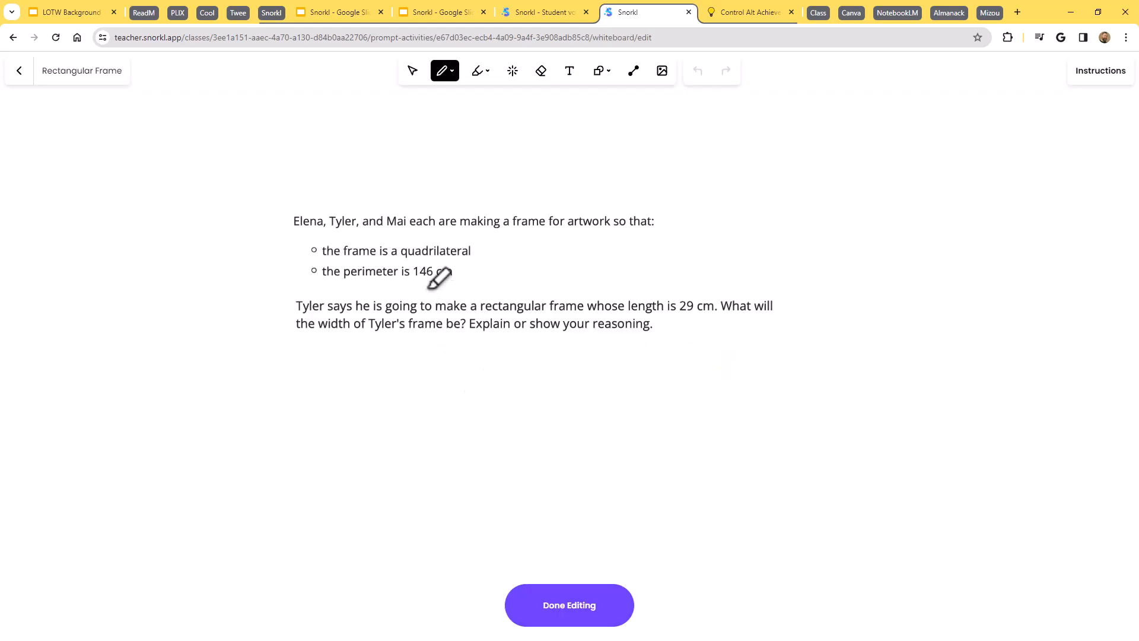
pyautogui.moveTo(562, 390)
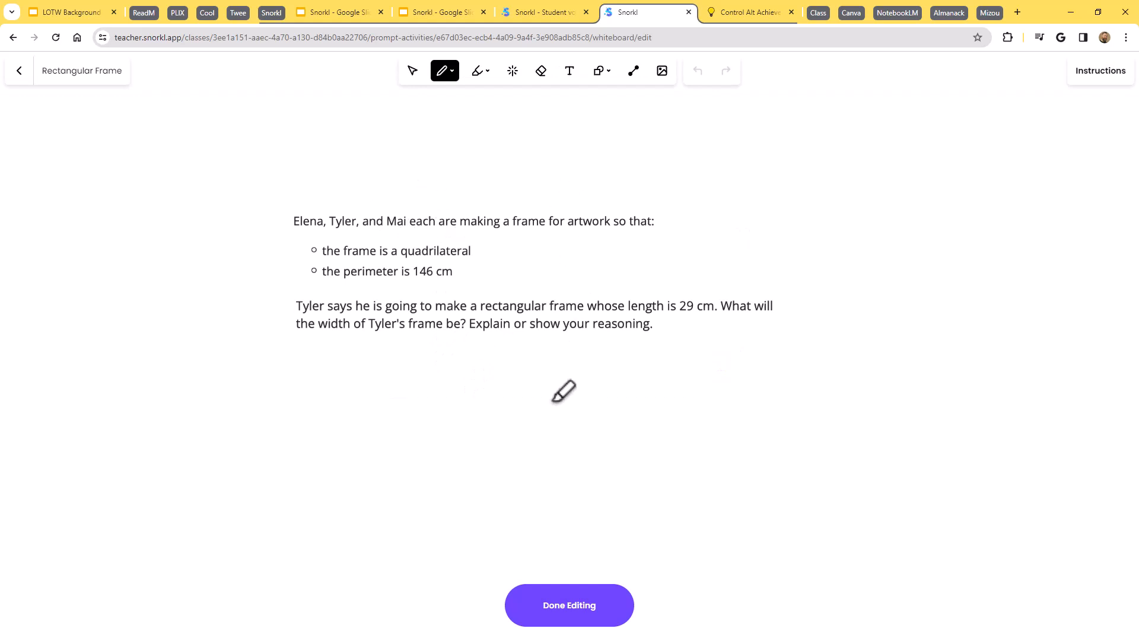
pyautogui.moveTo(20, 70)
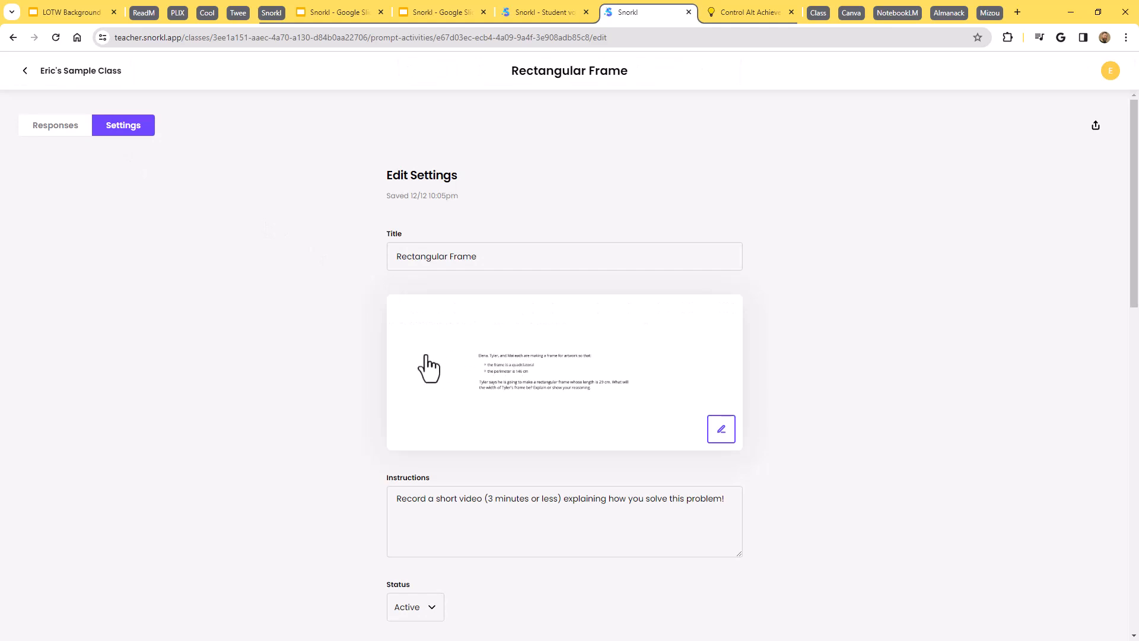
pyautogui.moveTo(367, 345)
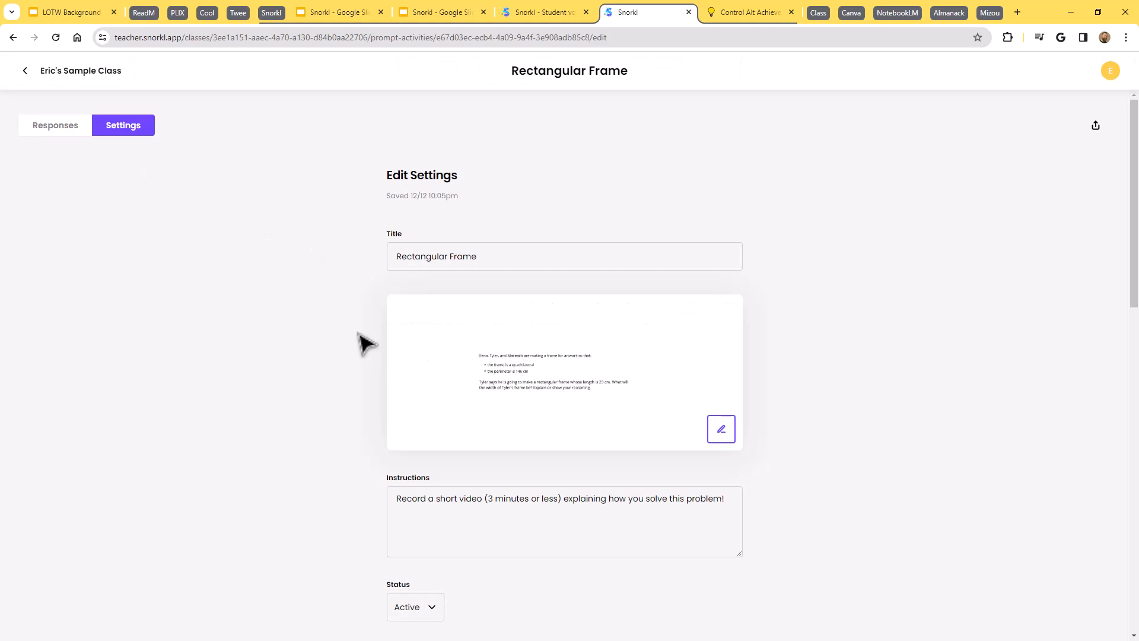
# - Scroll the Edit Settings page past Status, peers' work hidden and student comments off
pyautogui.scroll(-3)
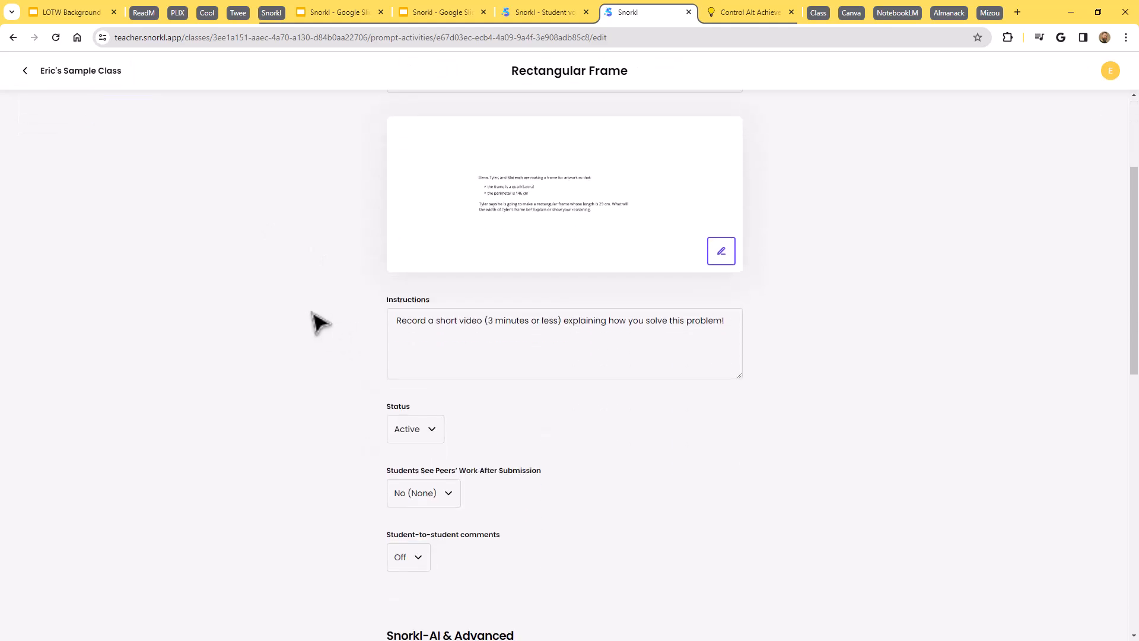
pyautogui.moveTo(456, 335)
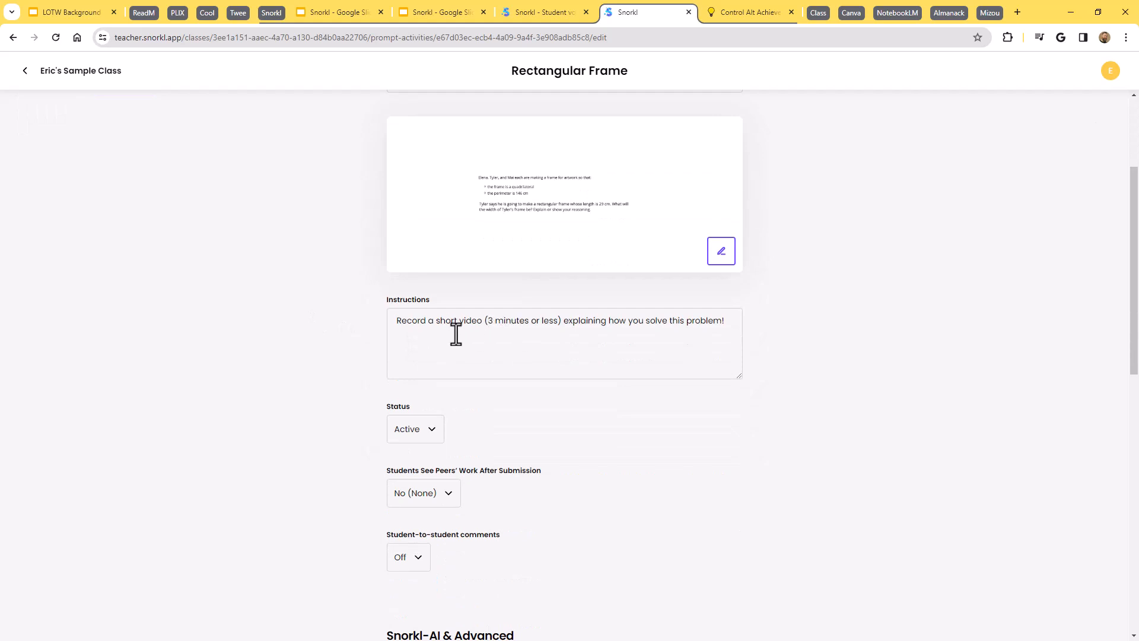
pyautogui.moveTo(471, 344)
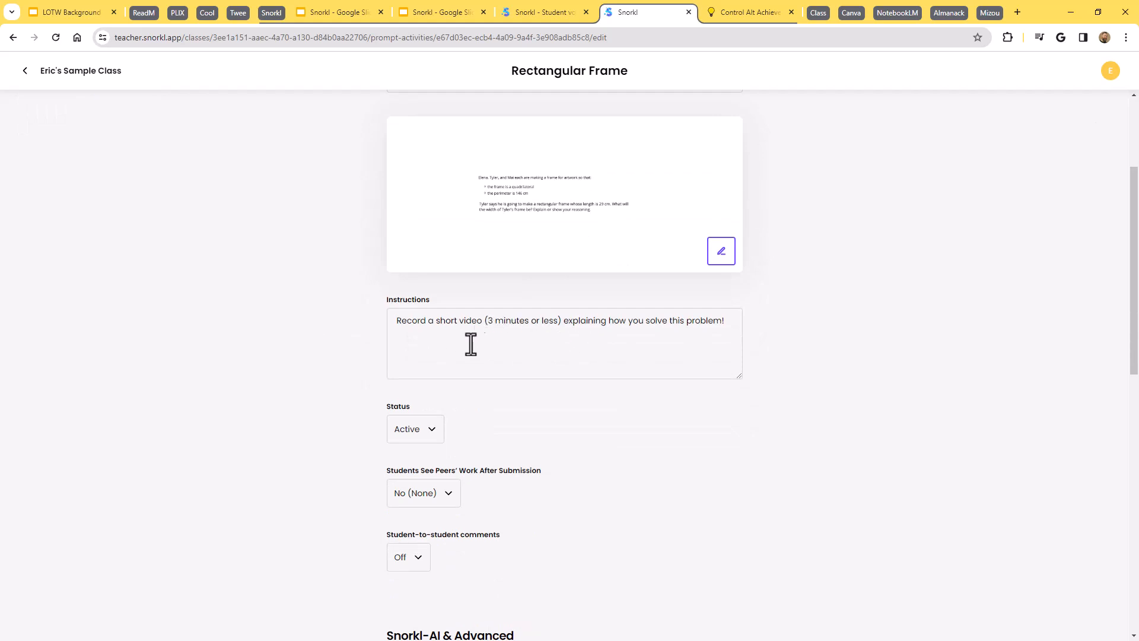
pyautogui.scroll(-3)
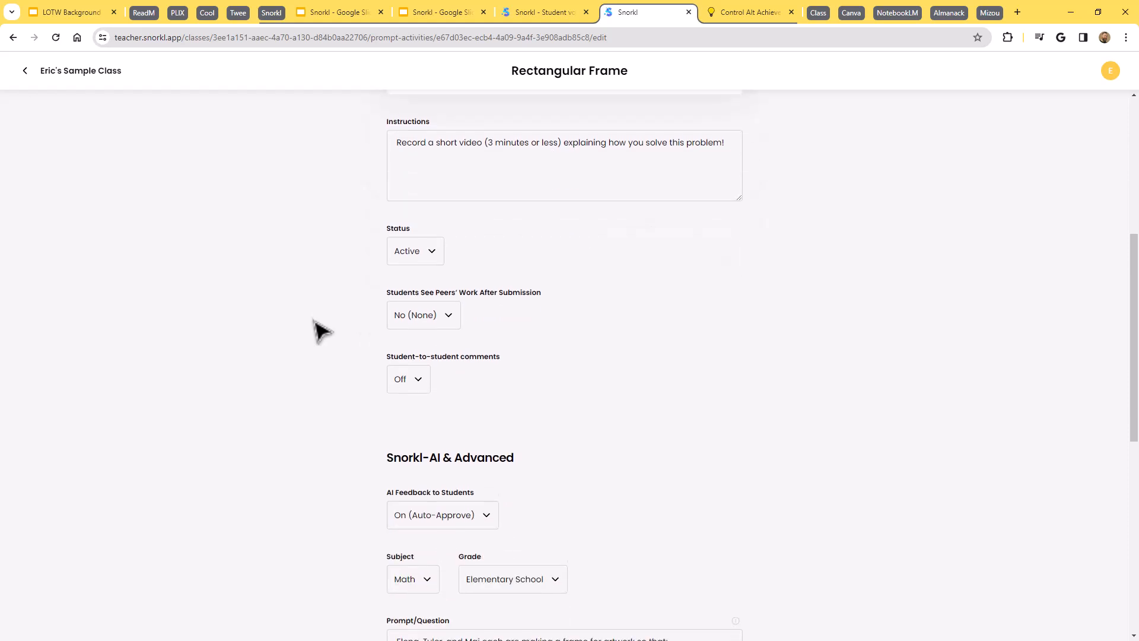
pyautogui.scroll(-3)
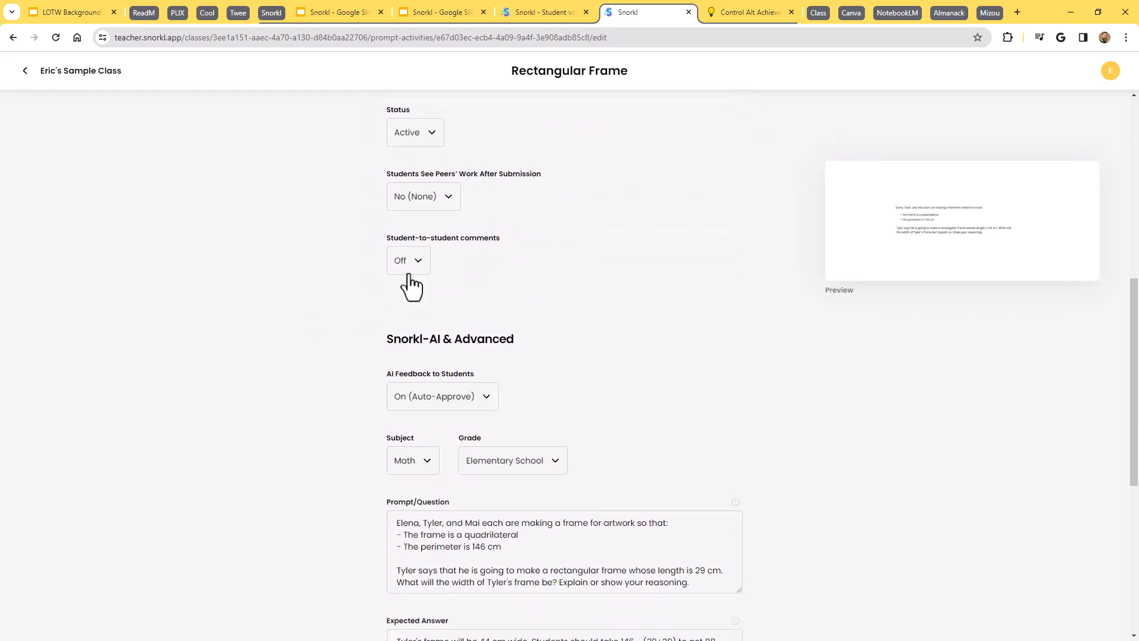
pyautogui.moveTo(454, 222)
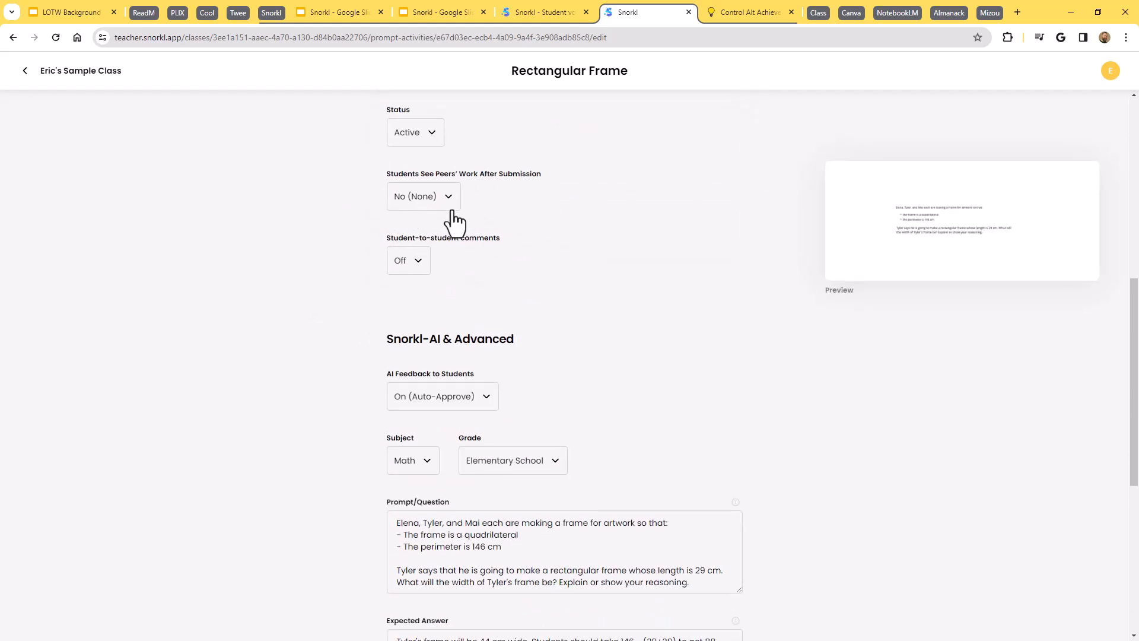
pyautogui.moveTo(448, 229)
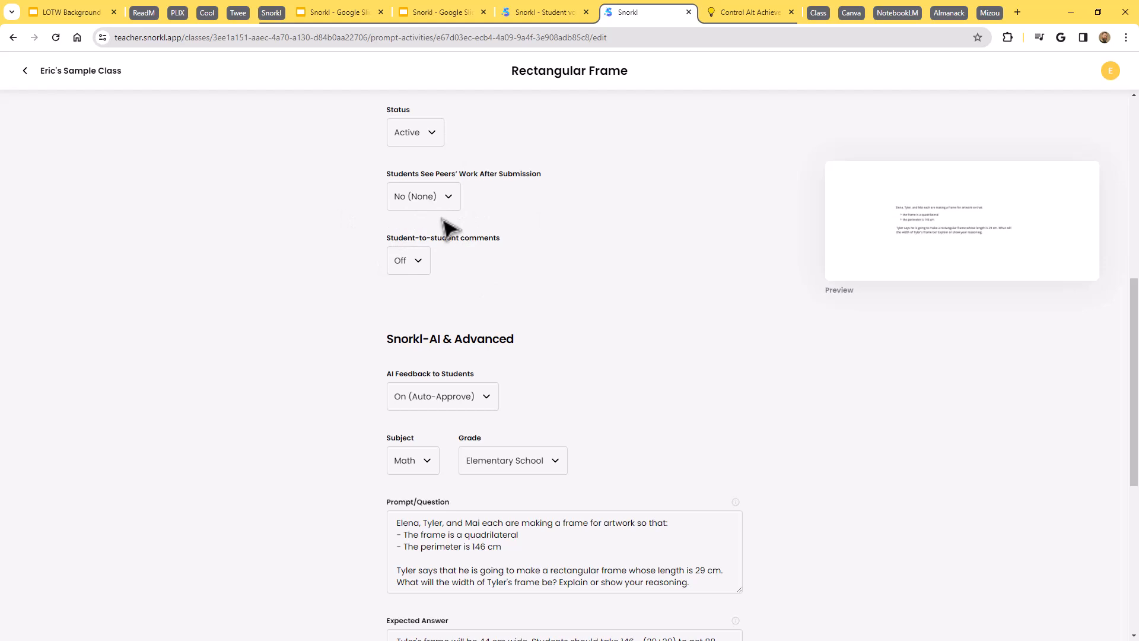
pyautogui.moveTo(434, 303)
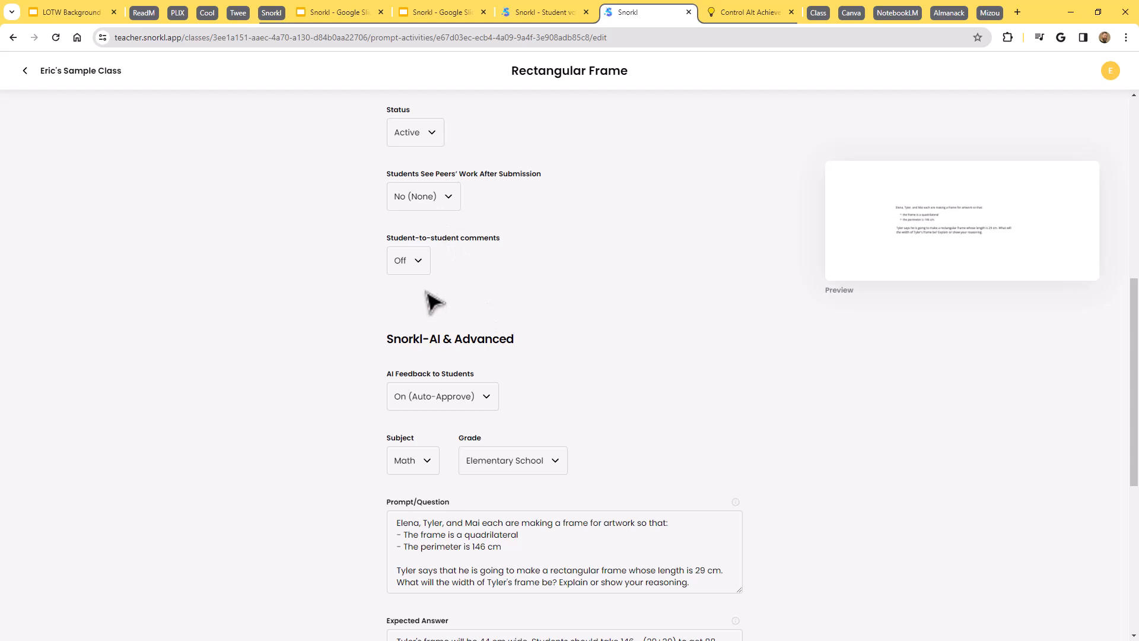
pyautogui.moveTo(407, 229)
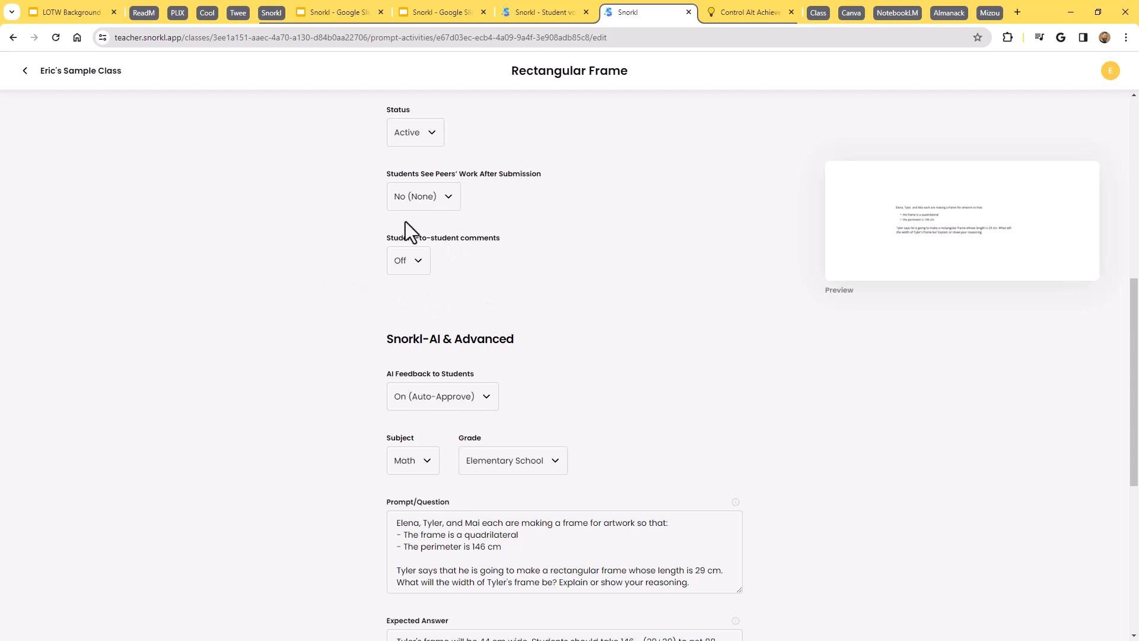
pyautogui.moveTo(311, 321)
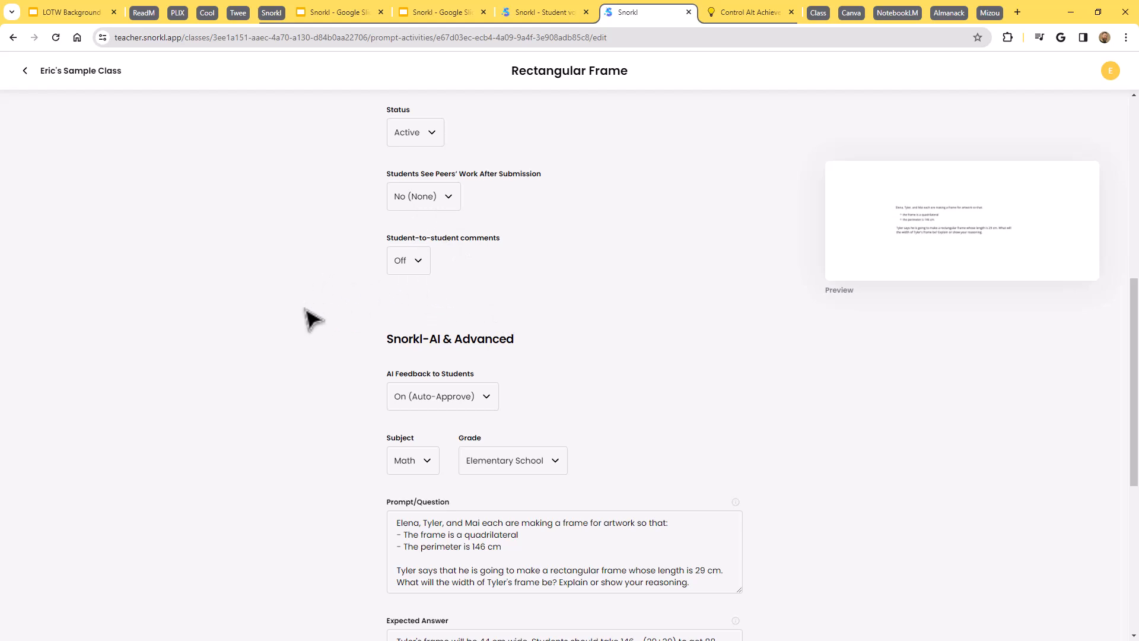
pyautogui.scroll(-3)
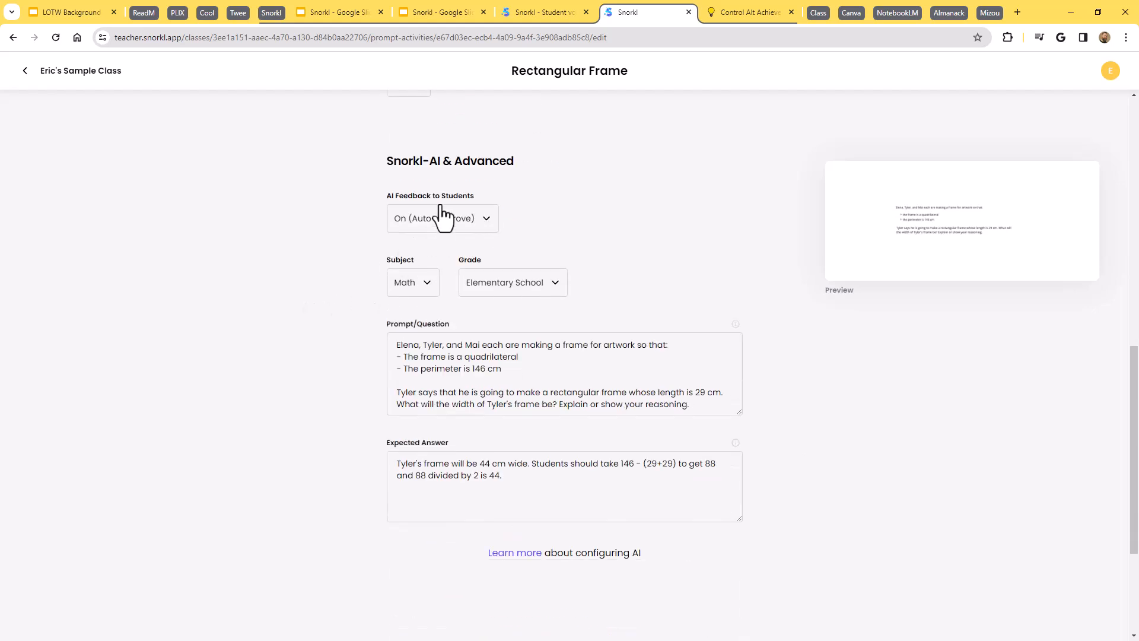
pyautogui.moveTo(380, 216)
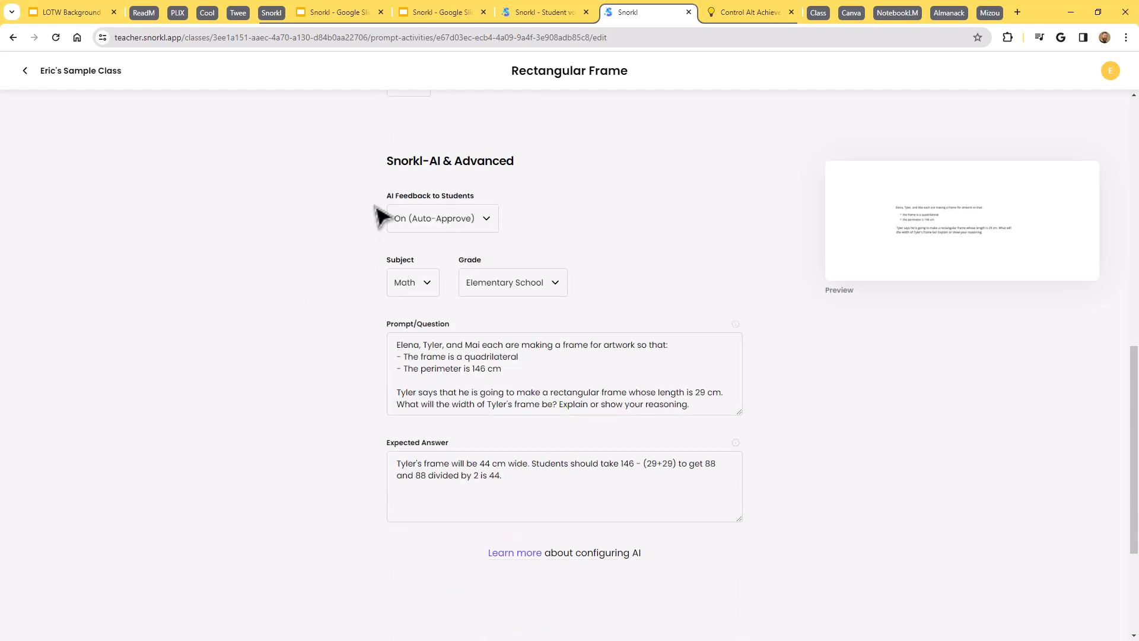
pyautogui.moveTo(479, 240)
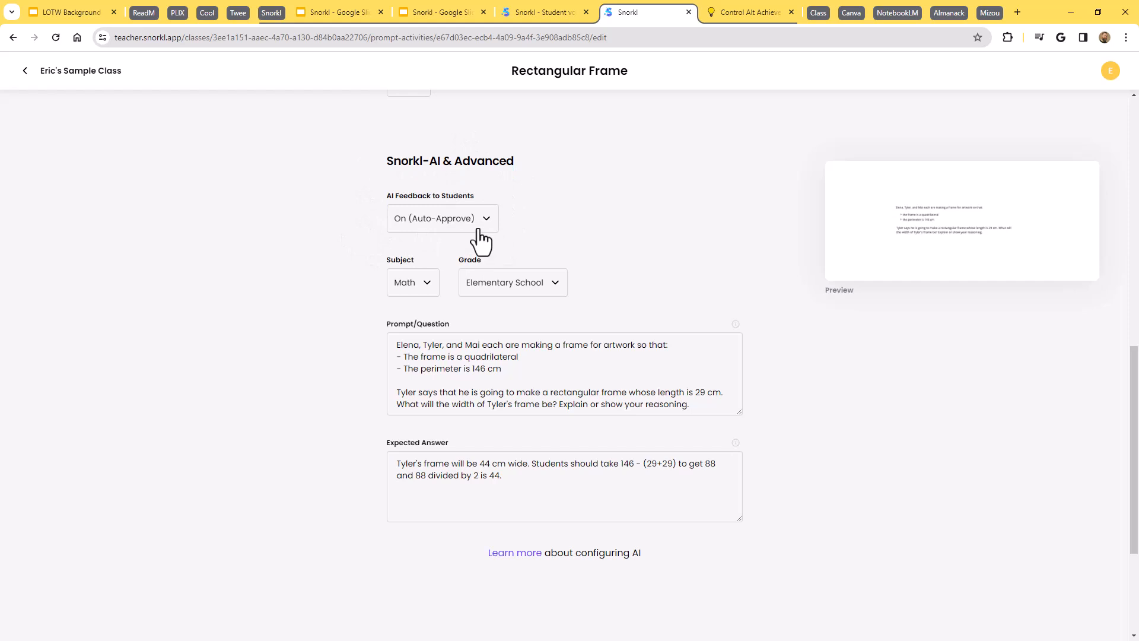
pyautogui.moveTo(475, 227)
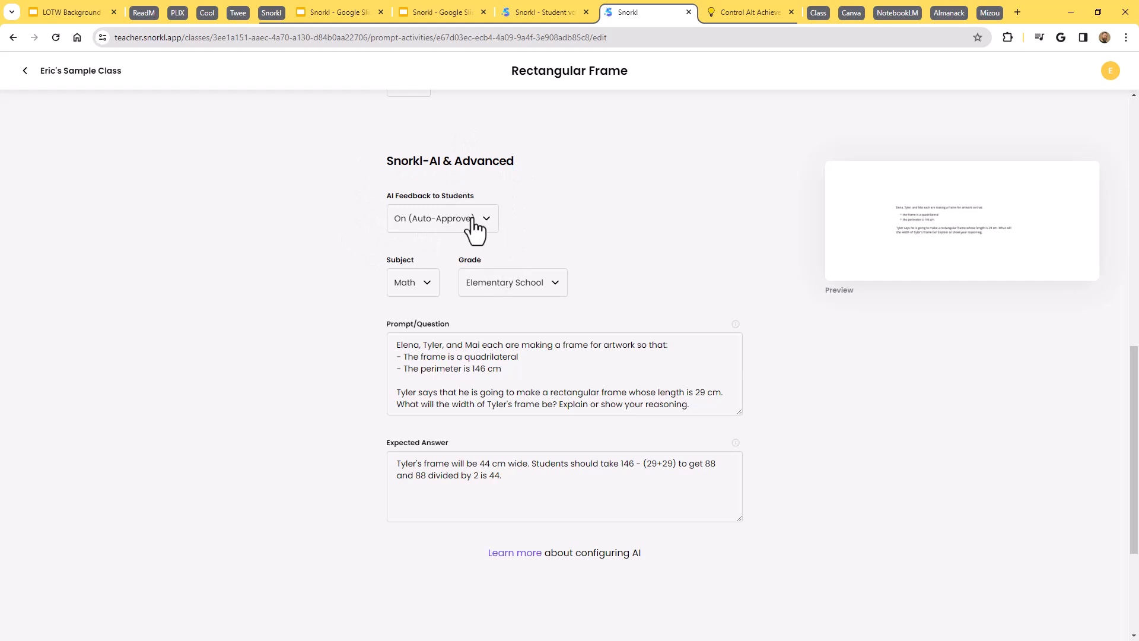
pyautogui.click(442, 218)
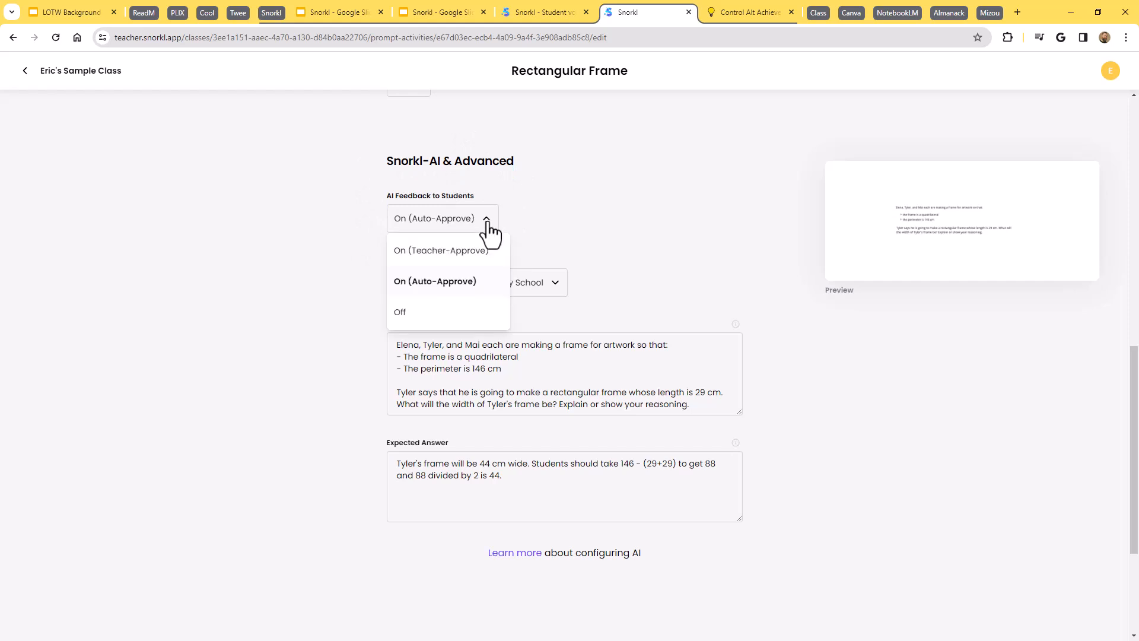
pyautogui.moveTo(448, 277)
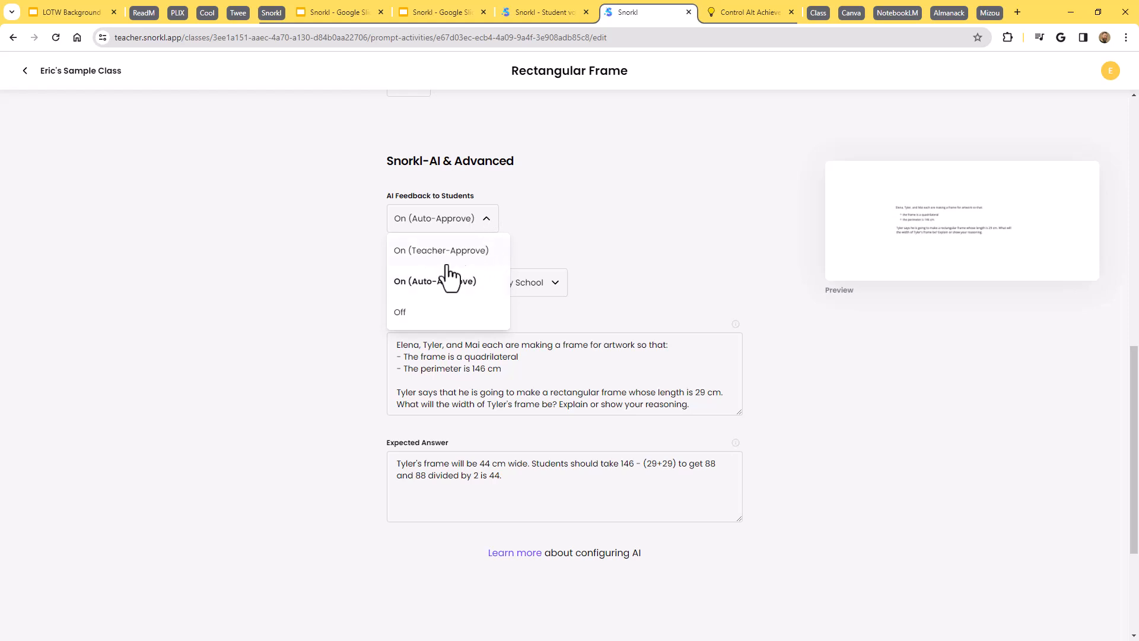
pyautogui.moveTo(476, 261)
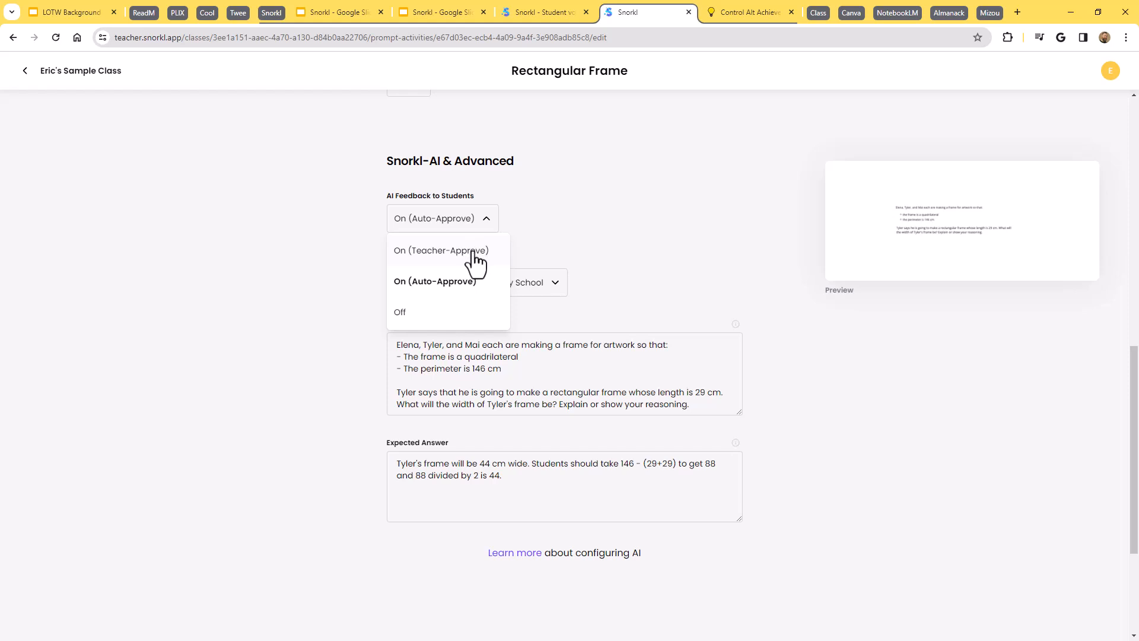
pyautogui.moveTo(485, 301)
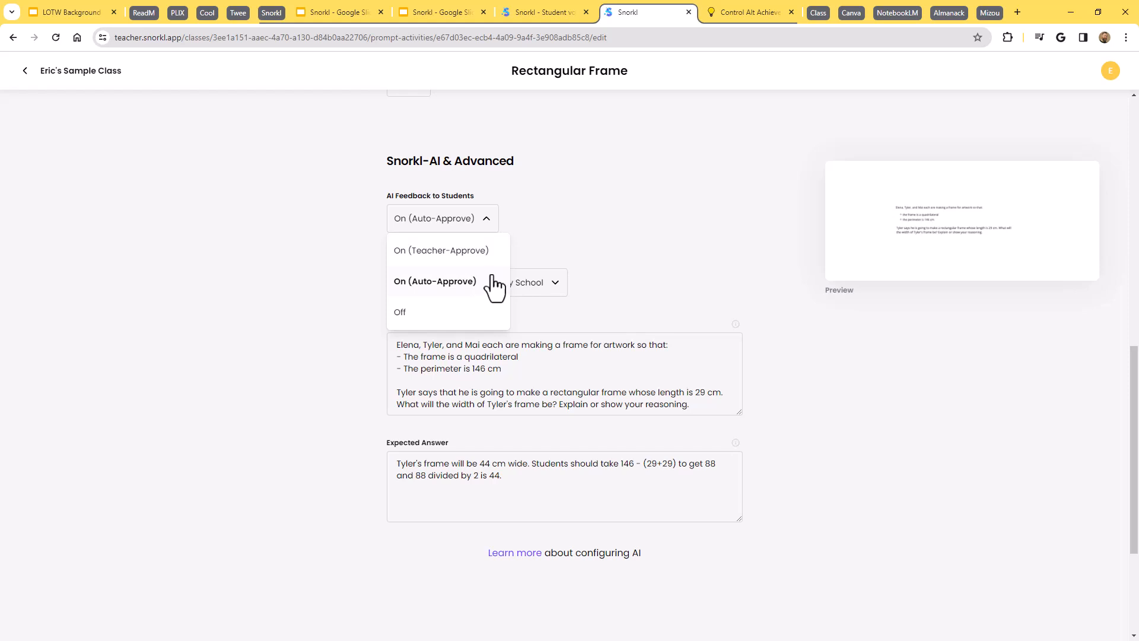
pyautogui.moveTo(575, 244)
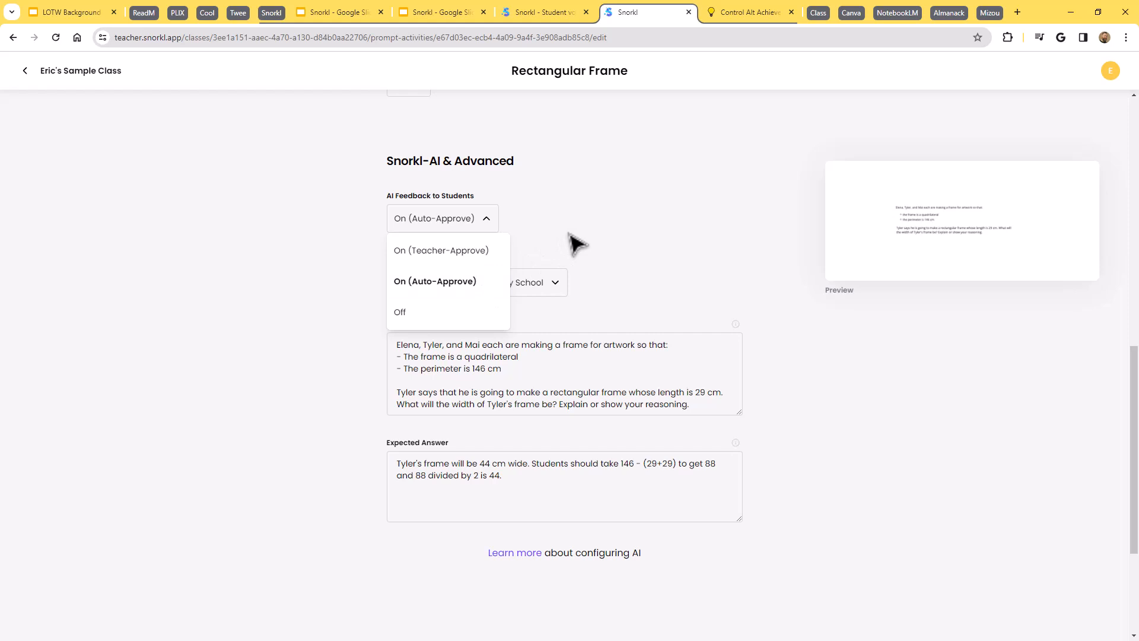
pyautogui.click(434, 281)
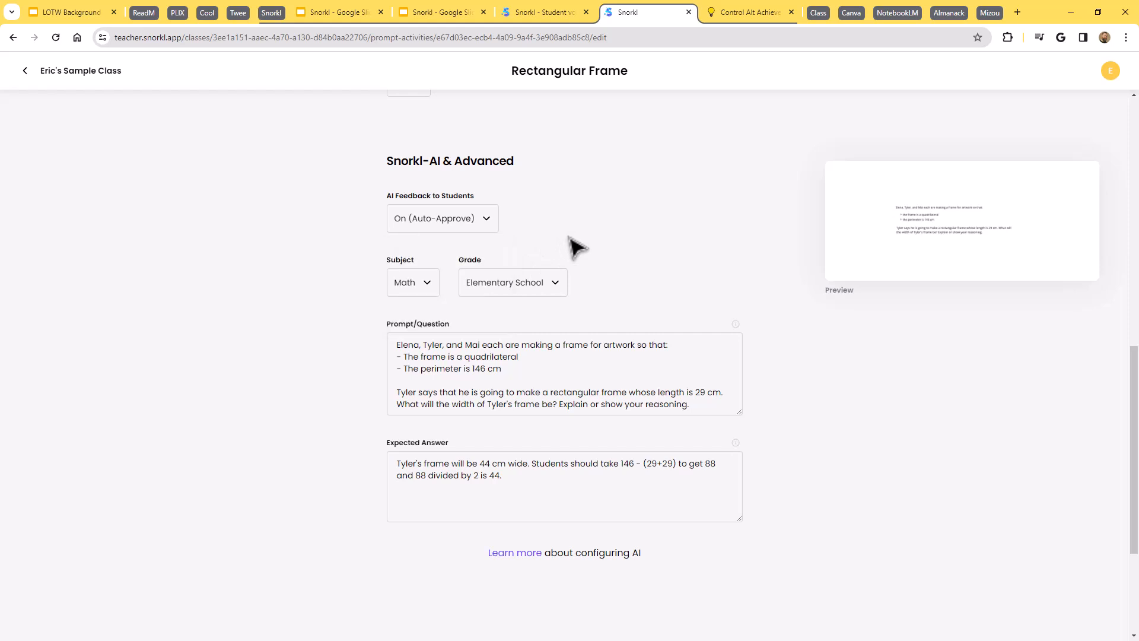
pyautogui.moveTo(497, 323)
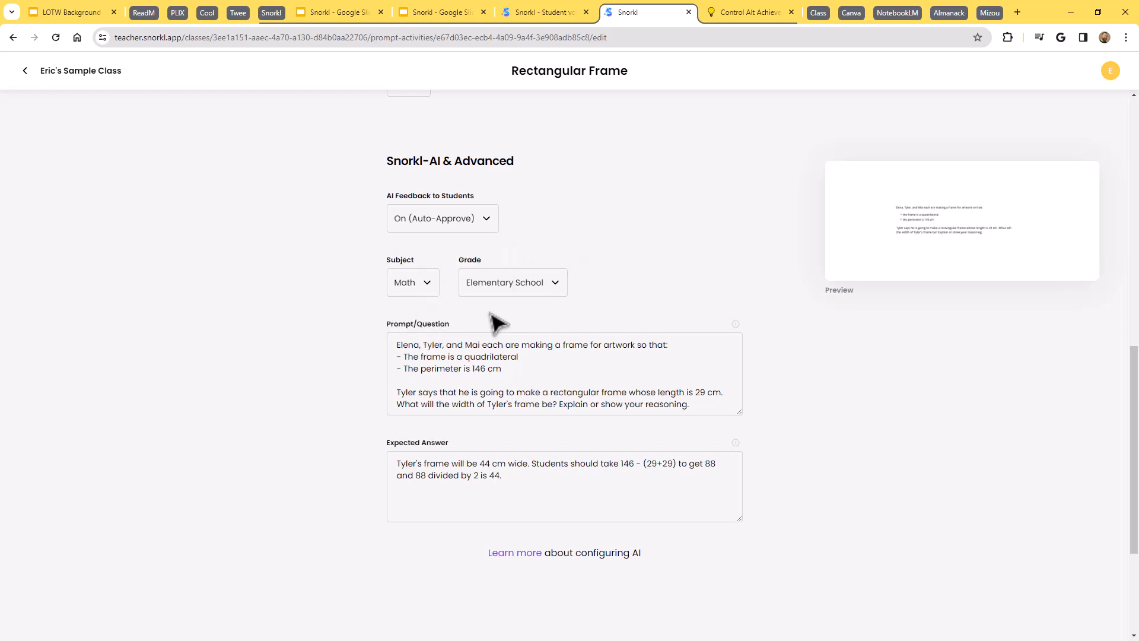
pyautogui.click(411, 283)
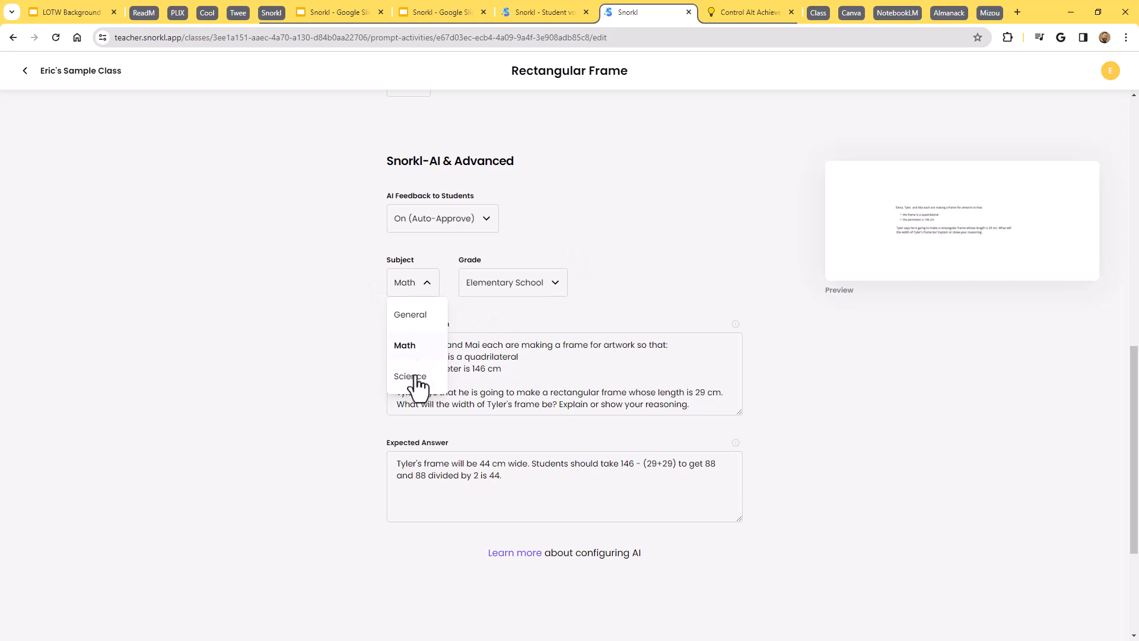
pyautogui.moveTo(421, 328)
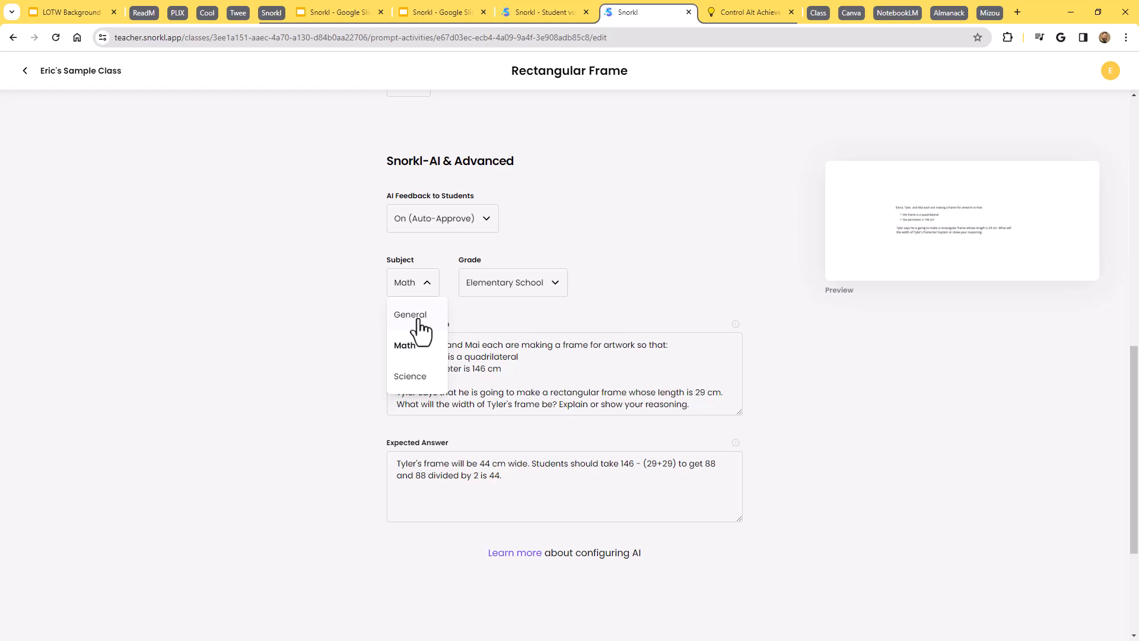
pyautogui.moveTo(488, 314)
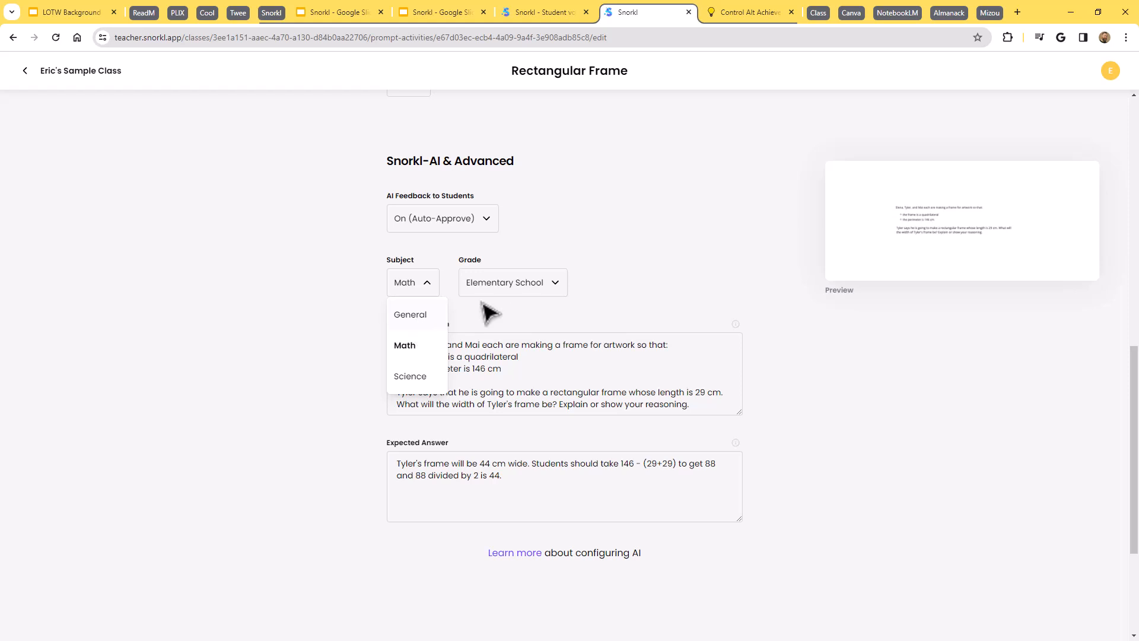
pyautogui.click(512, 282)
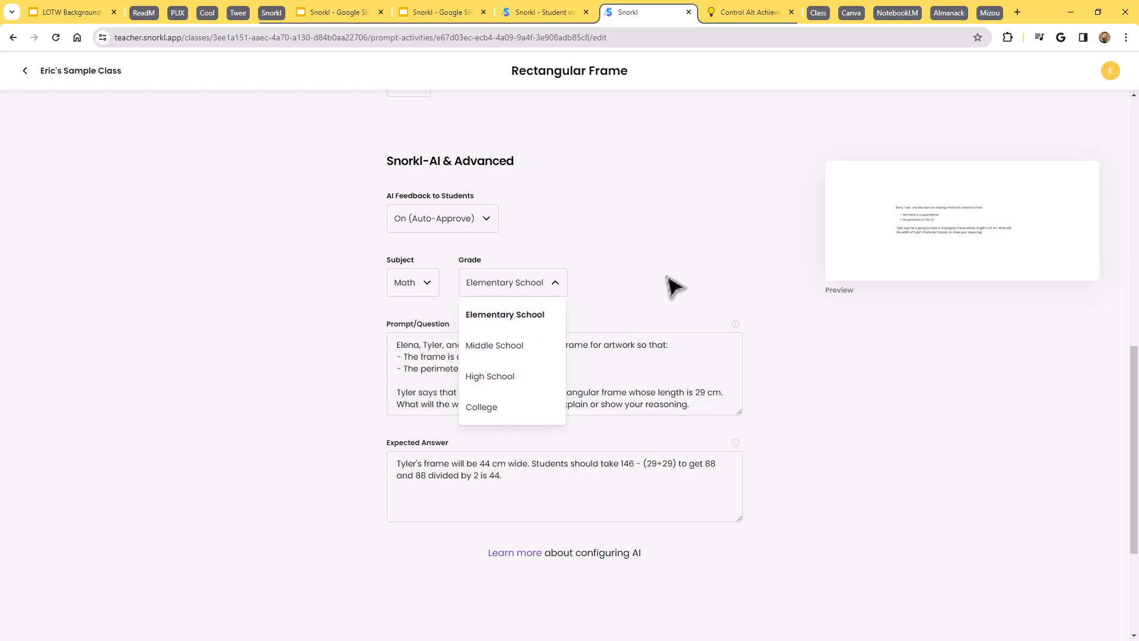
pyautogui.click(504, 314)
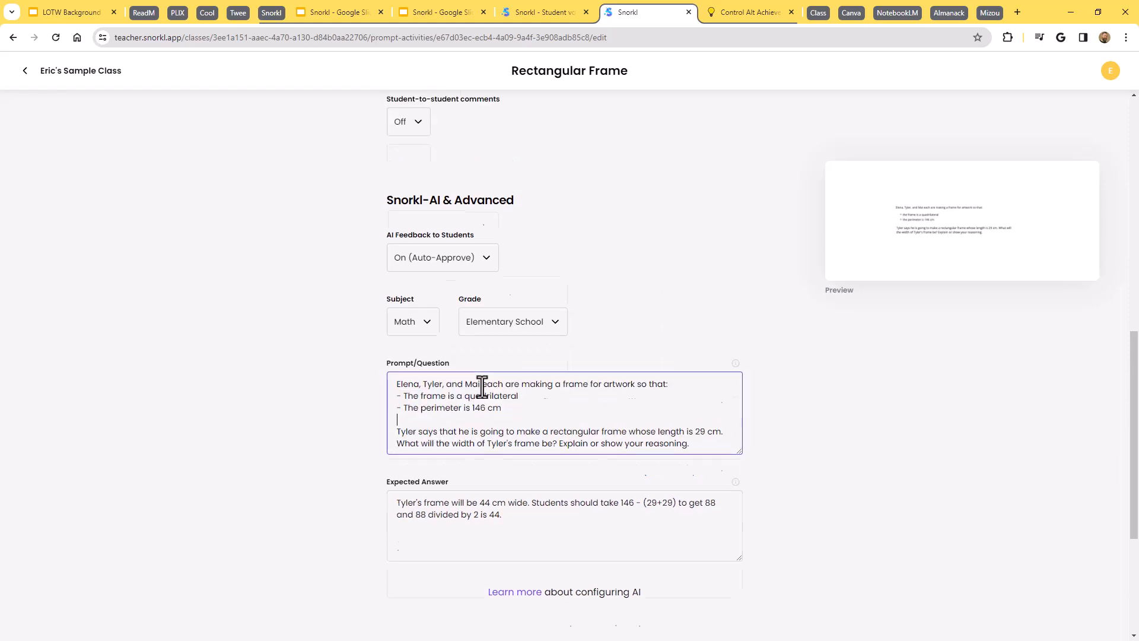
# - Briefly reopen and close the prompt whiteboard, then start editing the question prompt text
pyautogui.scroll(3)
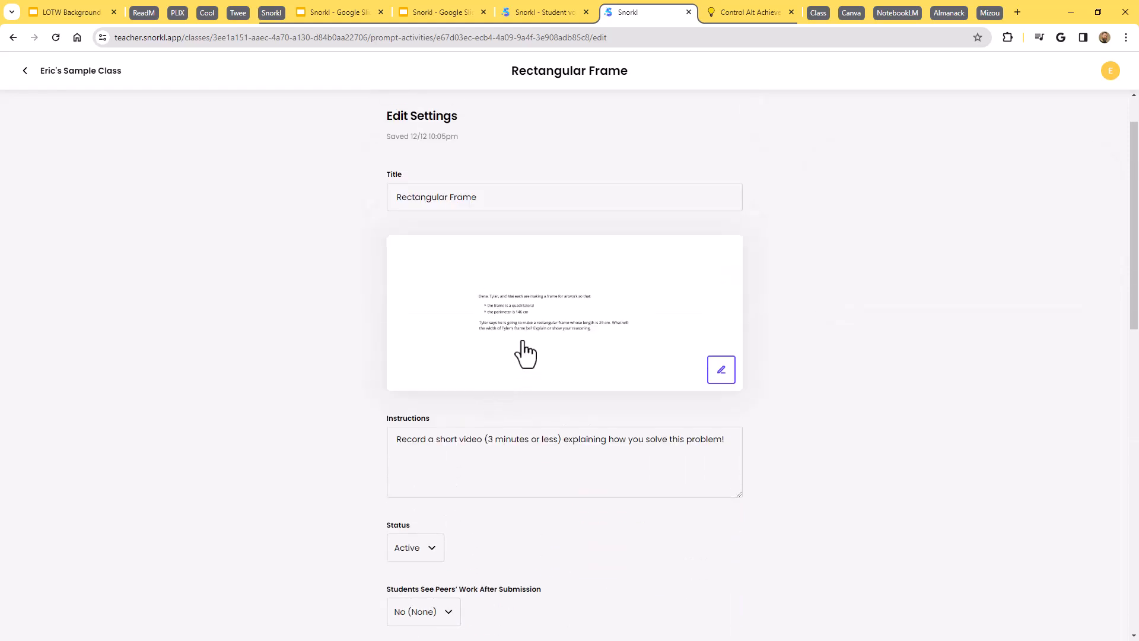
pyautogui.click(721, 369)
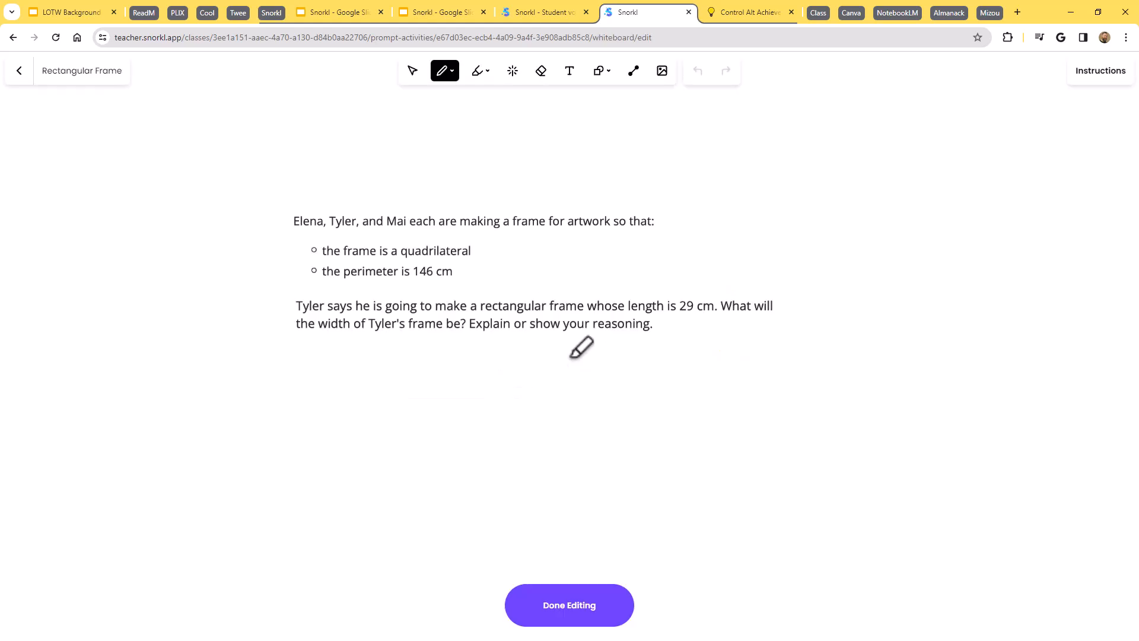
pyautogui.click(569, 604)
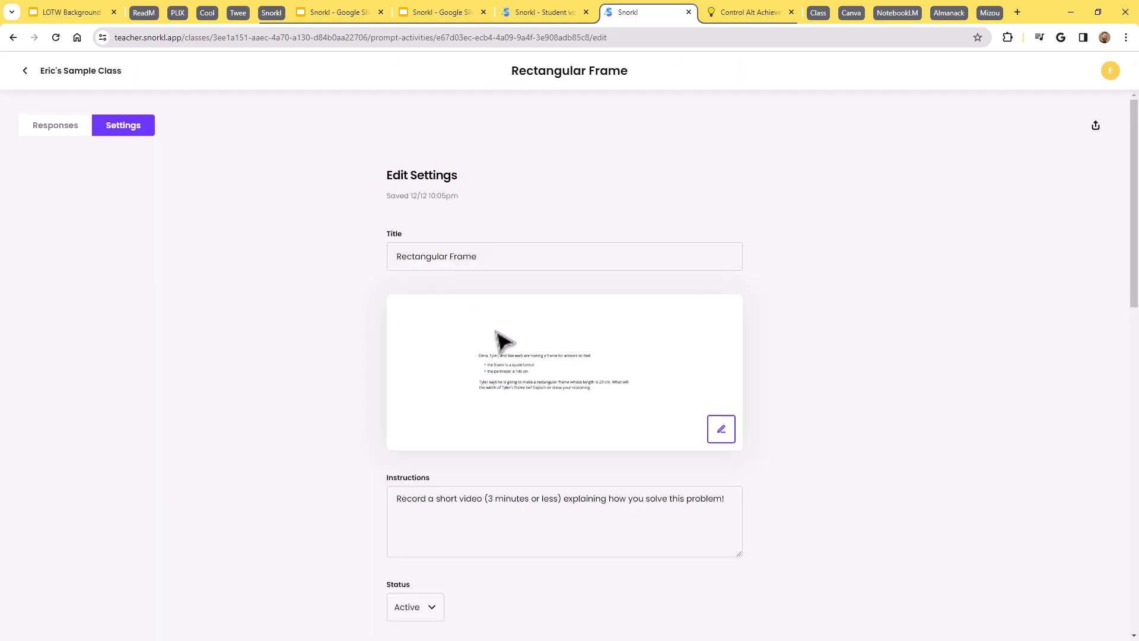
pyautogui.scroll(-3)
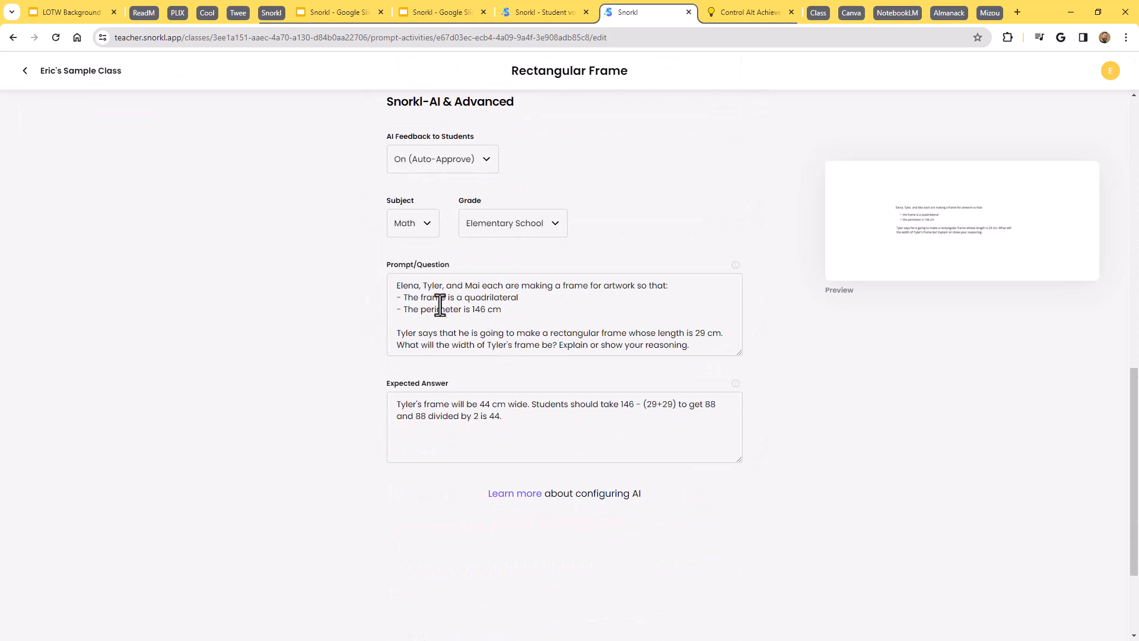
pyautogui.click(469, 338)
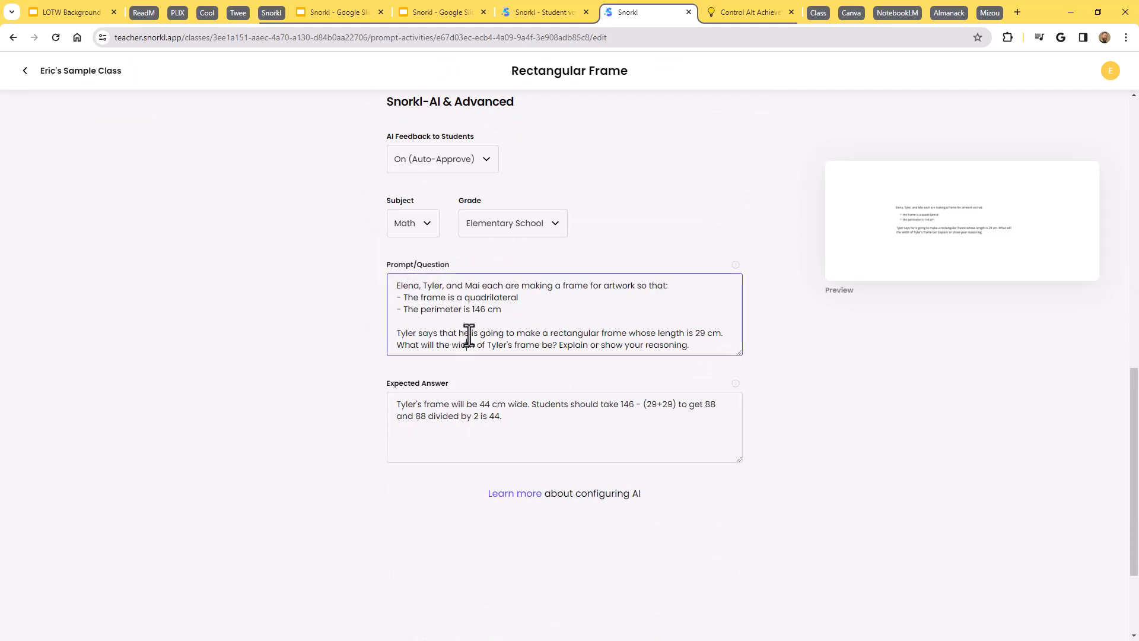
pyautogui.moveTo(490, 309)
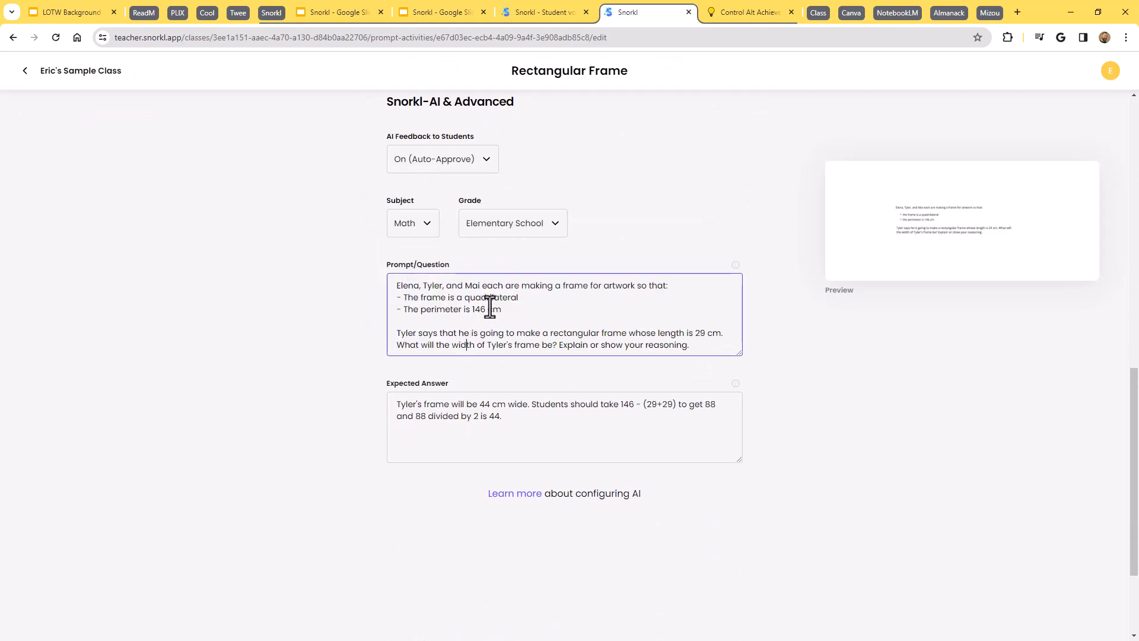
pyautogui.moveTo(622, 290)
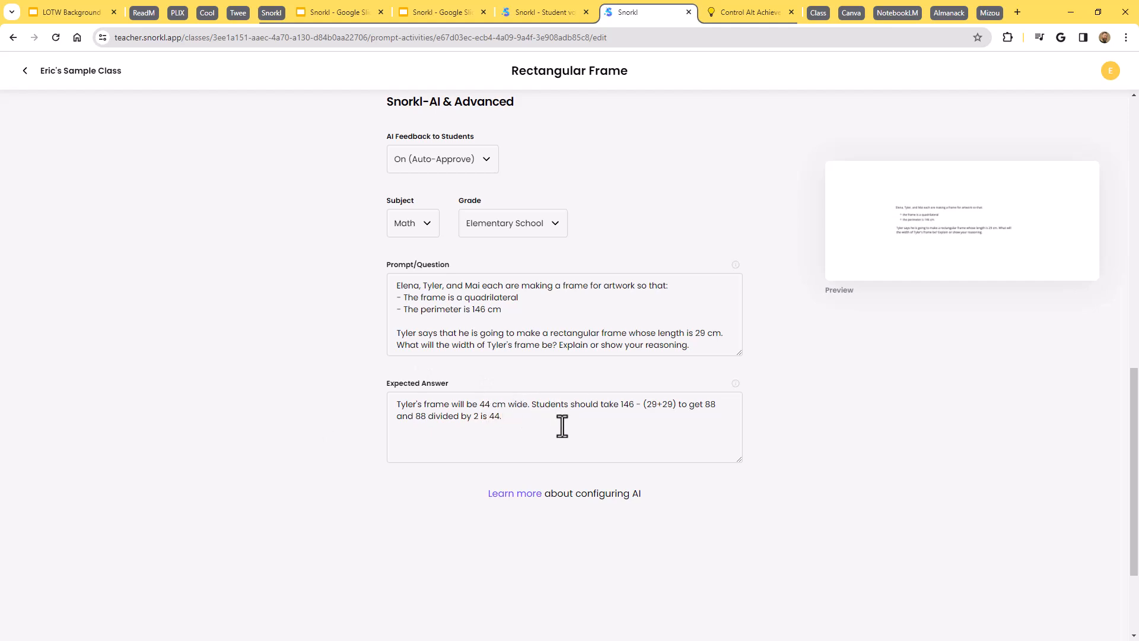
pyautogui.moveTo(636, 425)
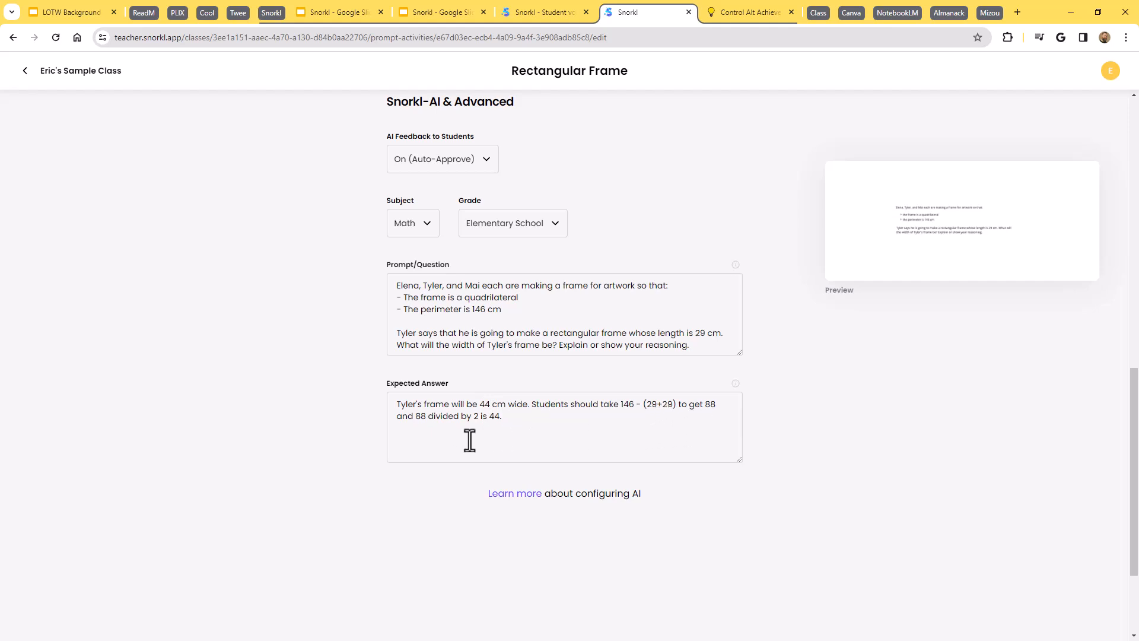
pyautogui.moveTo(390, 471)
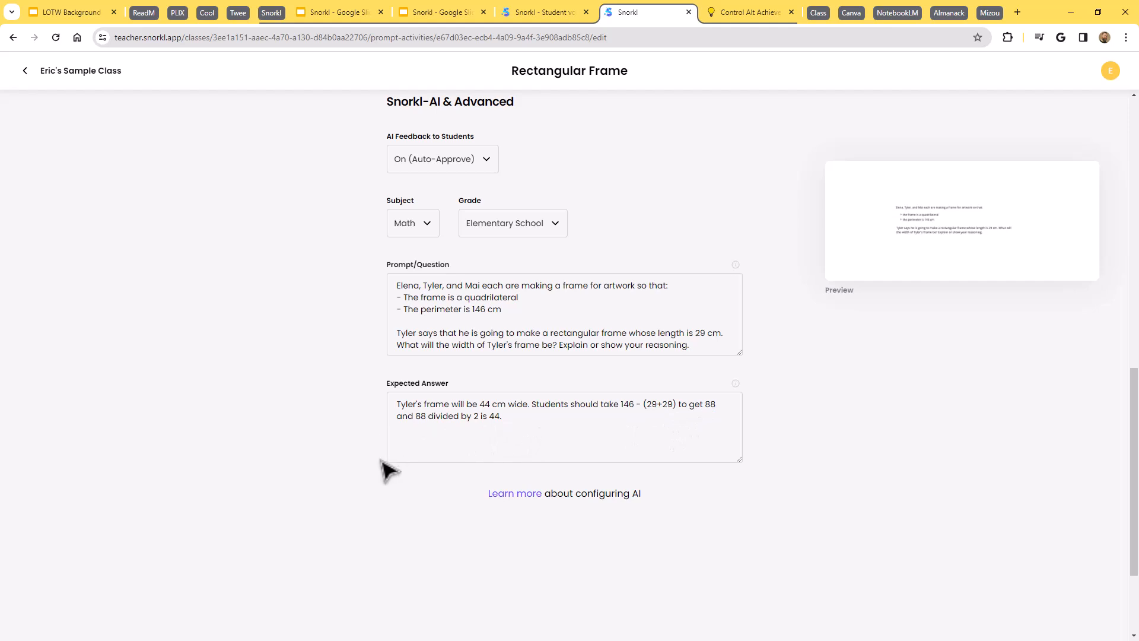
pyautogui.moveTo(359, 475)
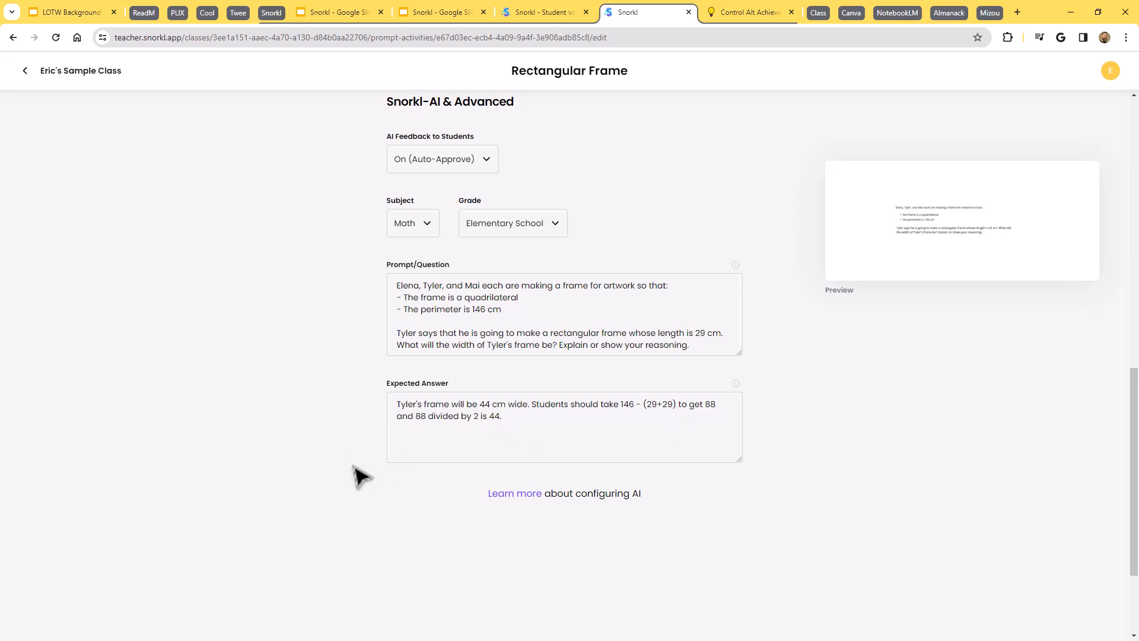
pyautogui.moveTo(357, 420)
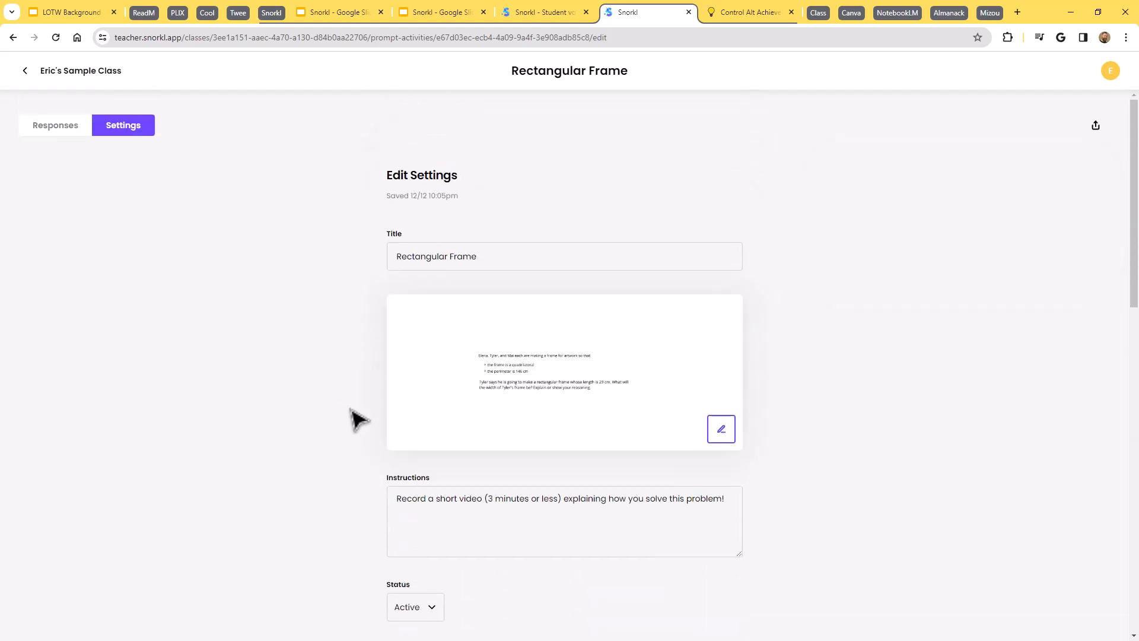
pyautogui.moveTo(122, 125)
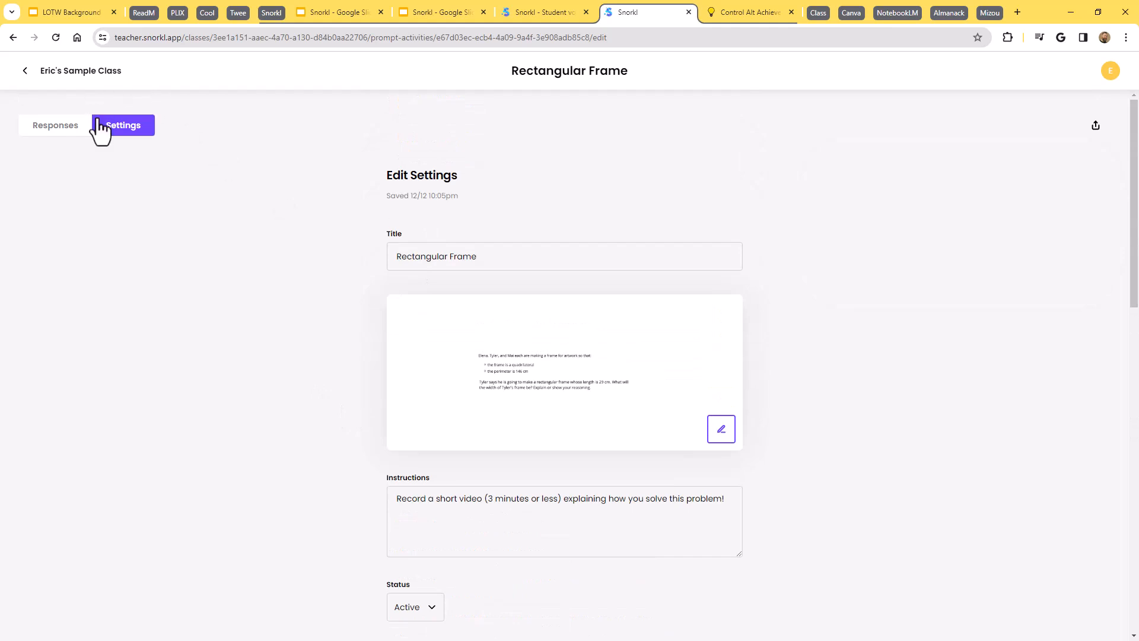
# - Return via the Snorkl logo to the sample class's list of seven activities
pyautogui.click(24, 70)
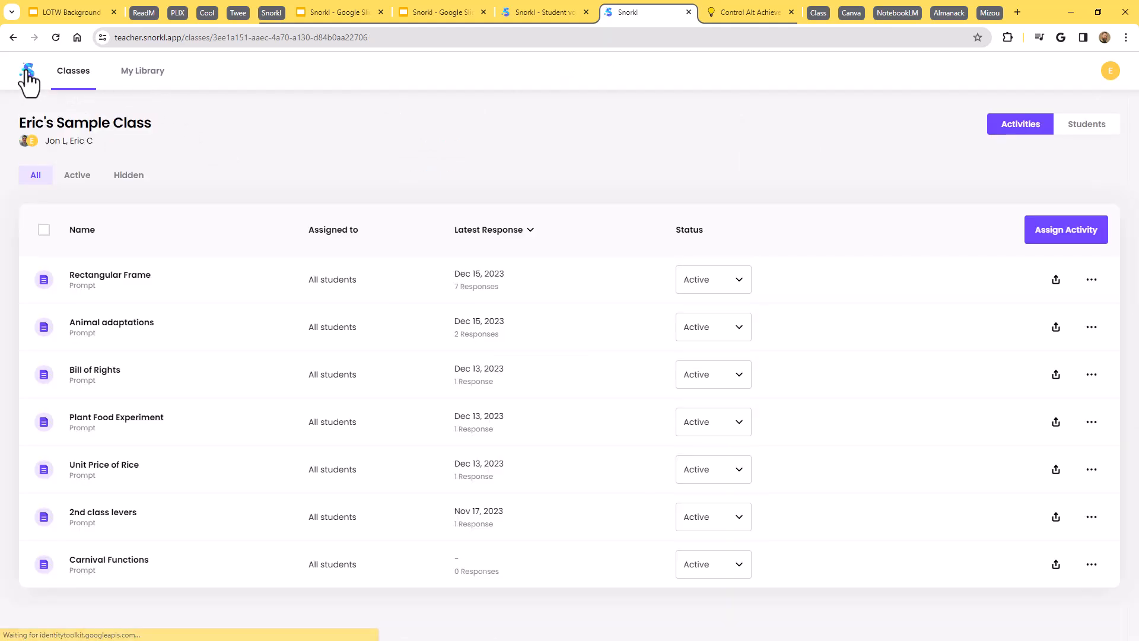
pyautogui.moveTo(48, 99)
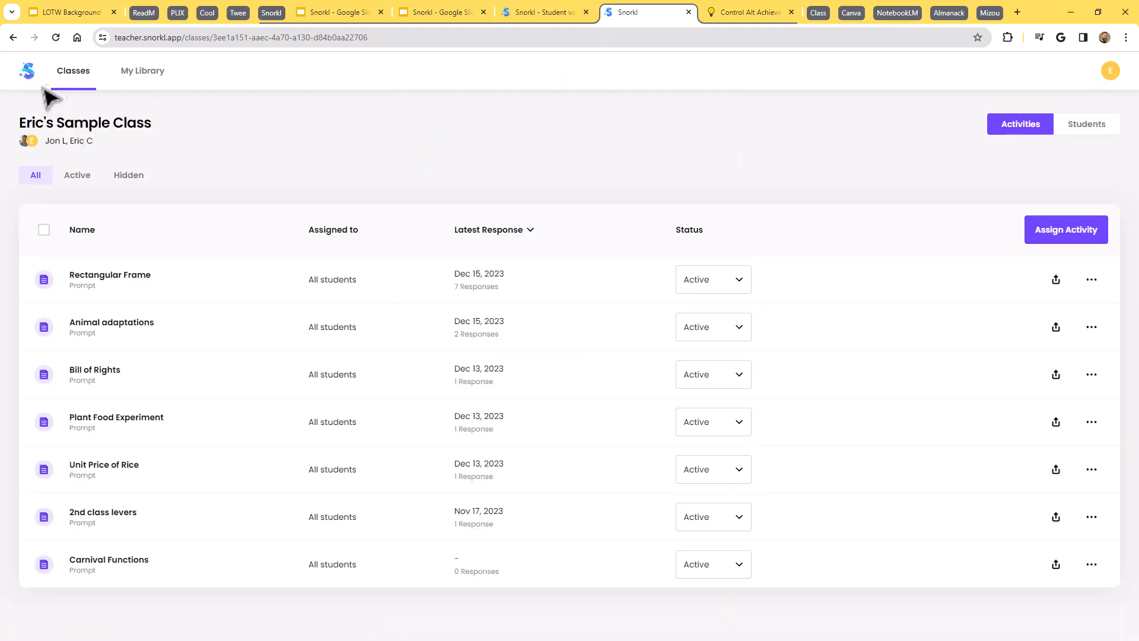
pyautogui.moveTo(249, 316)
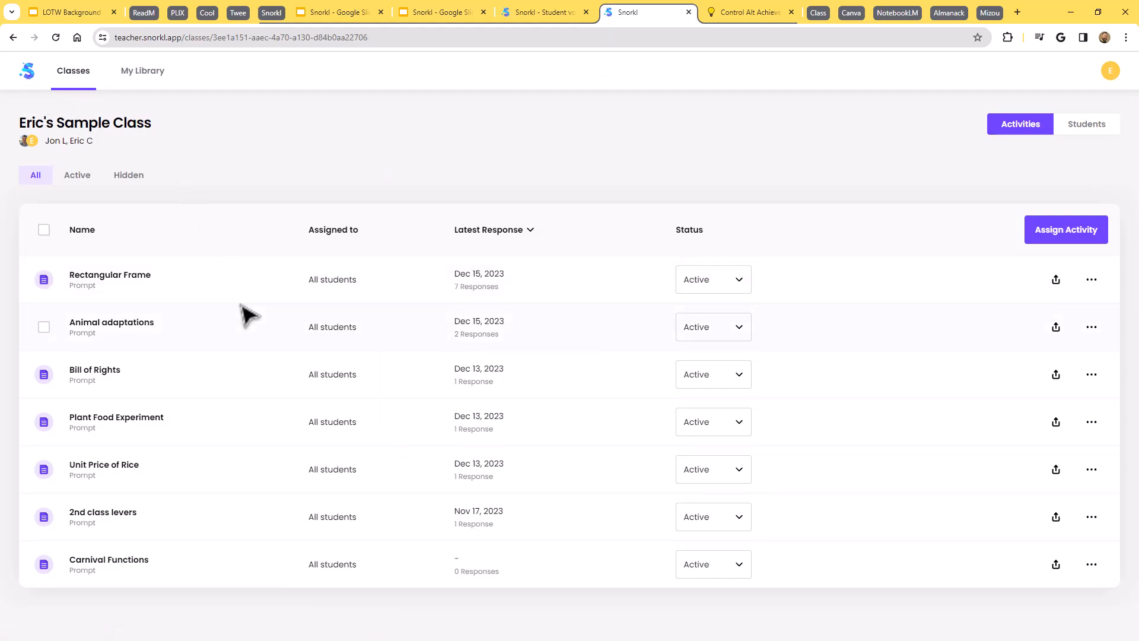
pyautogui.moveTo(133, 336)
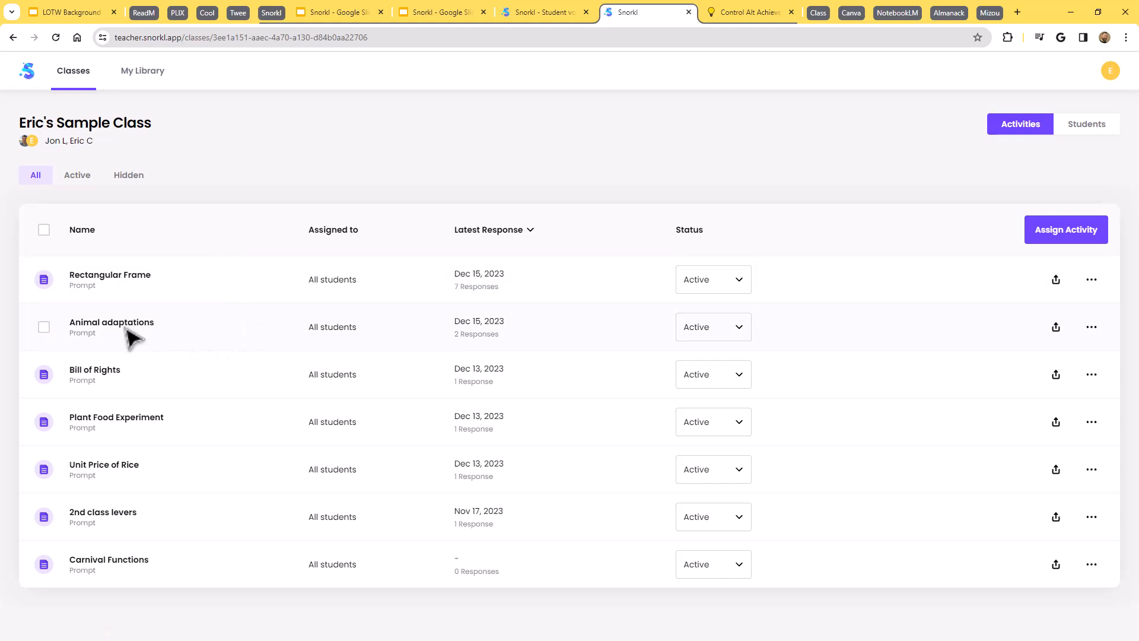
pyautogui.moveTo(200, 474)
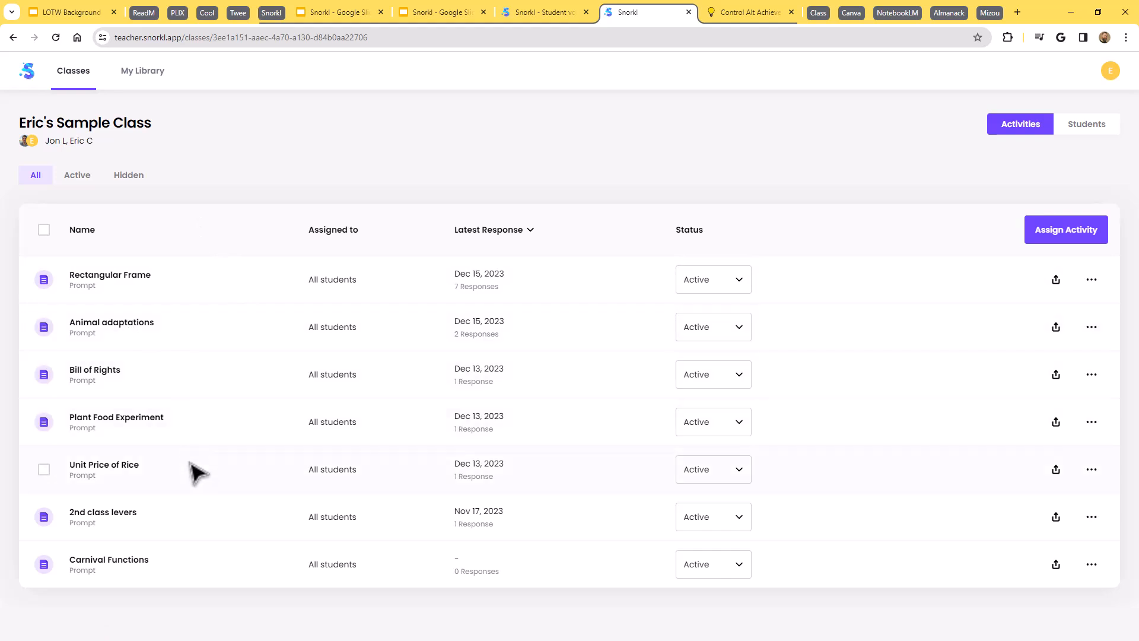
pyautogui.moveTo(144, 531)
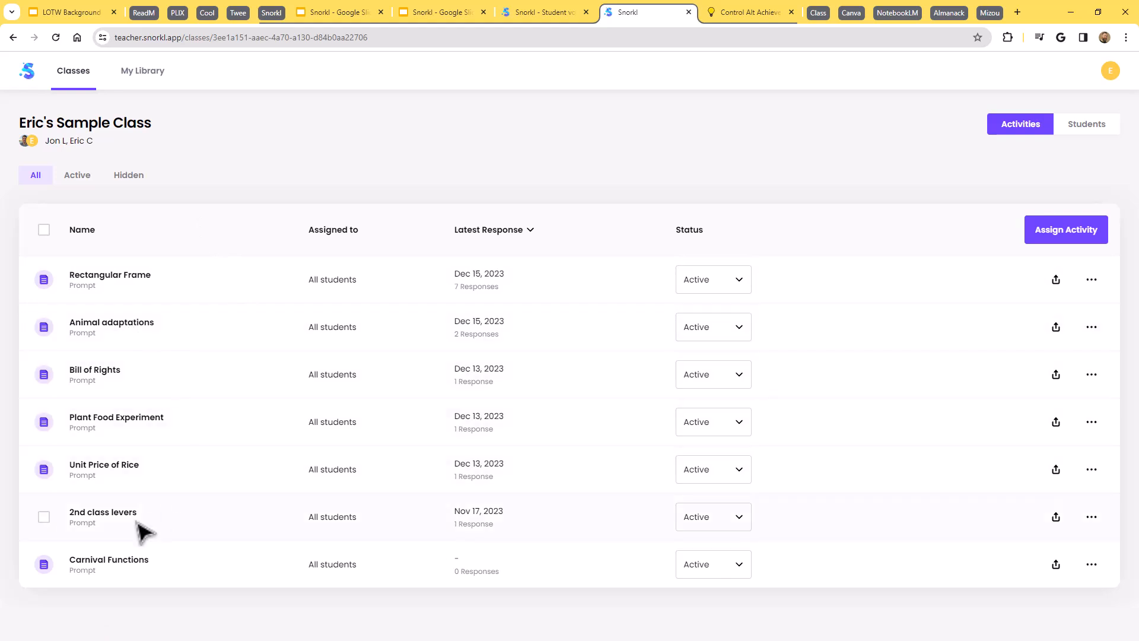
pyautogui.moveTo(334, 530)
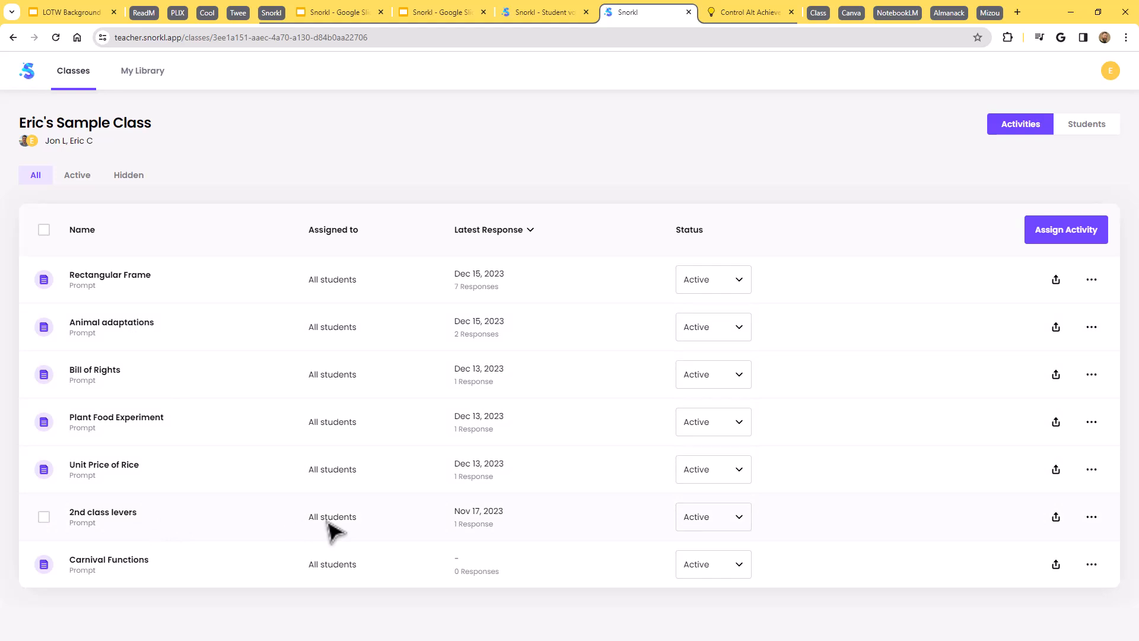
pyautogui.moveTo(145, 393)
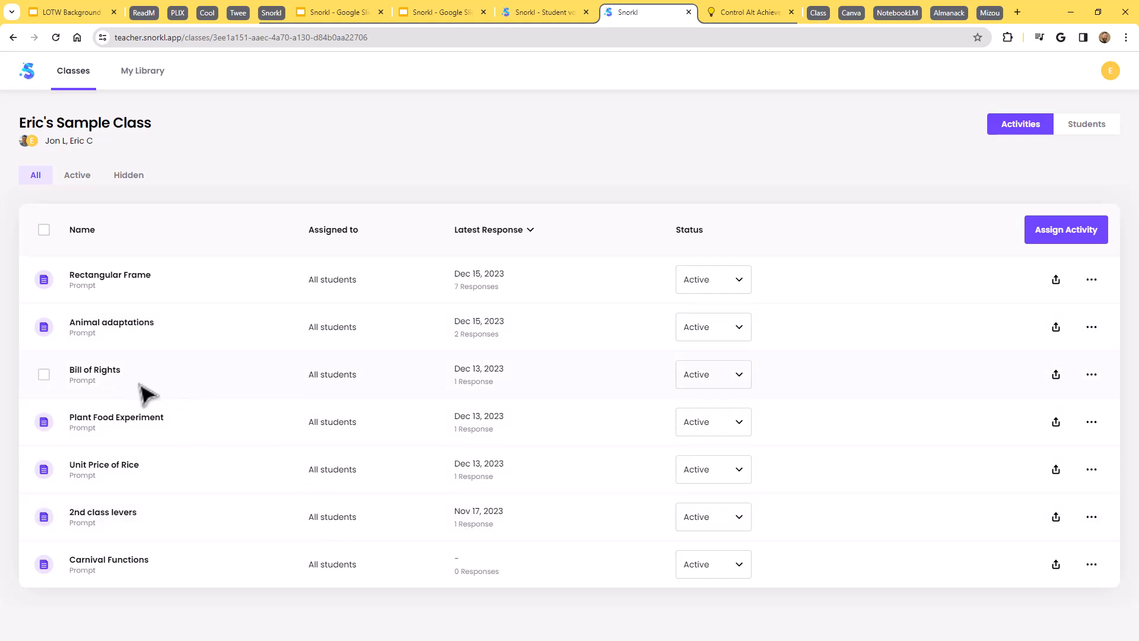
pyautogui.moveTo(232, 397)
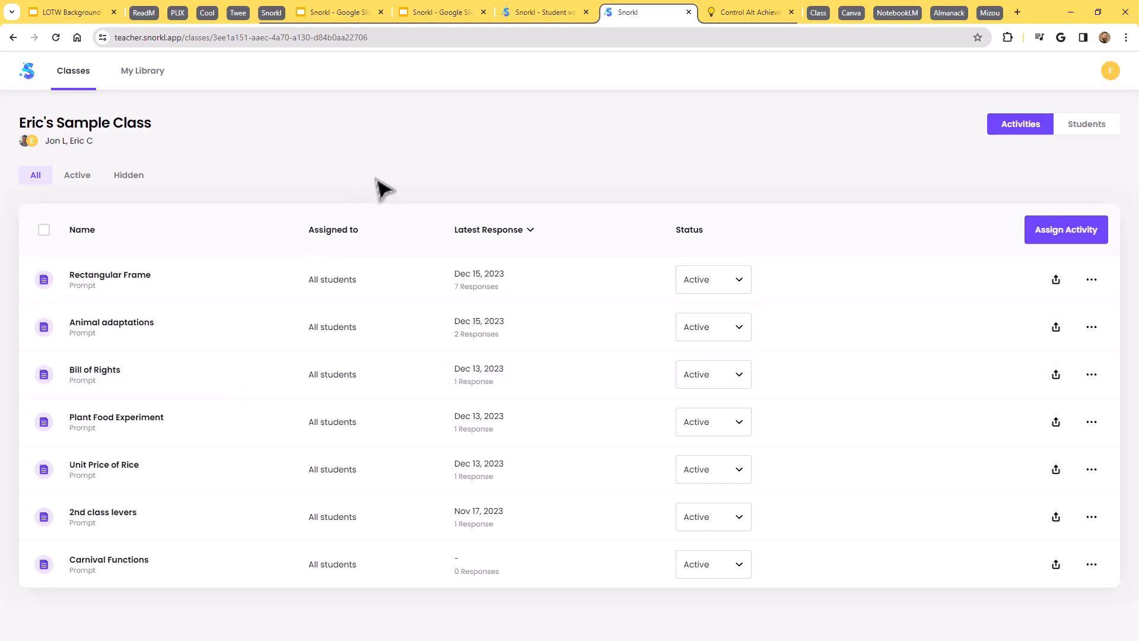
pyautogui.moveTo(300, 285)
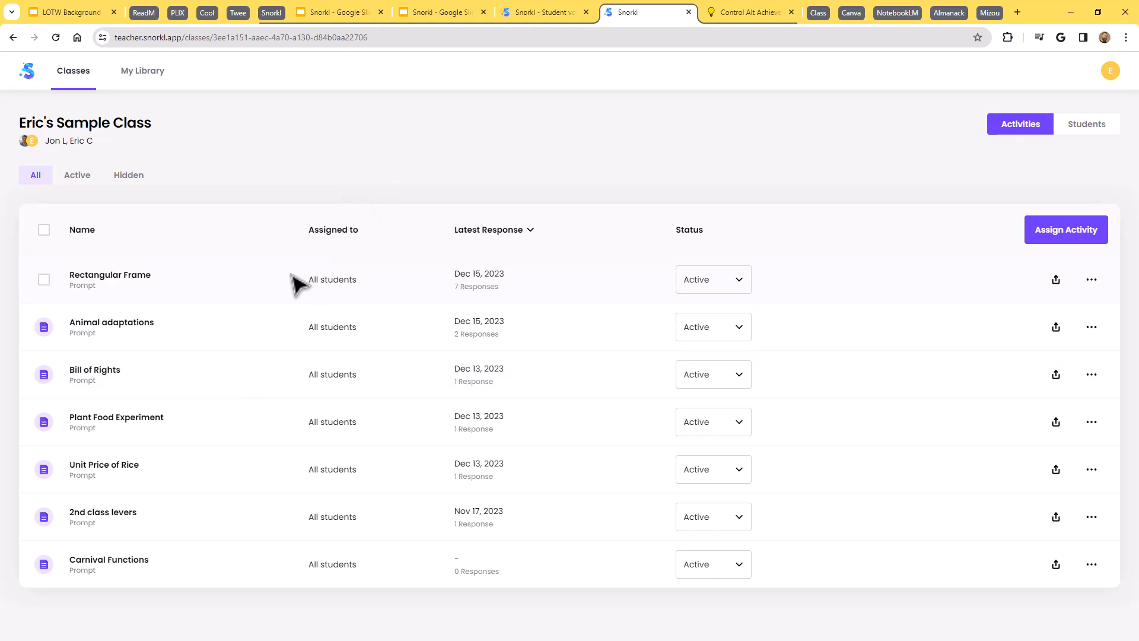
pyautogui.moveTo(299, 286)
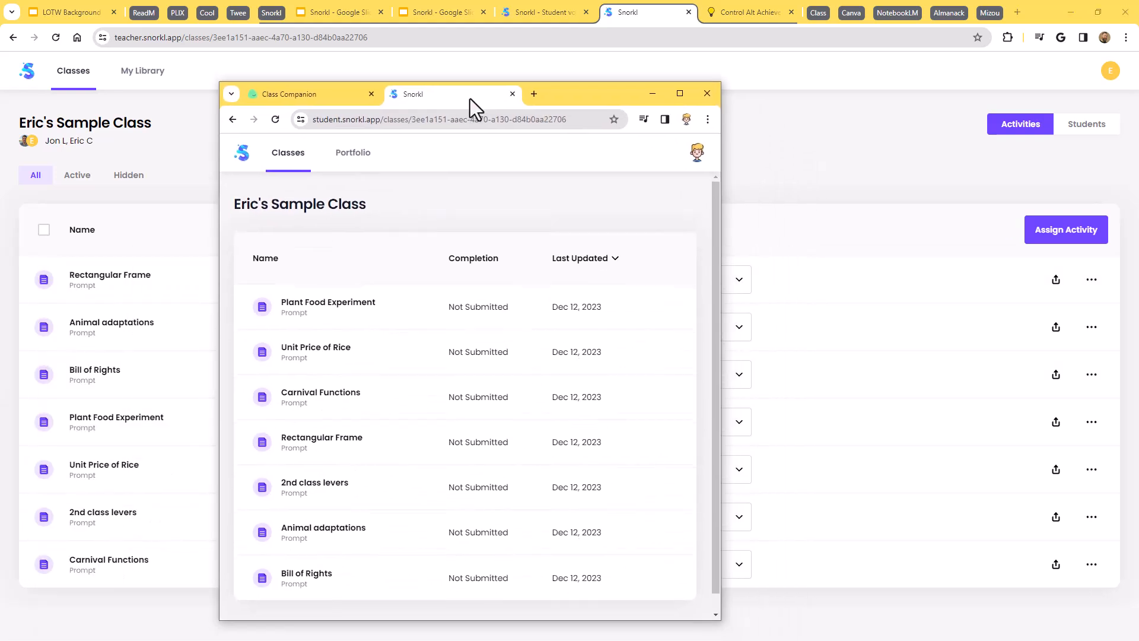
# - Maximize the student window and open the Rectangular Frame activity as a student
pyautogui.click(679, 93)
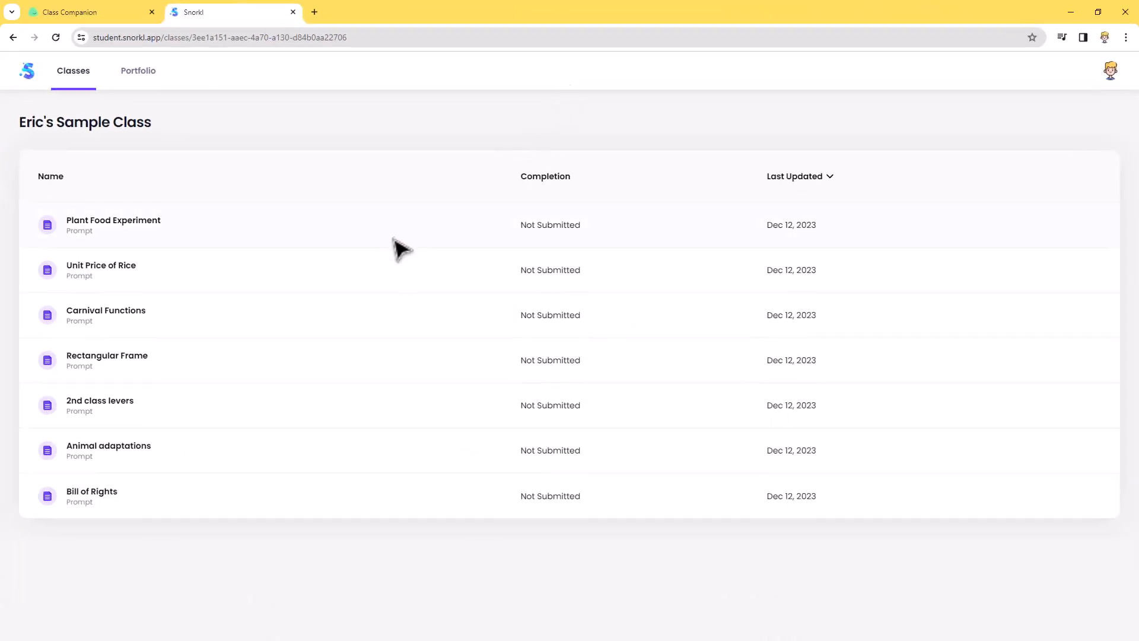
pyautogui.moveTo(272, 283)
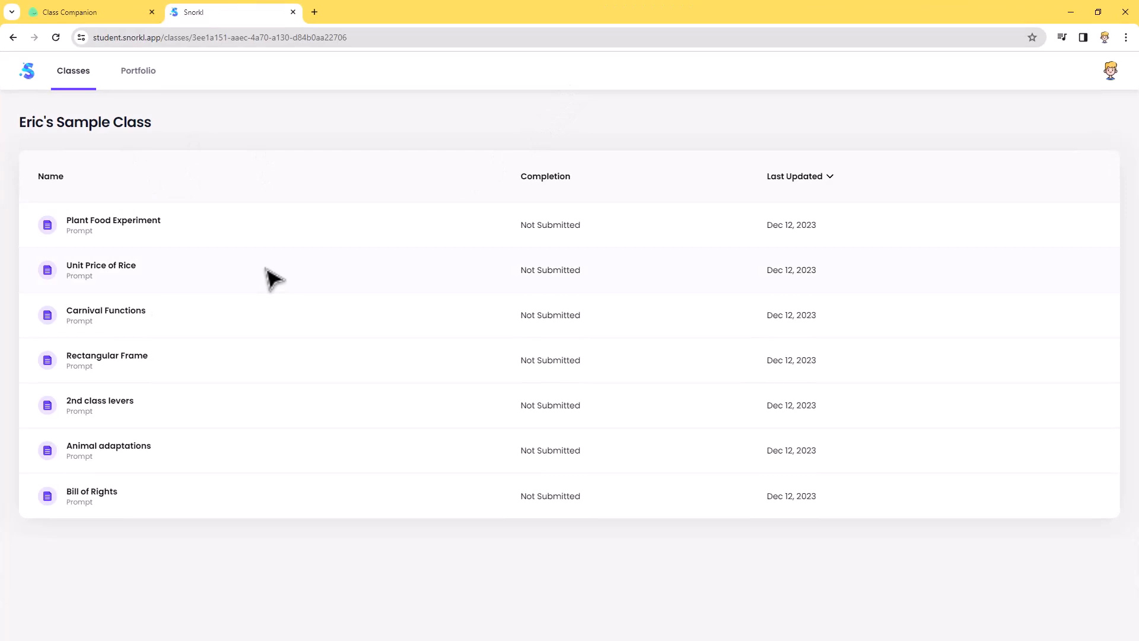
pyautogui.moveTo(256, 296)
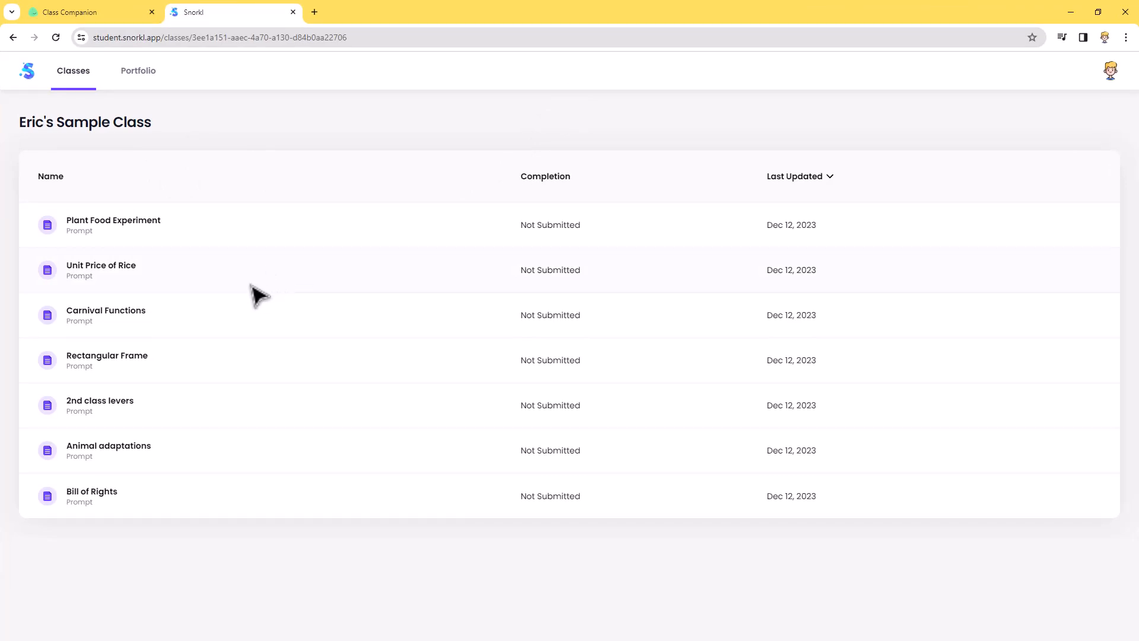
pyautogui.moveTo(278, 374)
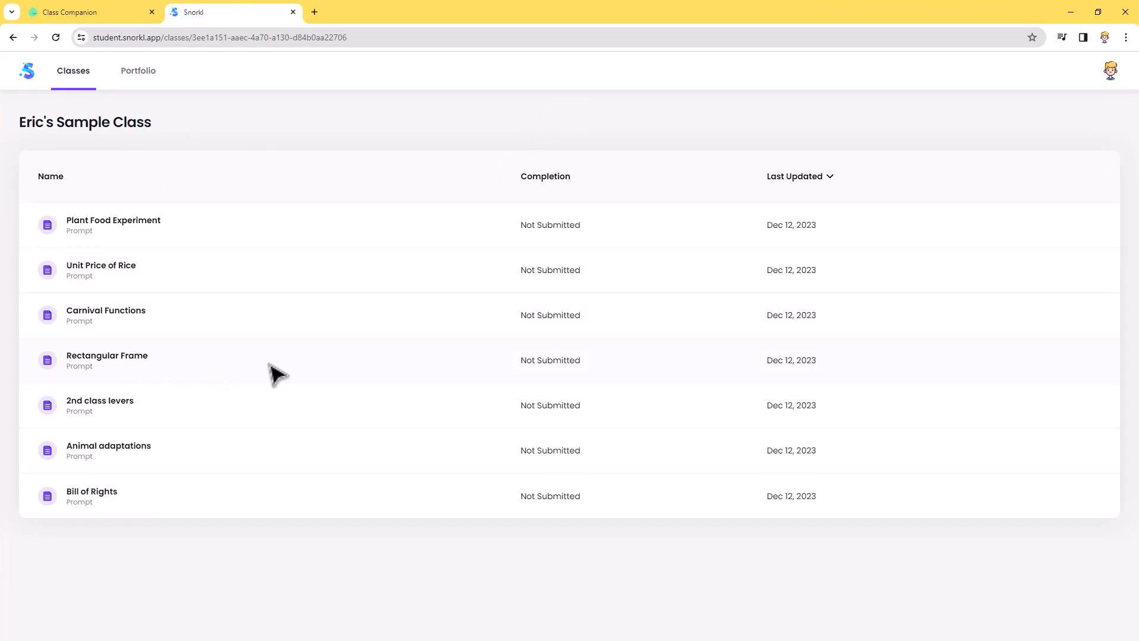
pyautogui.click(107, 359)
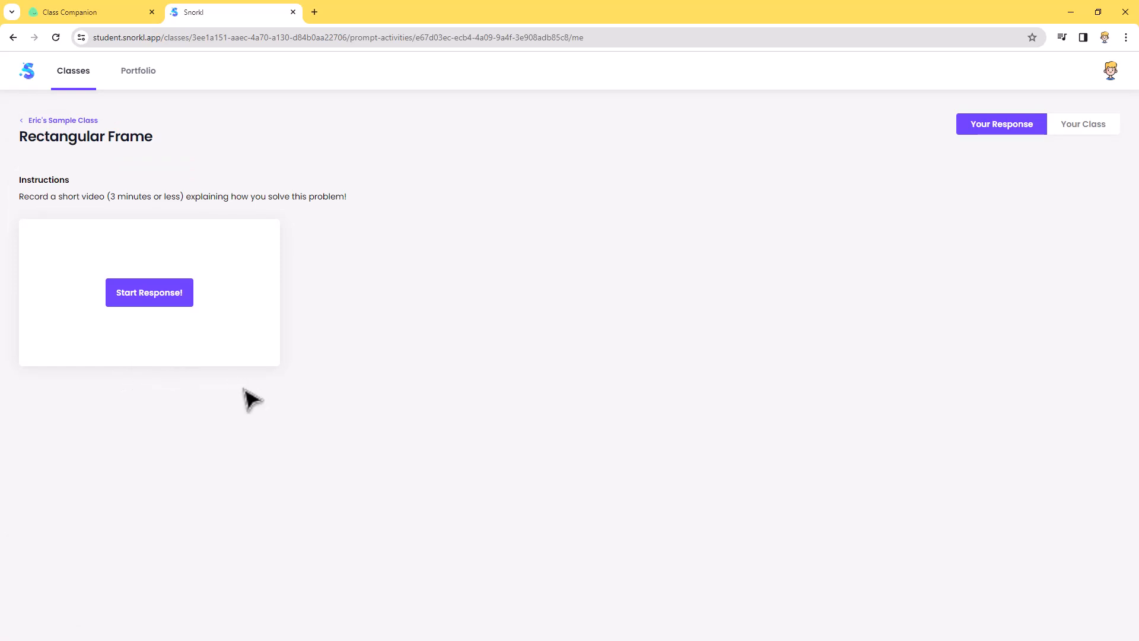
pyautogui.moveTo(150, 309)
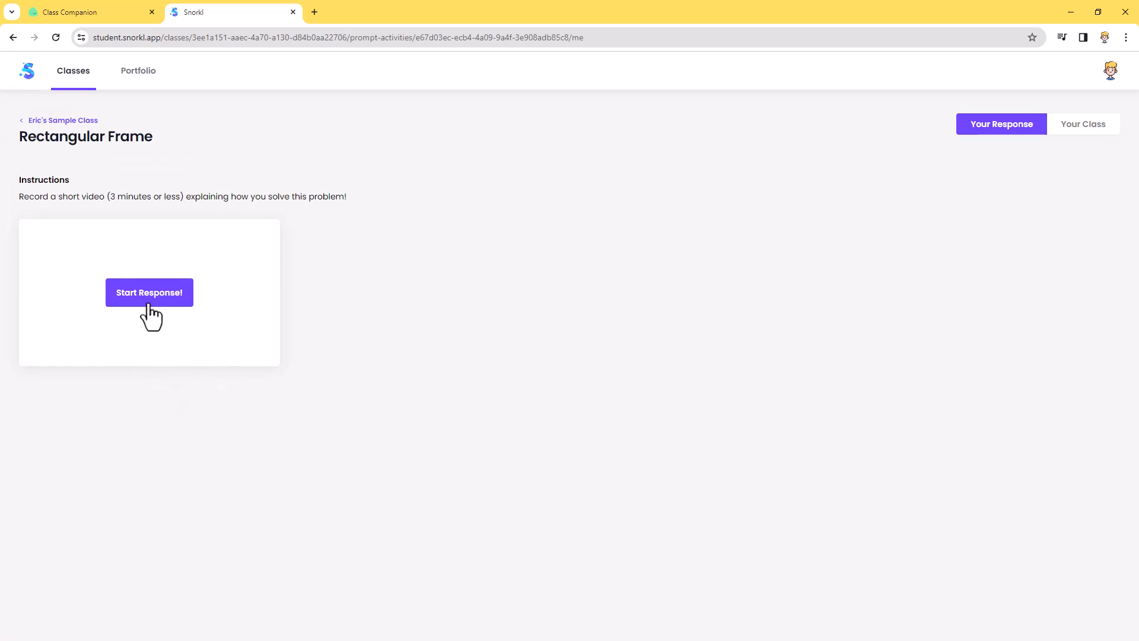
# - Begin a response and start recording with microphone access granted
pyautogui.click(149, 292)
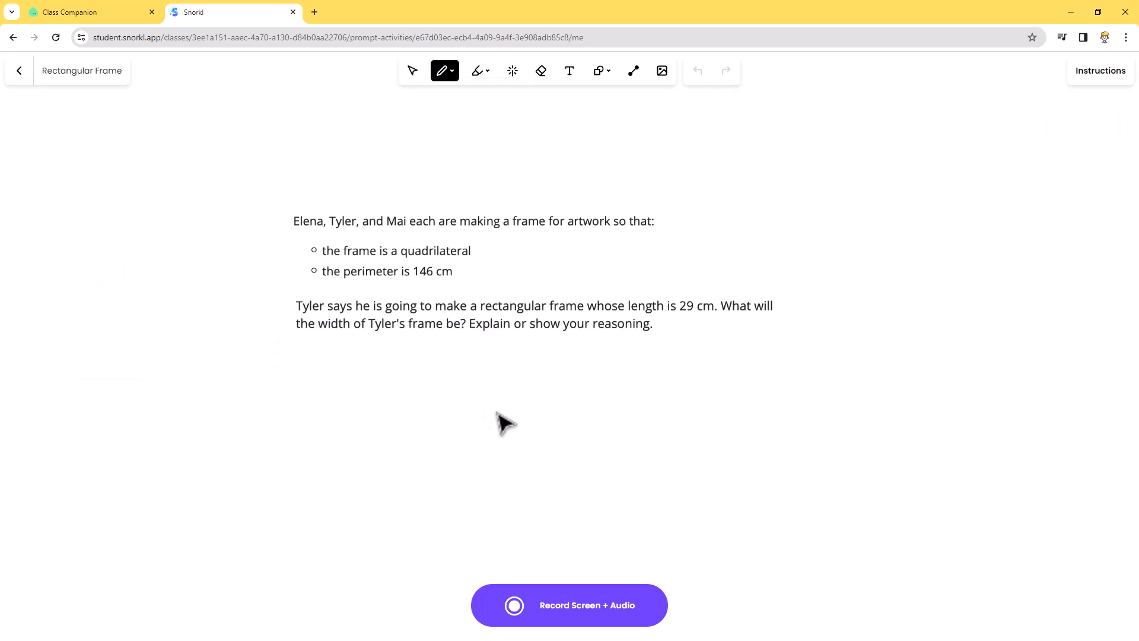
pyautogui.moveTo(578, 617)
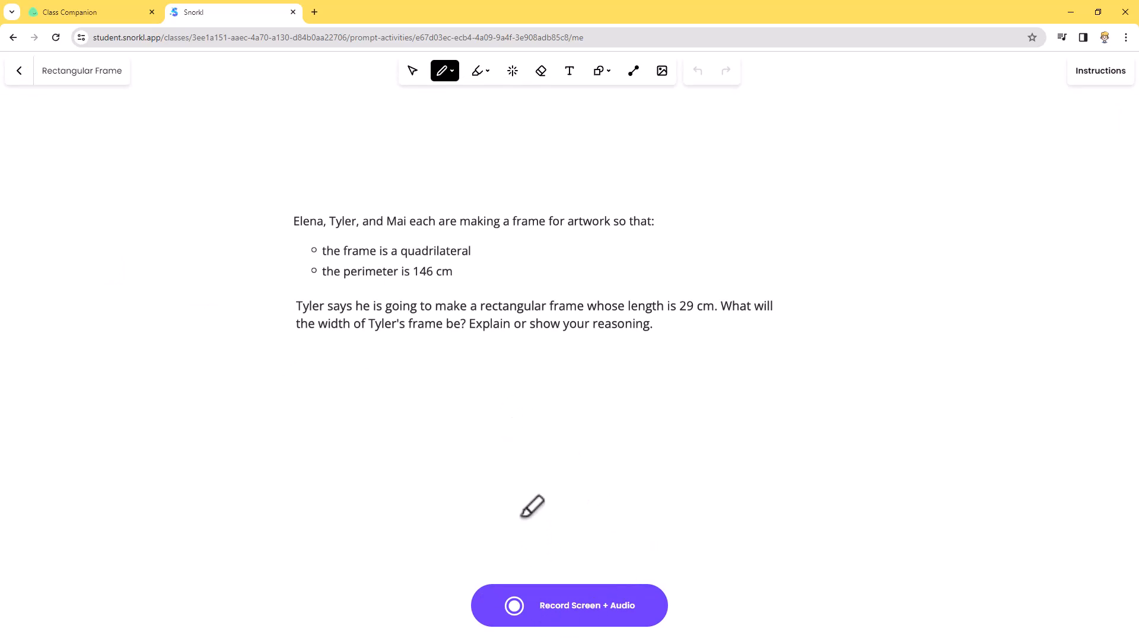
pyautogui.moveTo(460, 367)
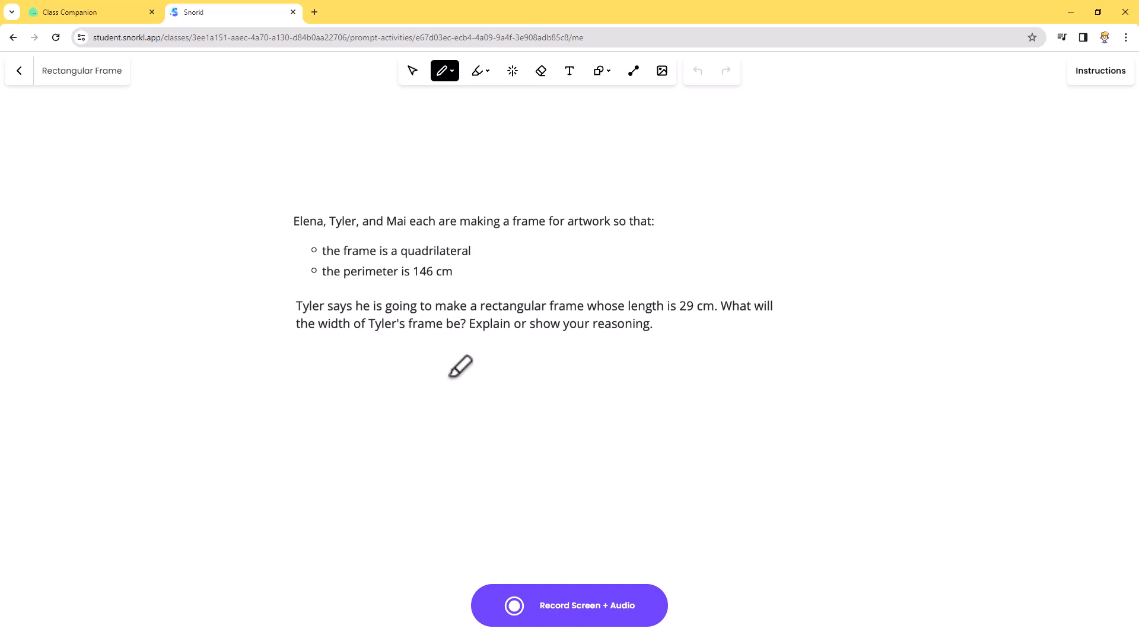
pyautogui.moveTo(572, 428)
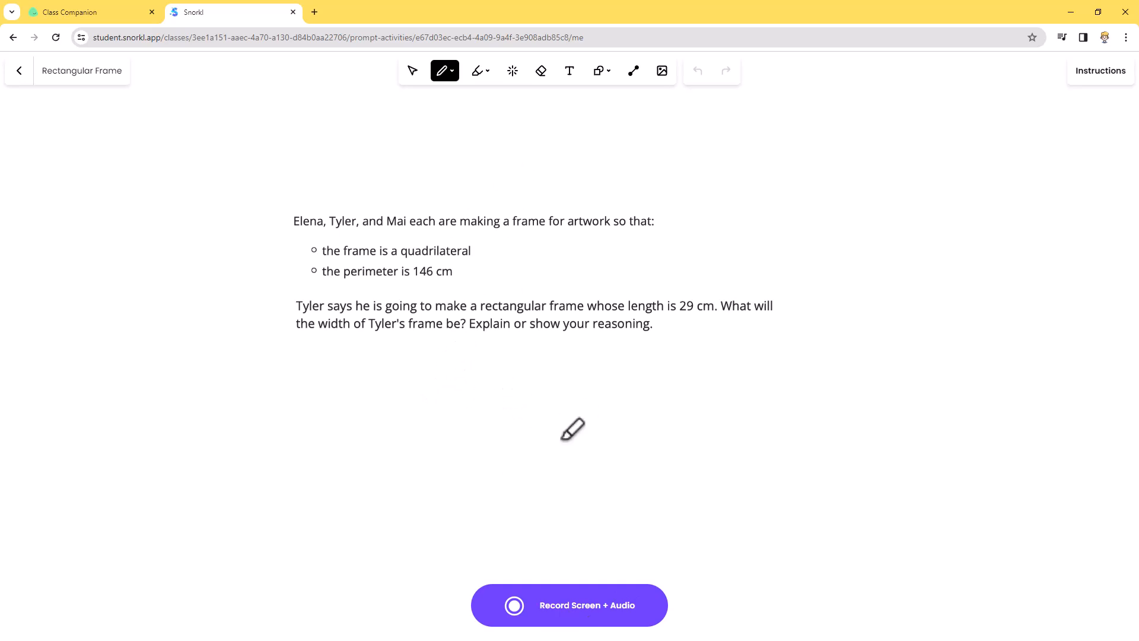
pyautogui.moveTo(579, 429)
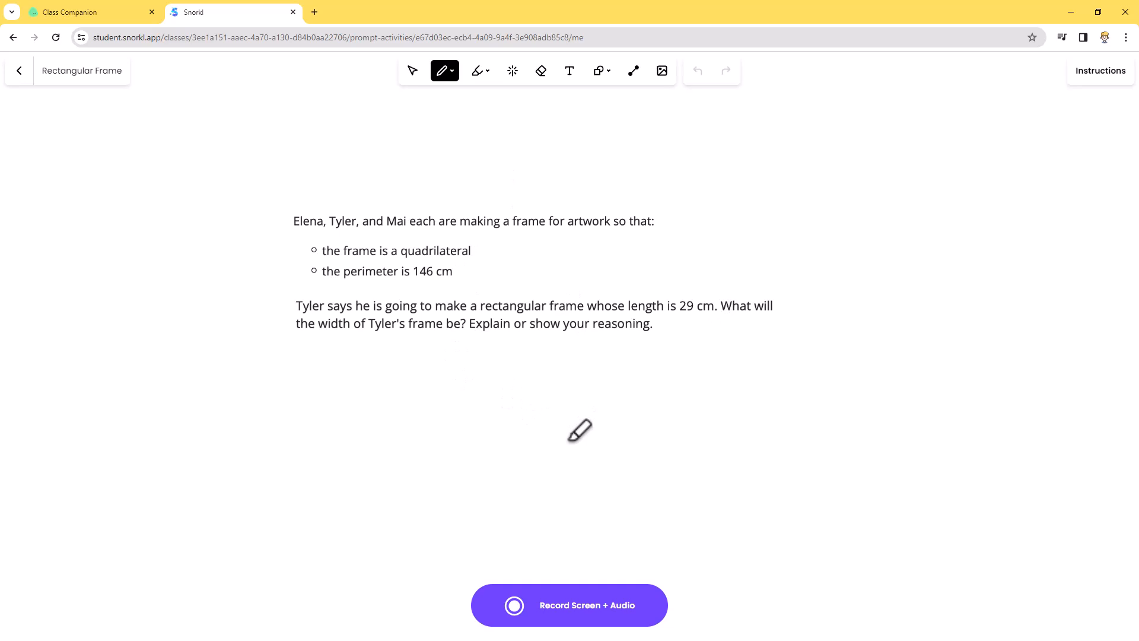
pyautogui.moveTo(608, 621)
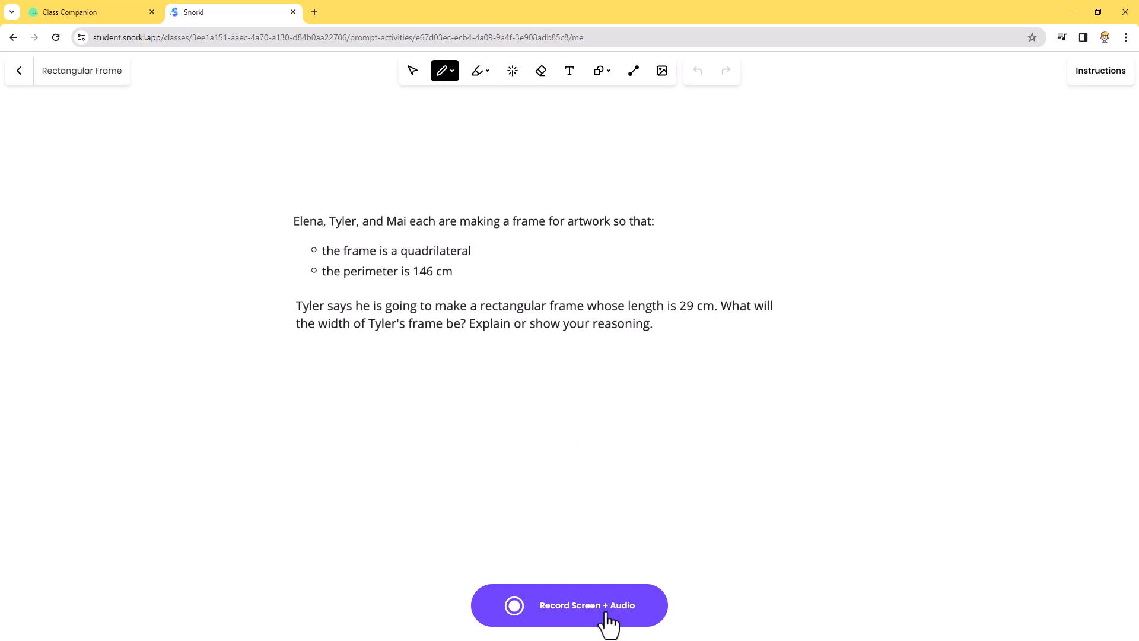
pyautogui.moveTo(566, 617)
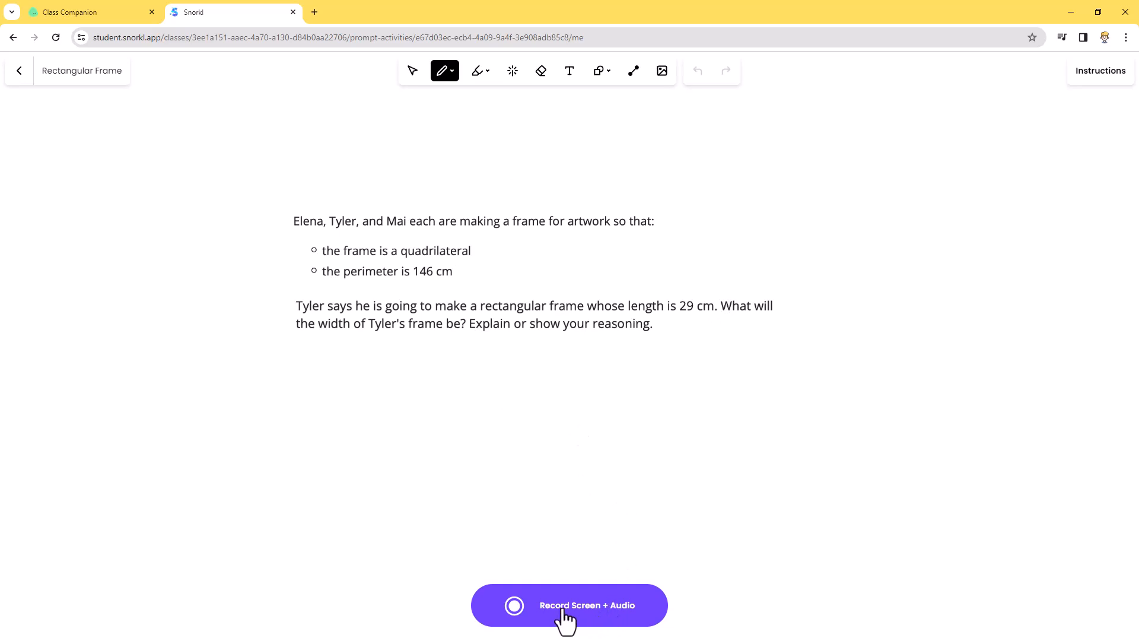
pyautogui.click(568, 605)
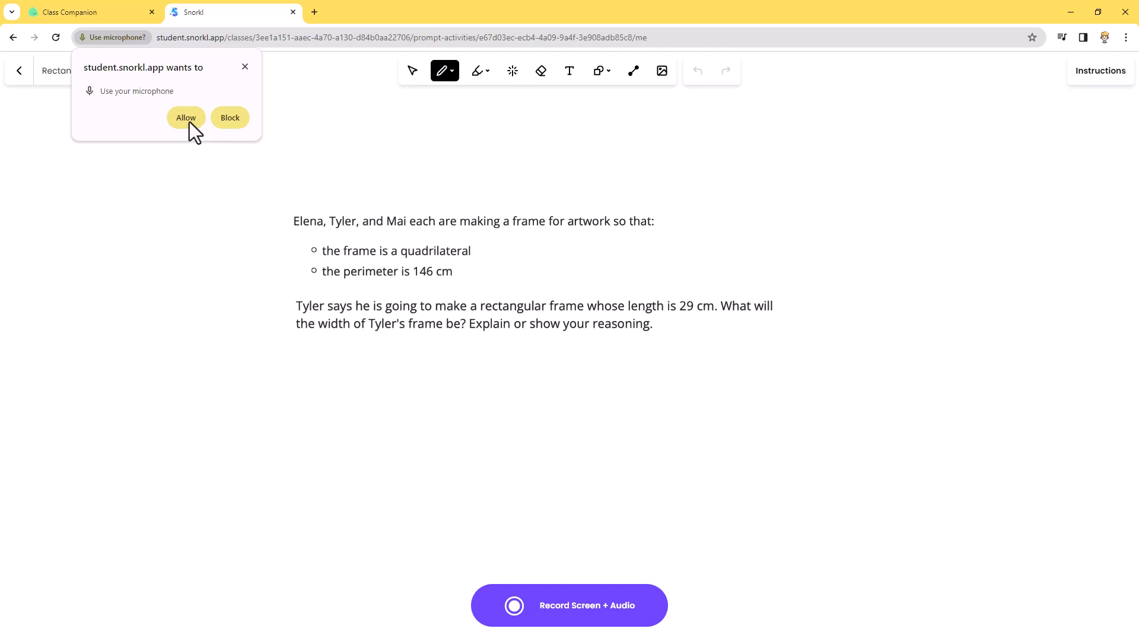
pyautogui.click(185, 117)
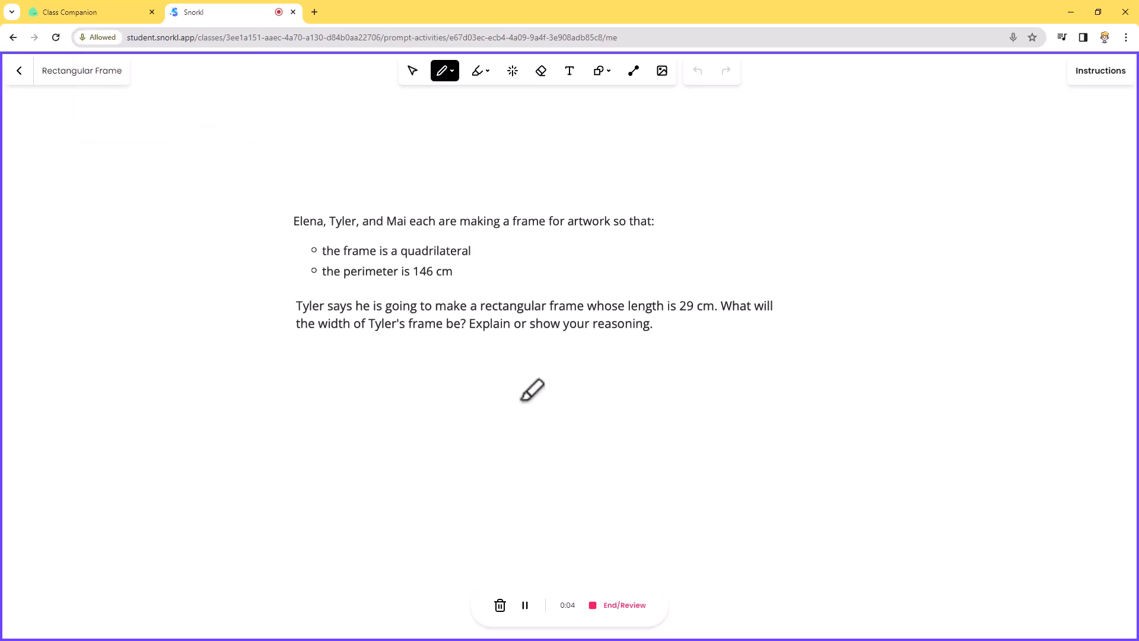
pyautogui.moveTo(503, 394)
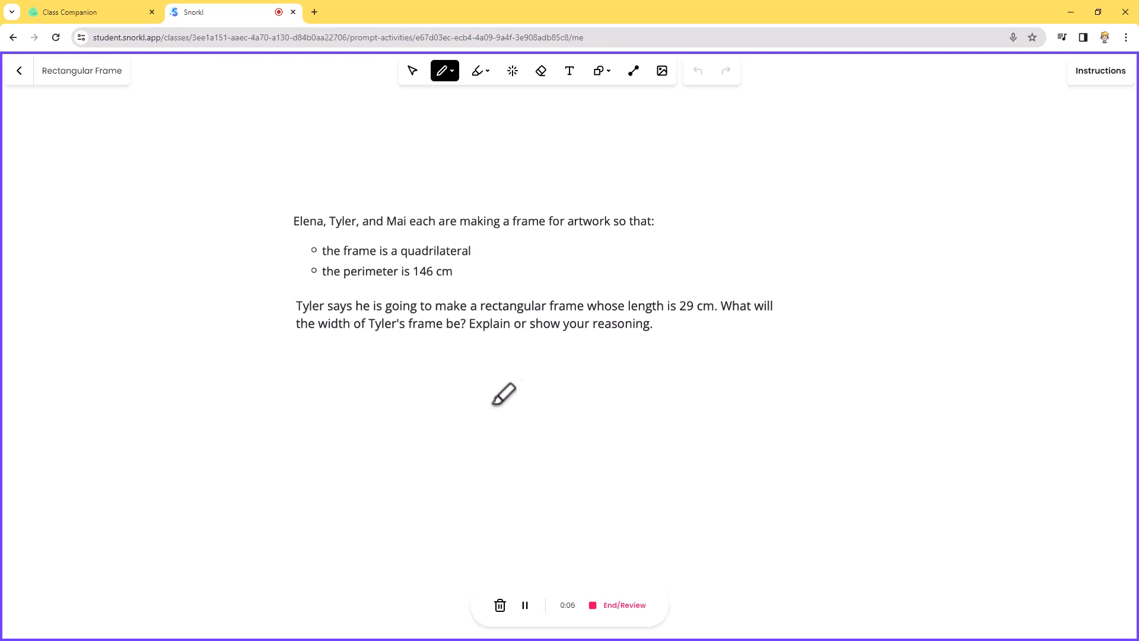
pyautogui.moveTo(405, 379)
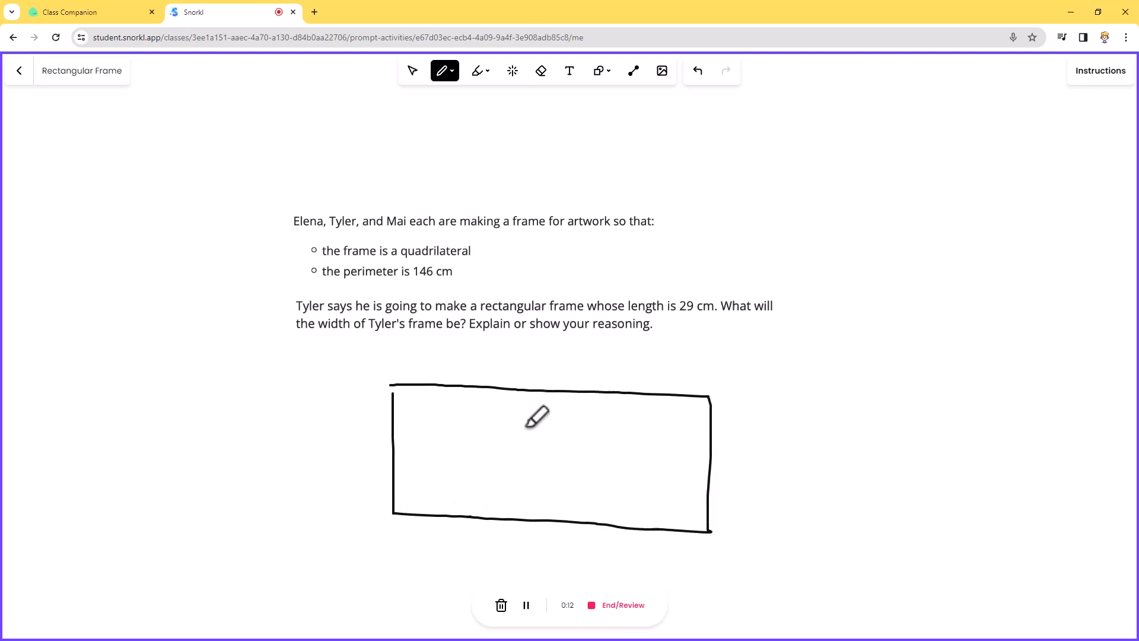
pyautogui.moveTo(764, 446)
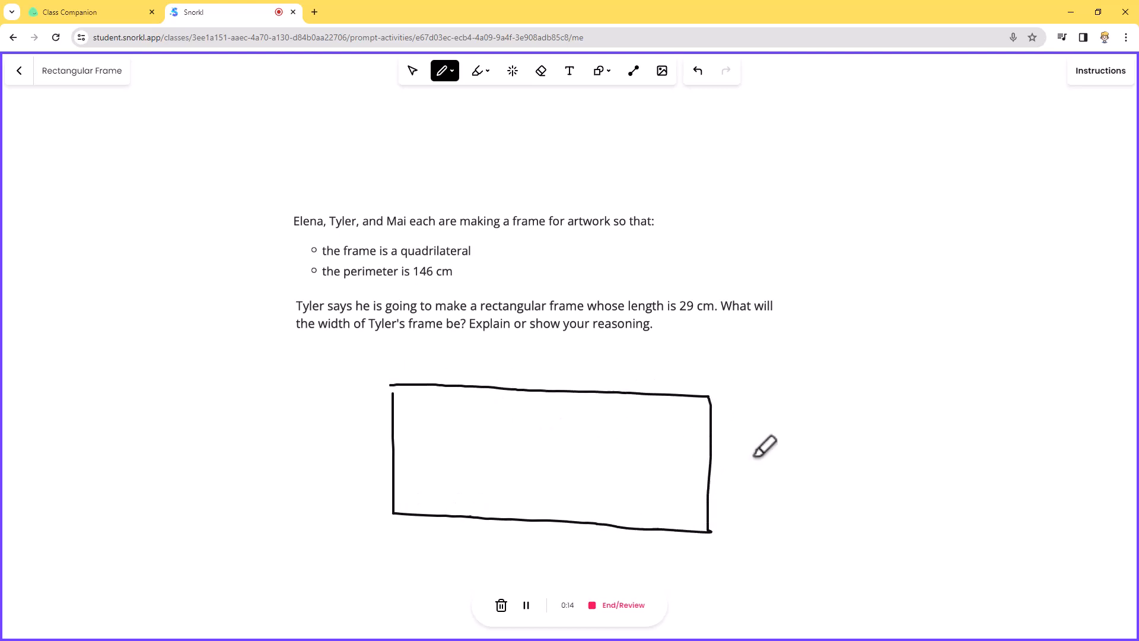
pyautogui.moveTo(608, 452)
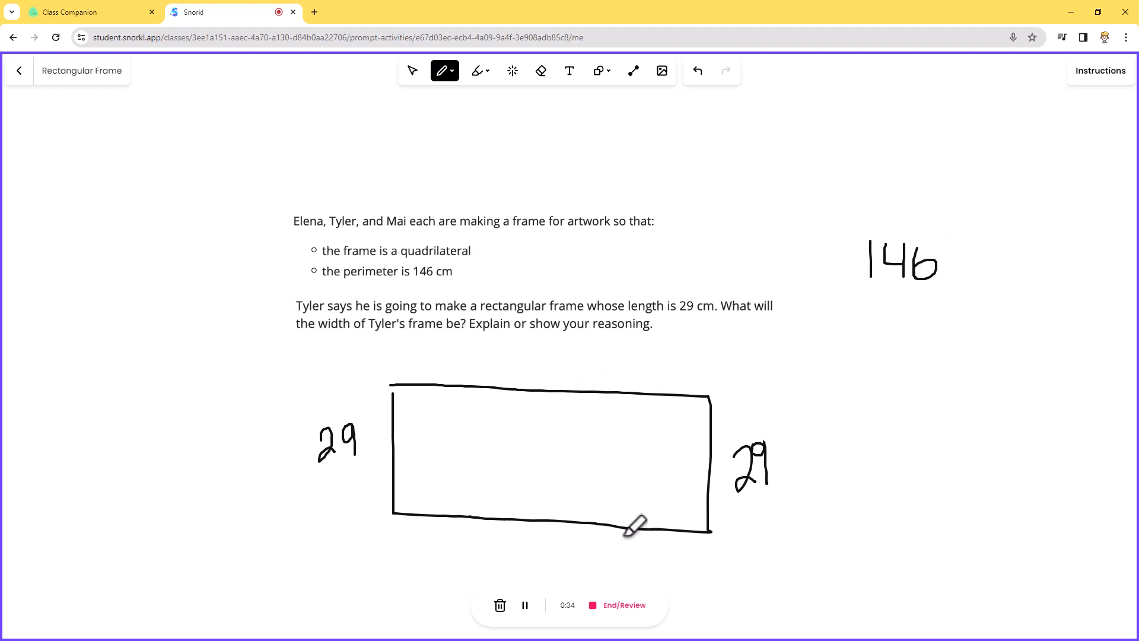
pyautogui.moveTo(359, 400)
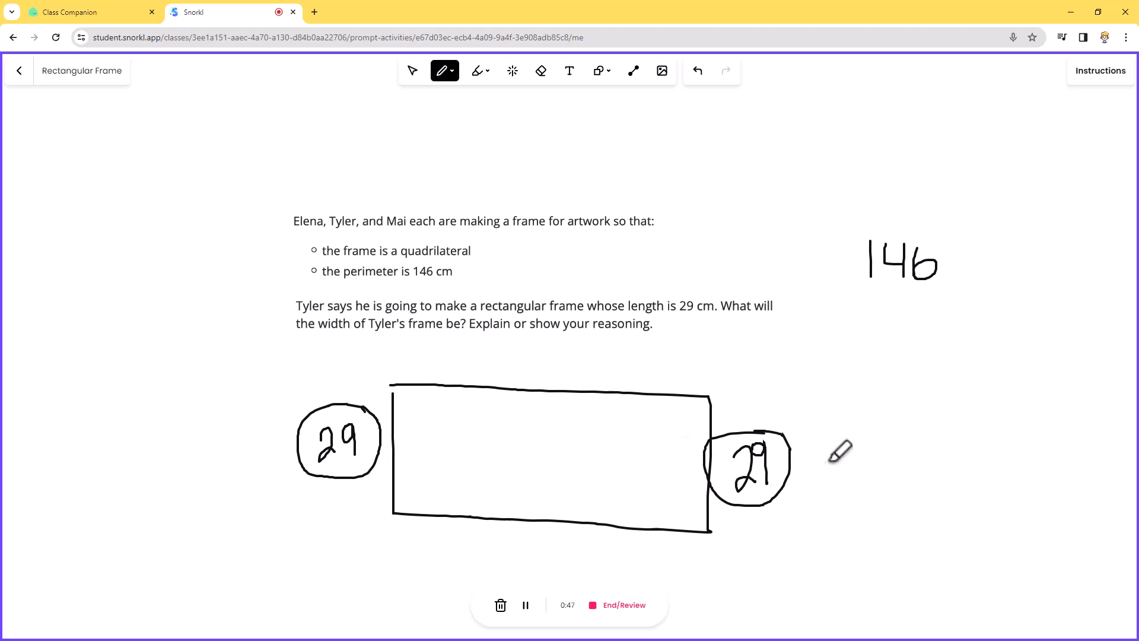
pyautogui.moveTo(771, 466)
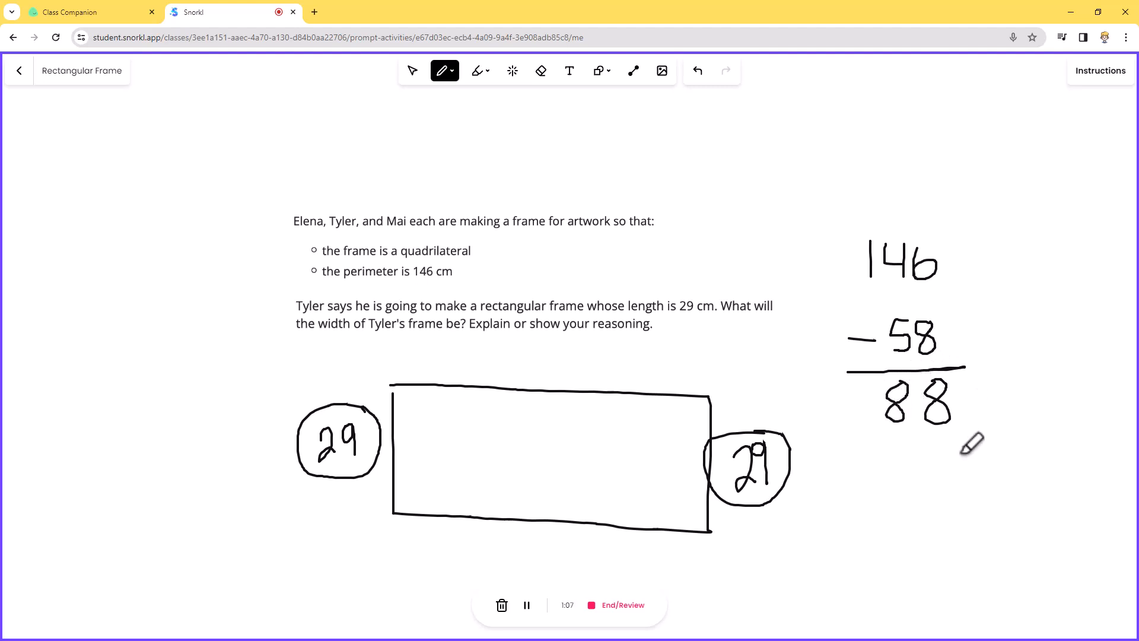
pyautogui.moveTo(572, 509)
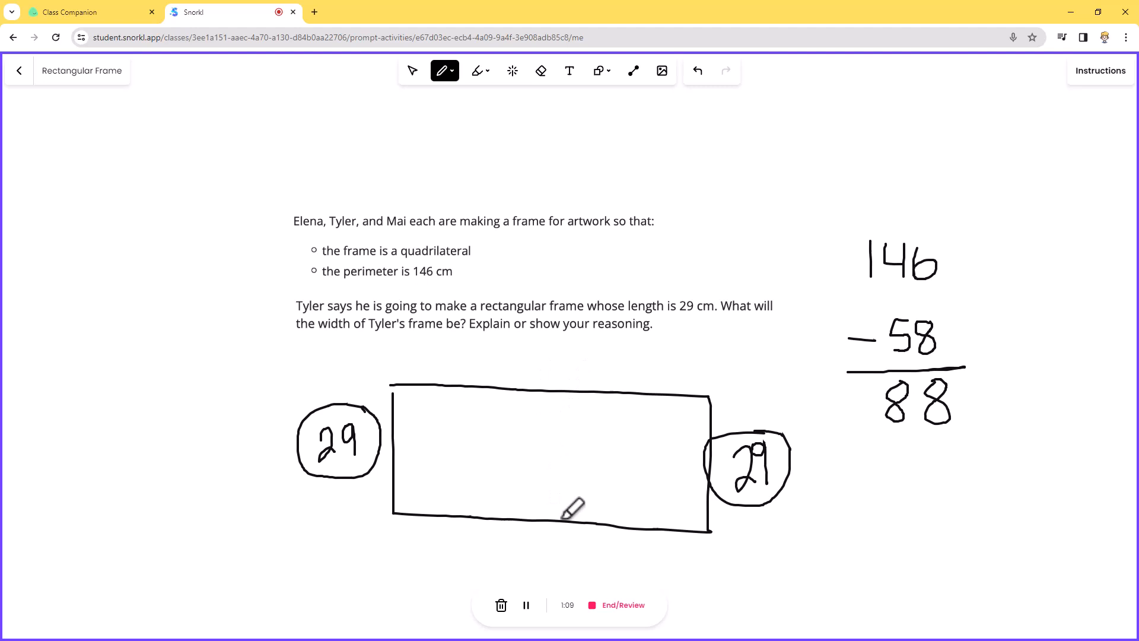
pyautogui.moveTo(601, 405)
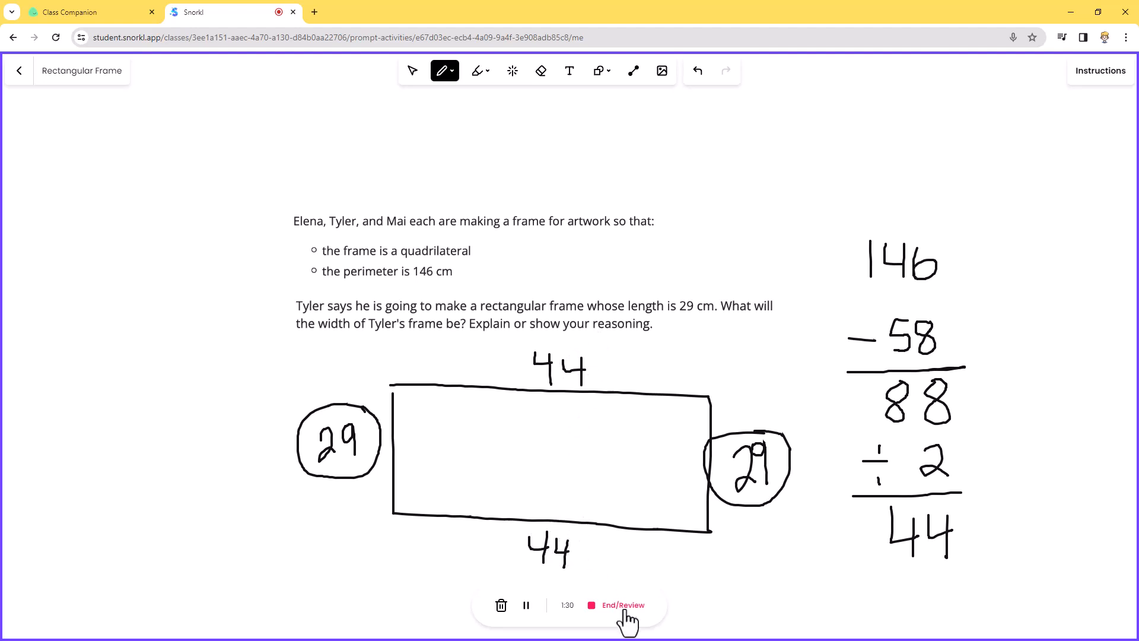
# - End the recording of the 146 − 58 = 88, ÷ 2 = 44 solution, review it and submit
pyautogui.click(621, 604)
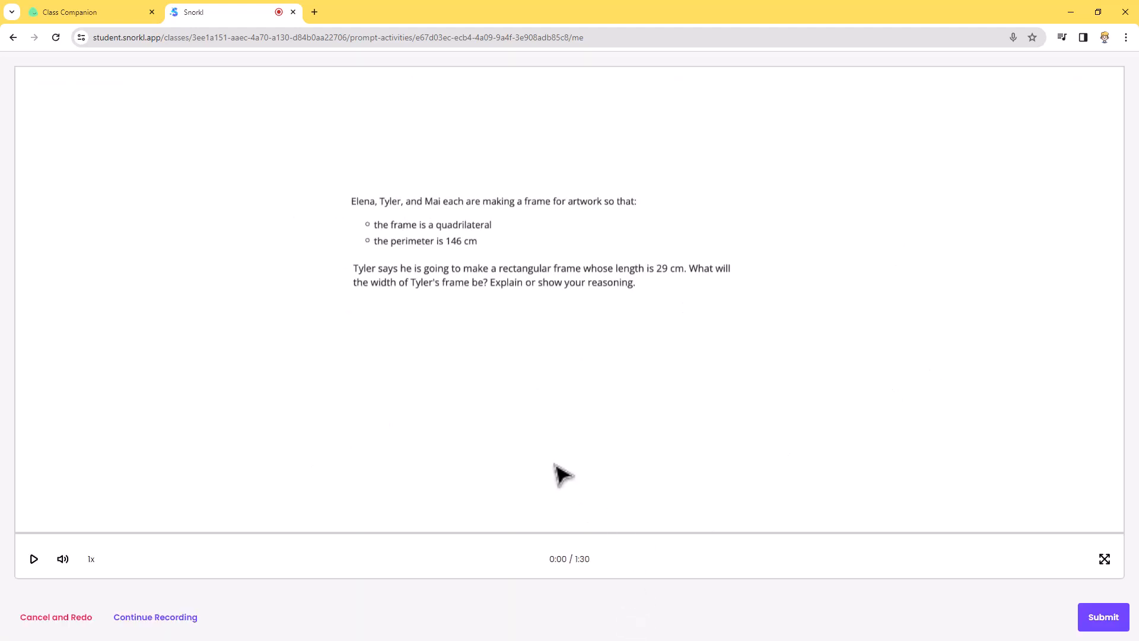
pyautogui.moveTo(123, 571)
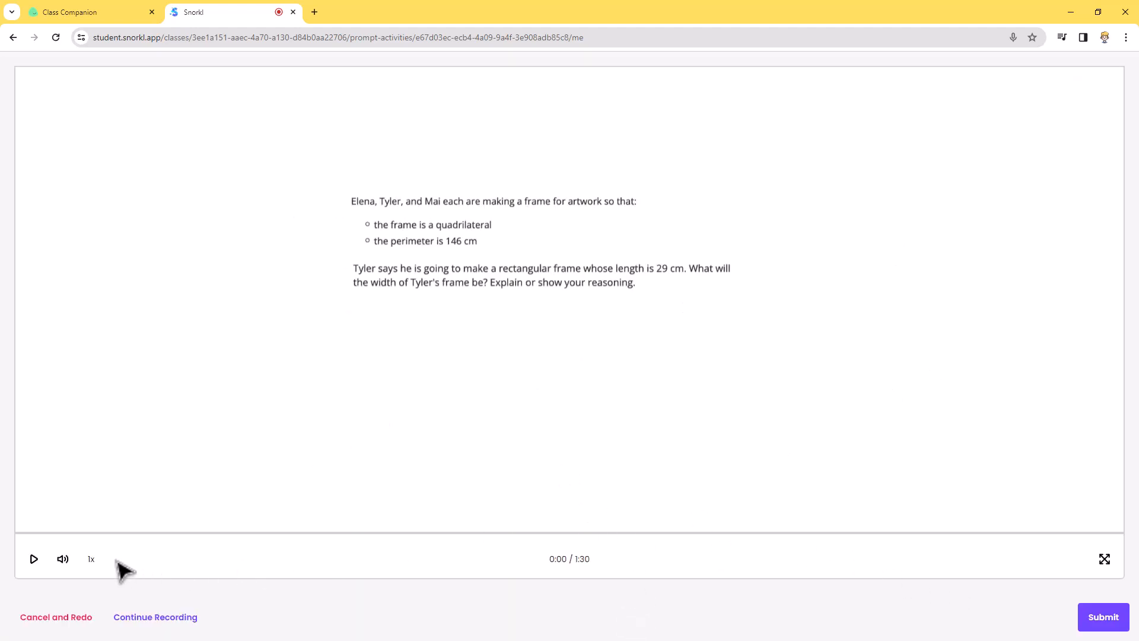
pyautogui.moveTo(279, 558)
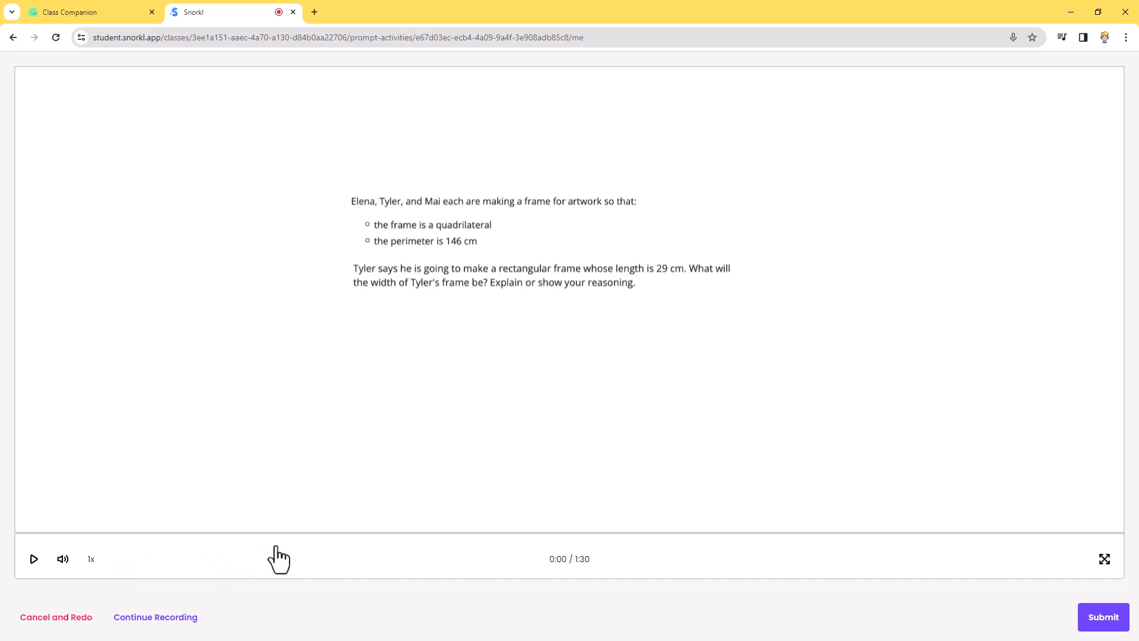
pyautogui.click(1103, 617)
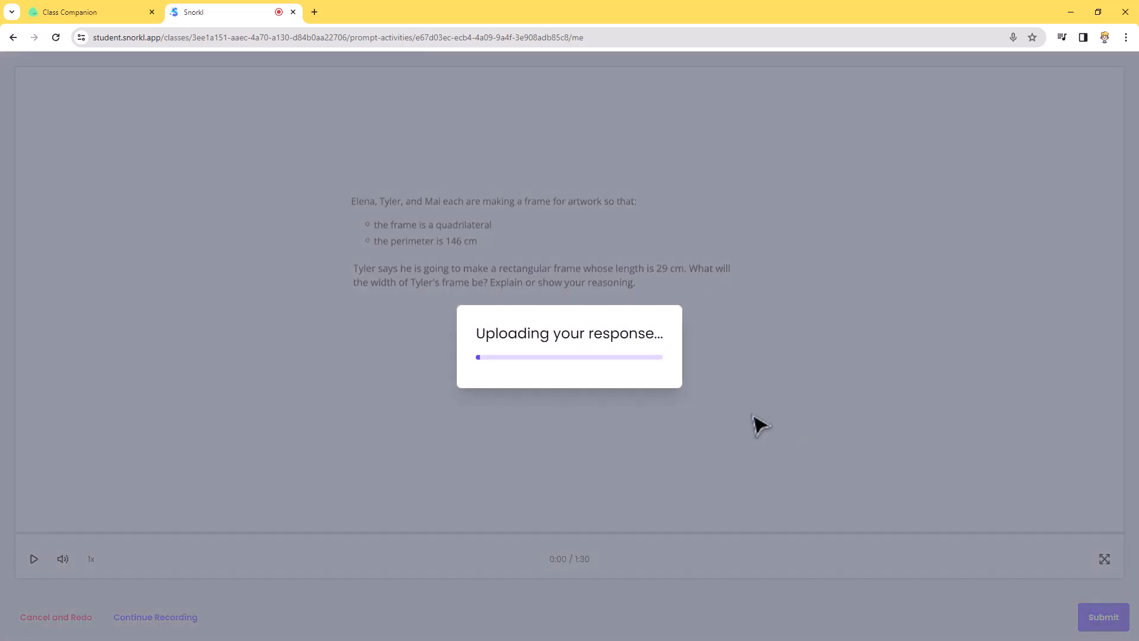
pyautogui.moveTo(556, 384)
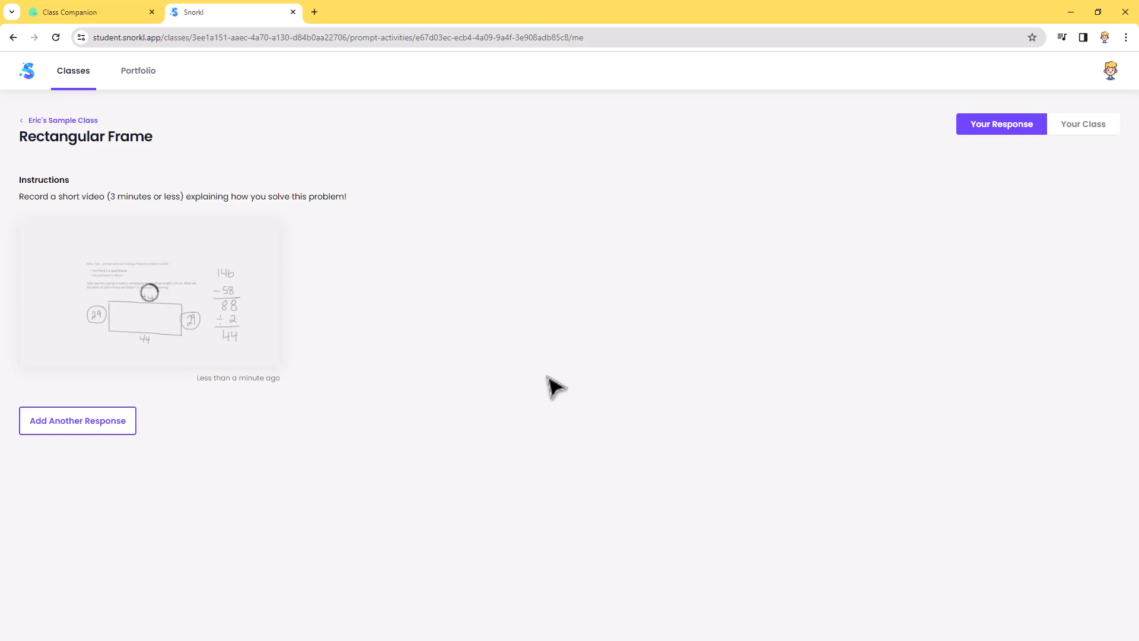
pyautogui.moveTo(737, 175)
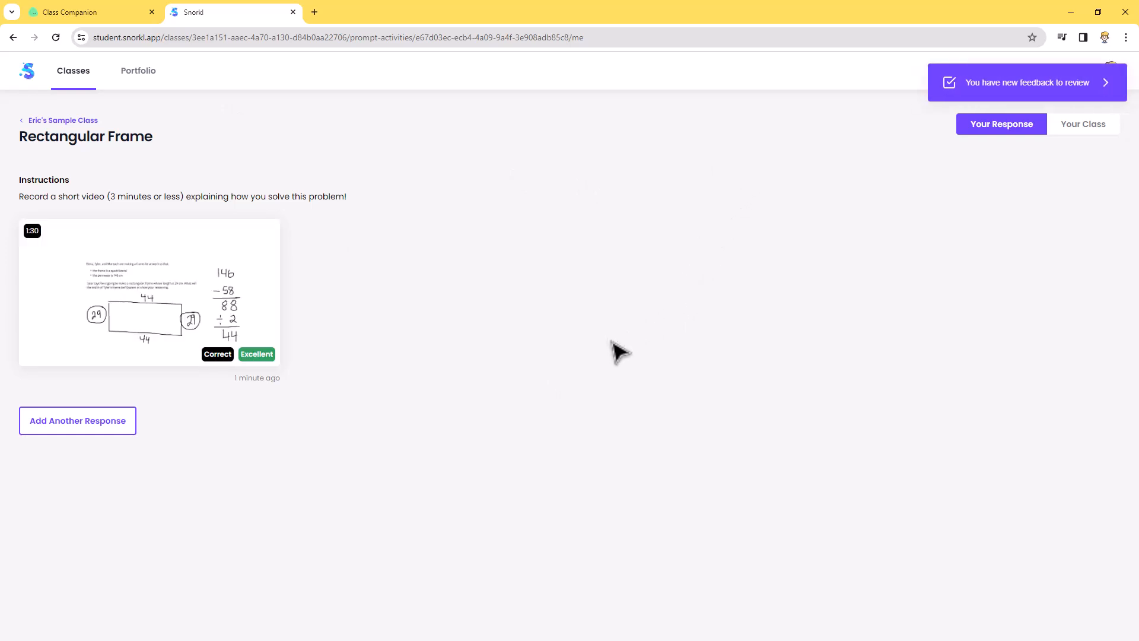
pyautogui.moveTo(627, 351)
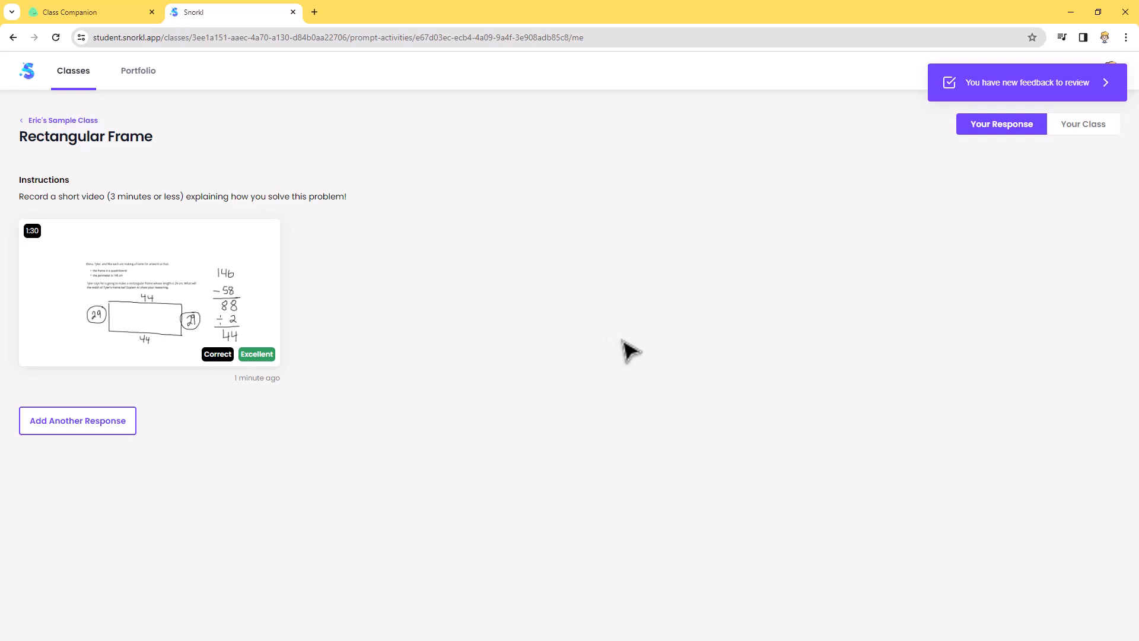
pyautogui.moveTo(599, 356)
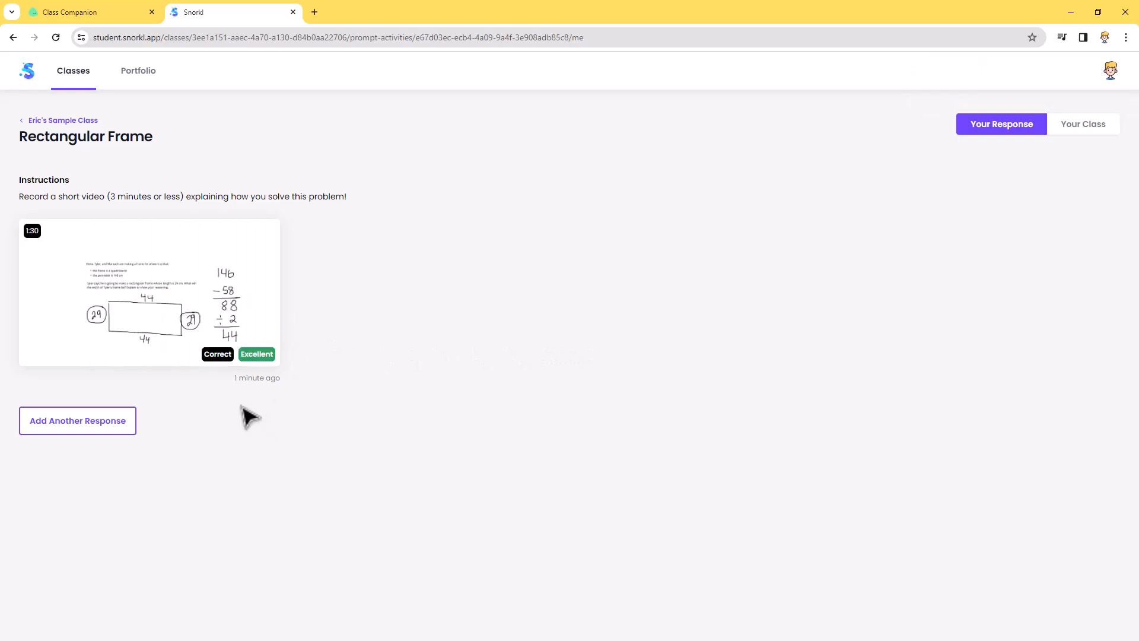
pyautogui.moveTo(396, 441)
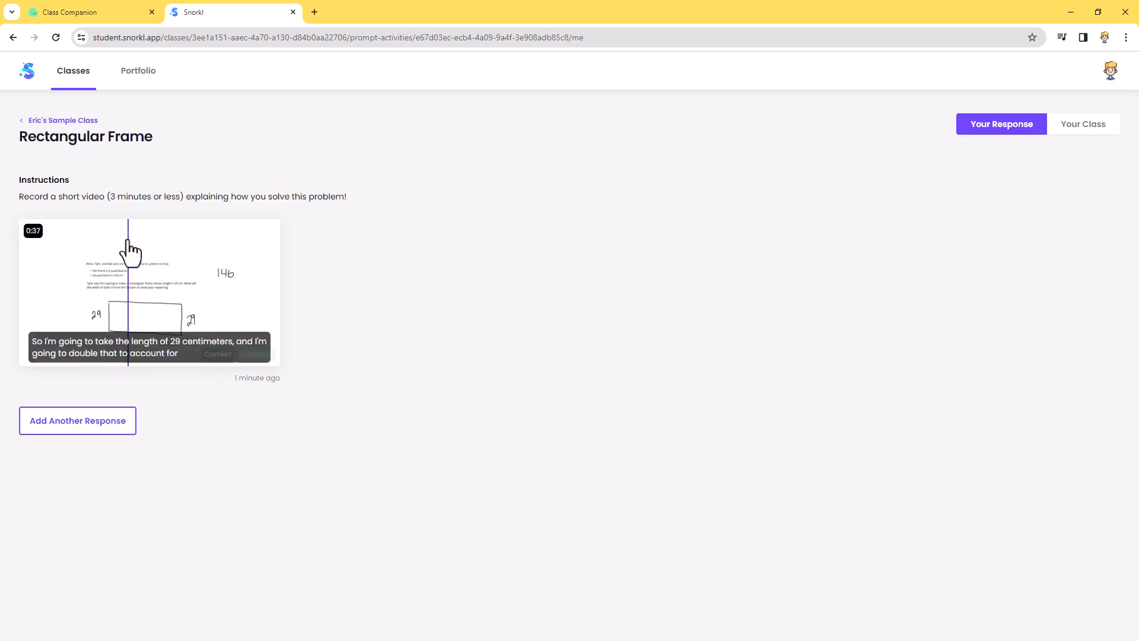
# - Open the graded response showing 4/4 Excellent, Correct and three timestamped AI comments
pyautogui.click(149, 292)
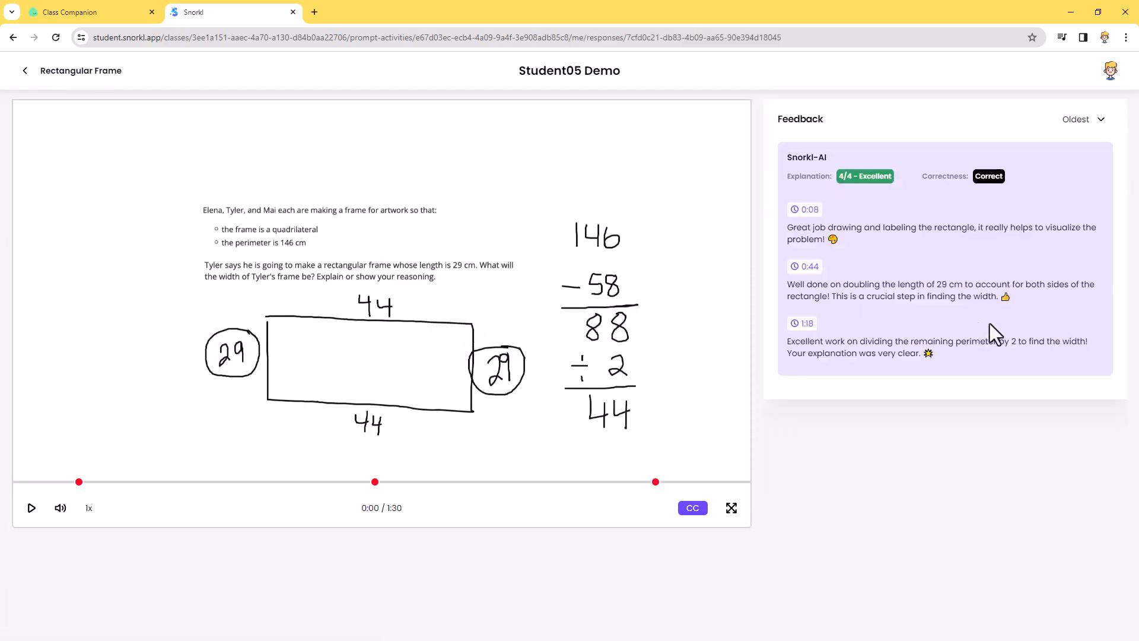
pyautogui.moveTo(921, 356)
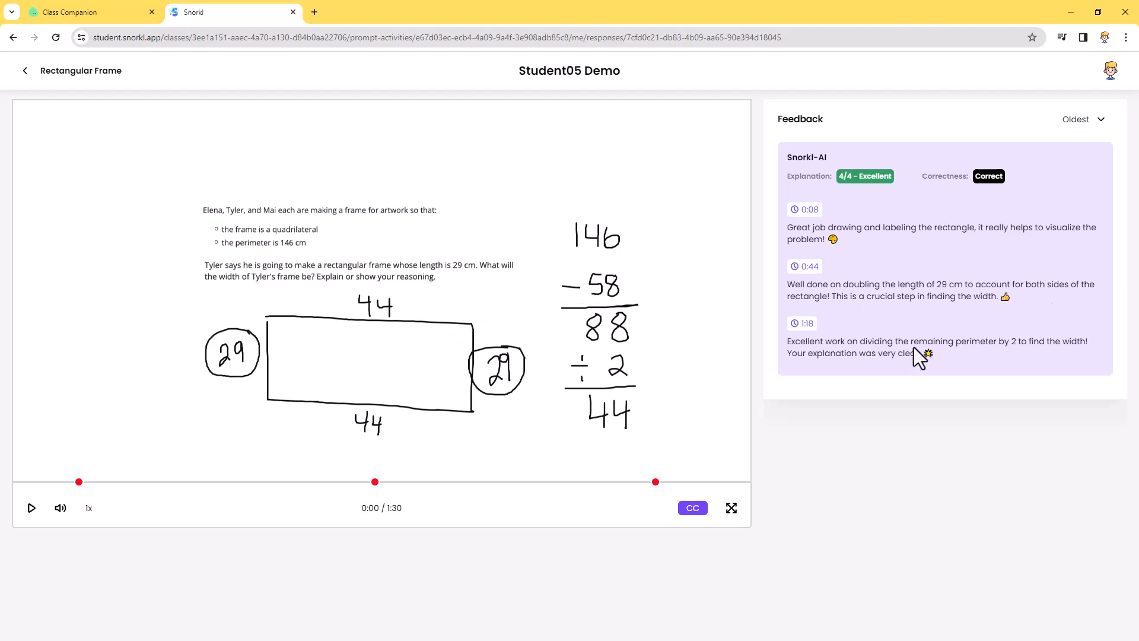
pyautogui.moveTo(910, 224)
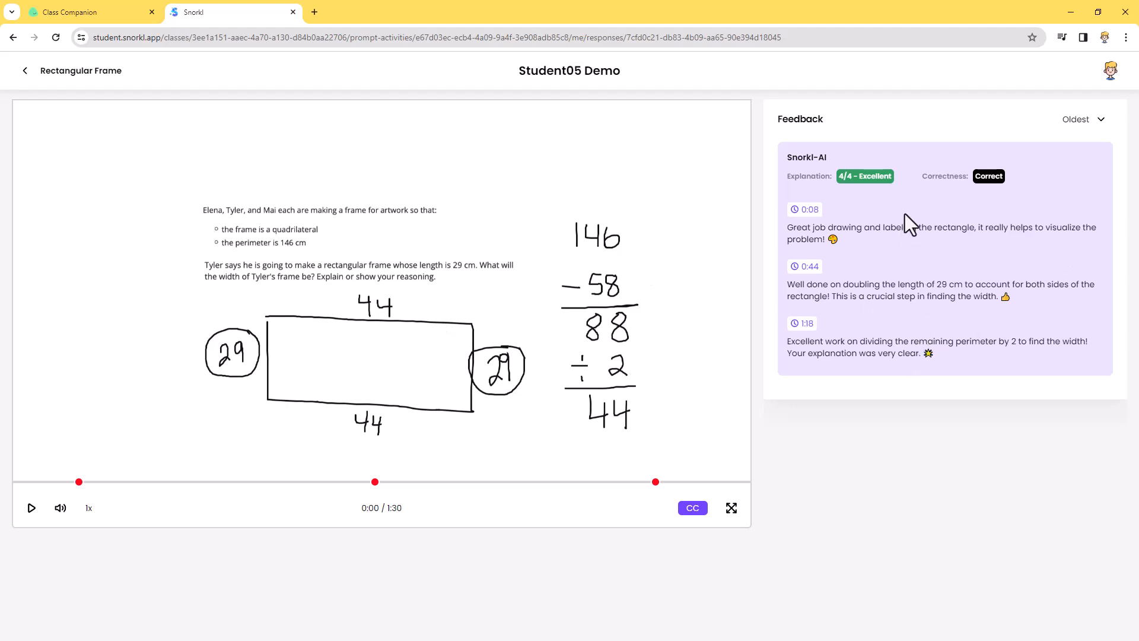
pyautogui.moveTo(905, 240)
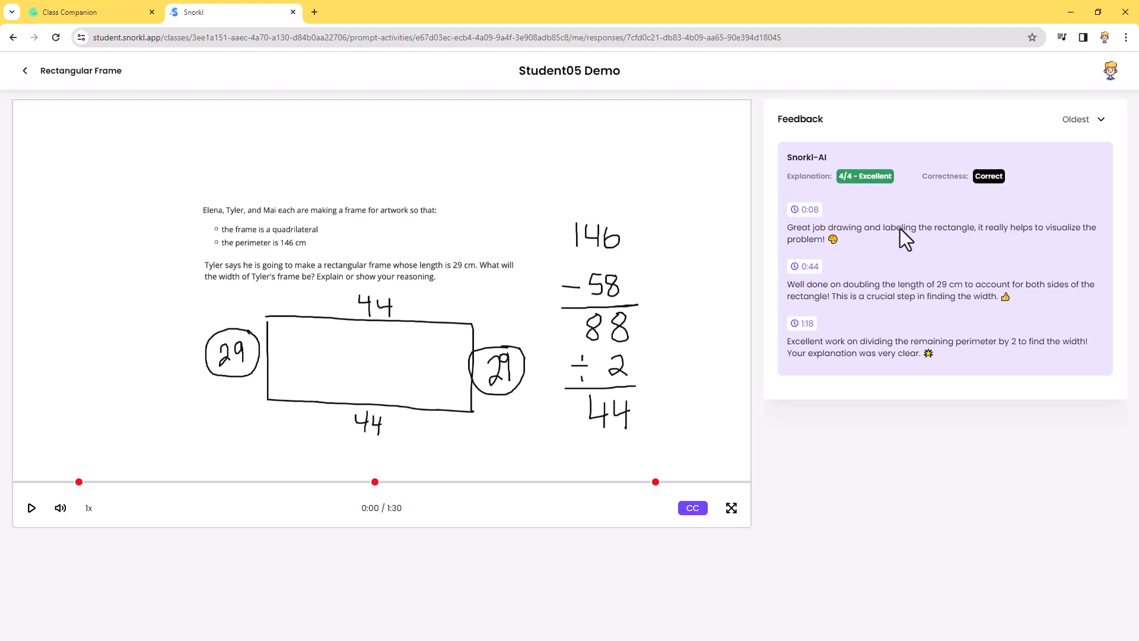
pyautogui.moveTo(986, 203)
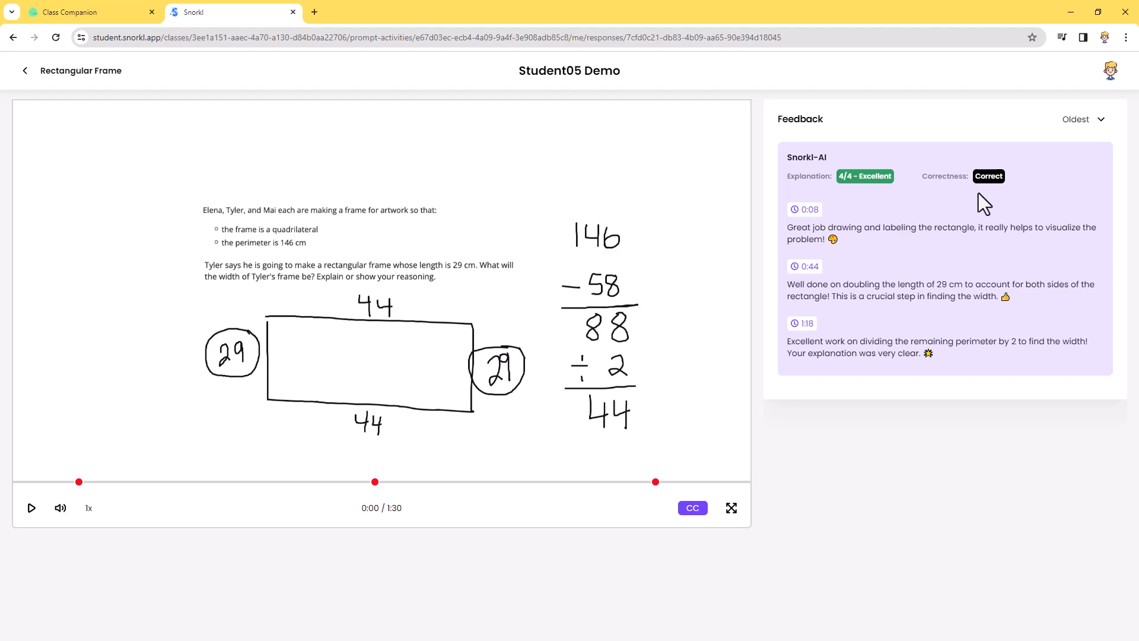
pyautogui.moveTo(908, 225)
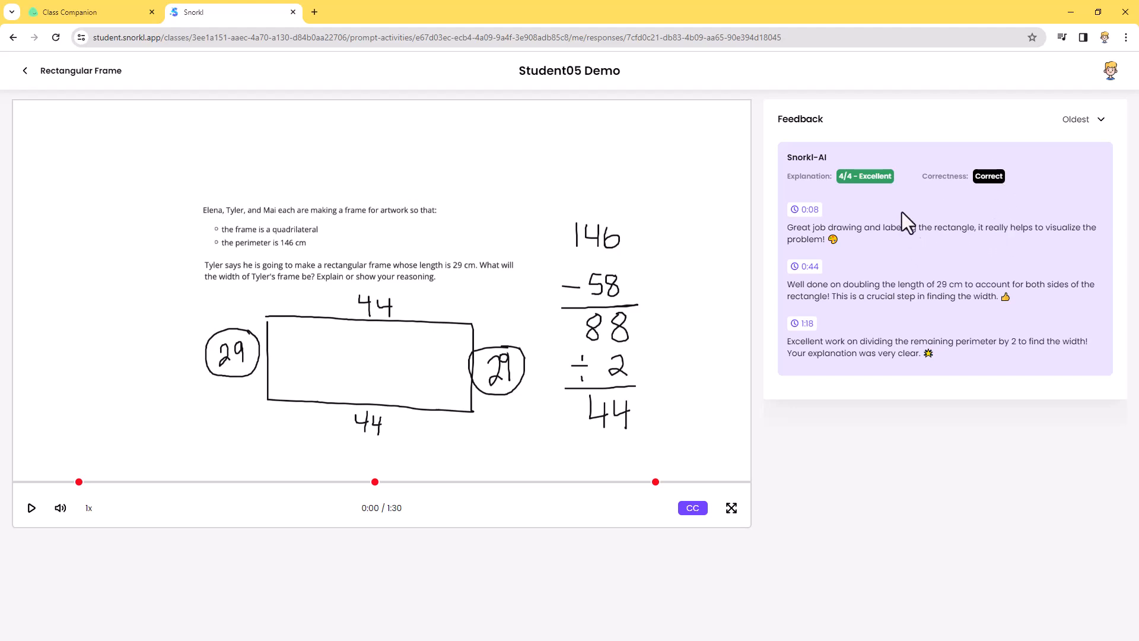
pyautogui.moveTo(854, 192)
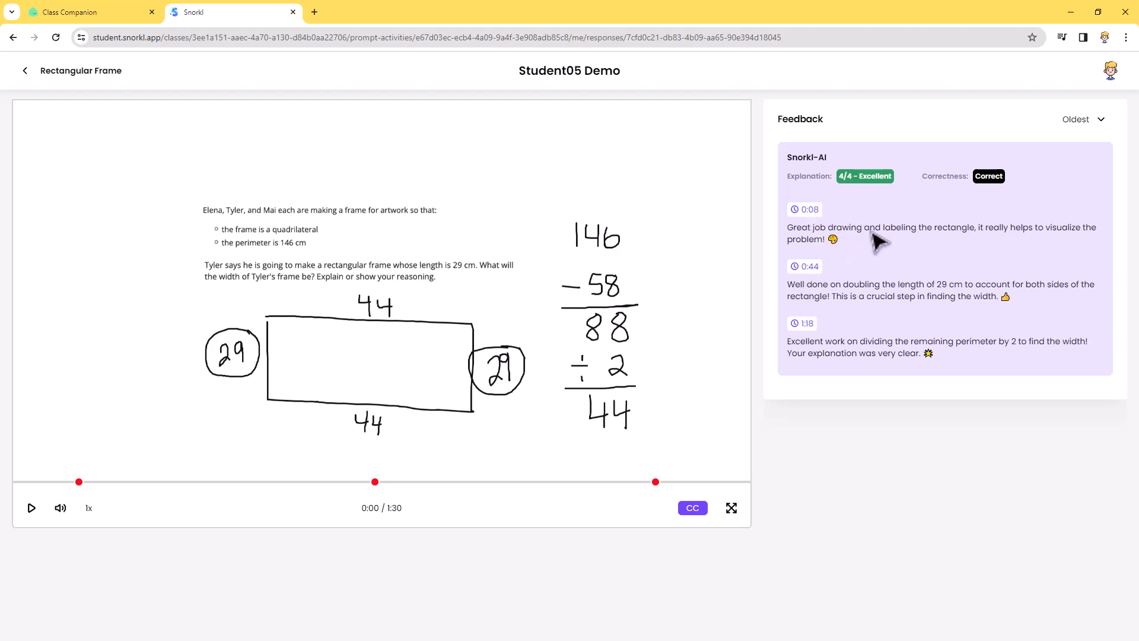
pyautogui.moveTo(1002, 273)
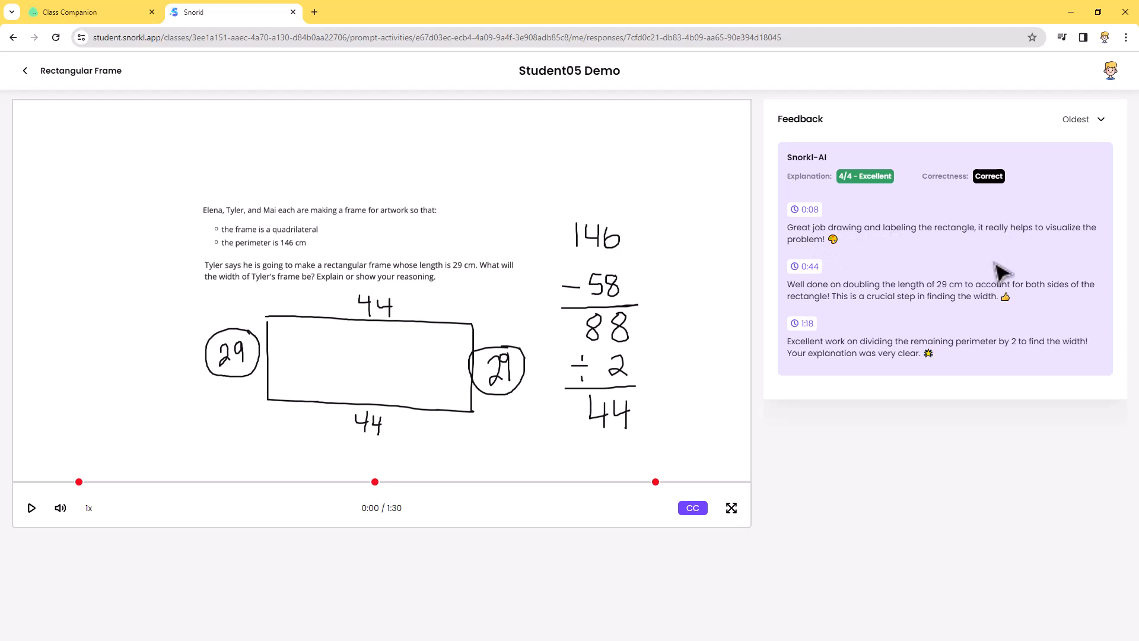
pyautogui.moveTo(890, 301)
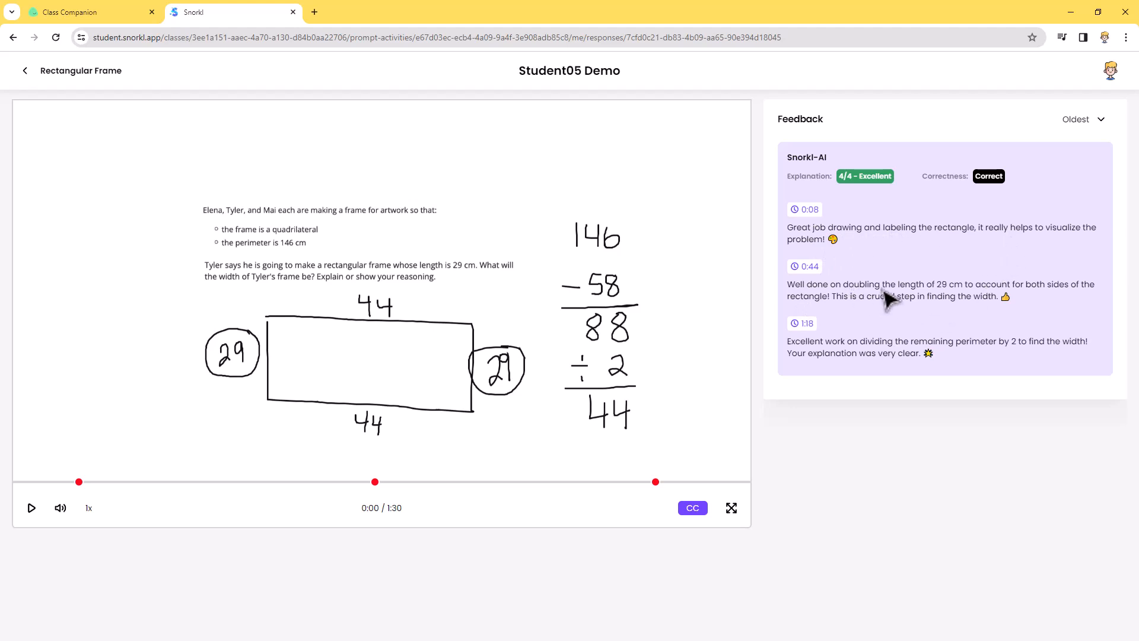
pyautogui.moveTo(944, 312)
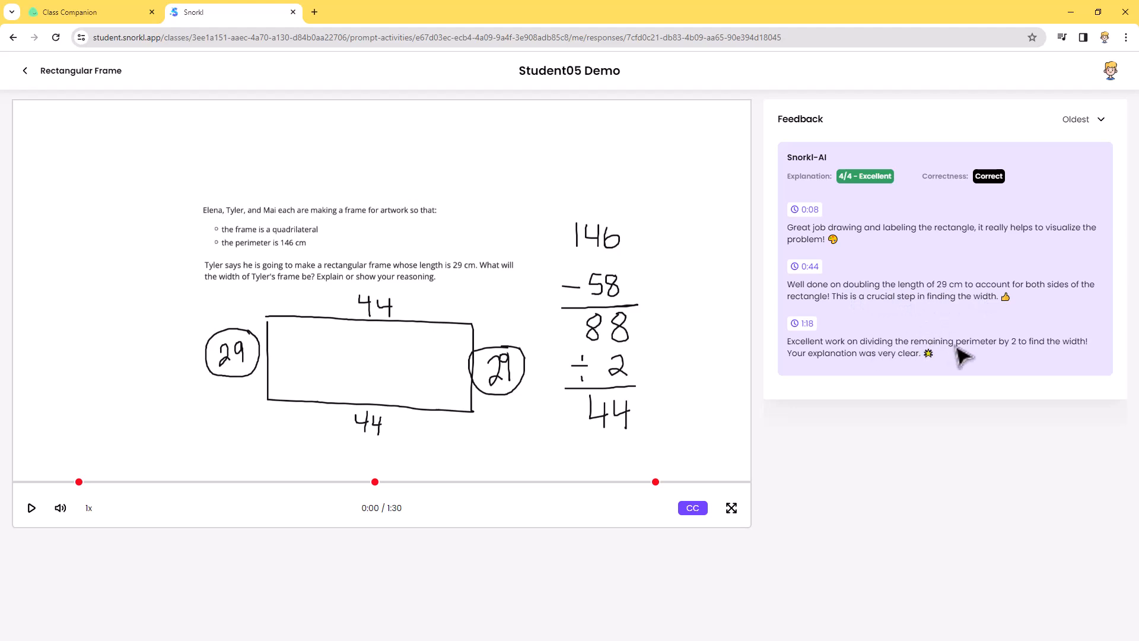
pyautogui.moveTo(965, 389)
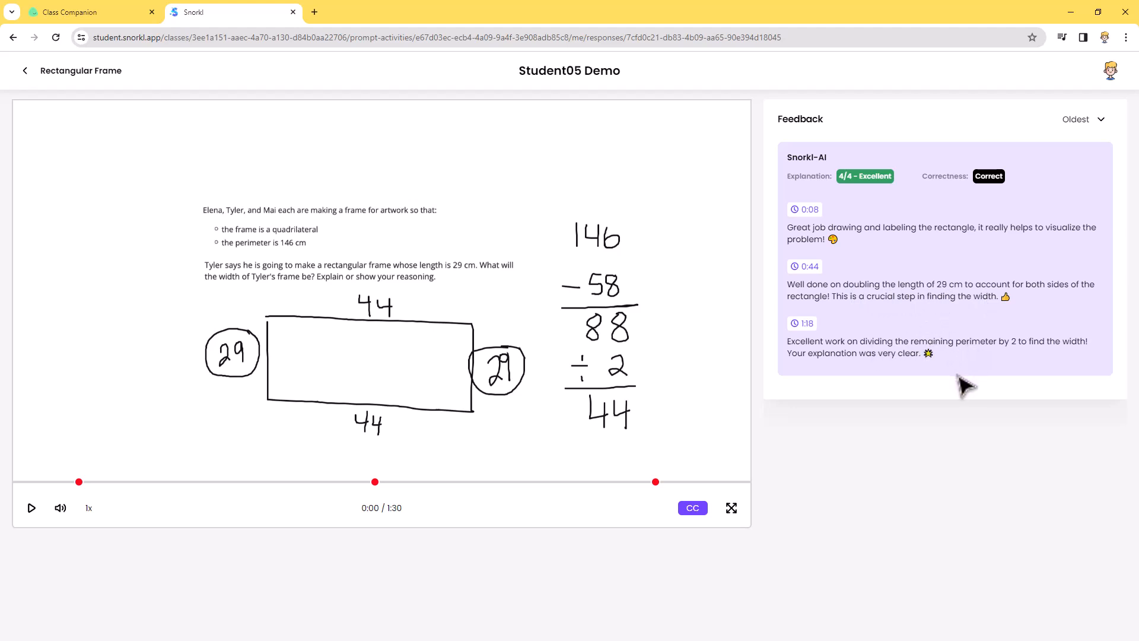
pyautogui.moveTo(748, 223)
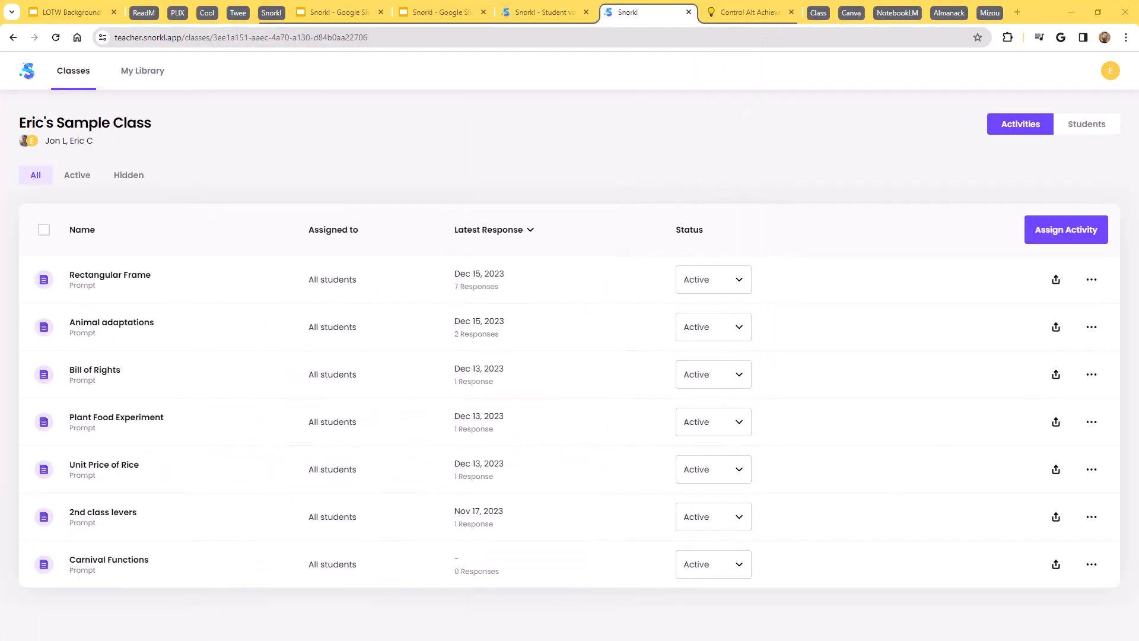
pyautogui.moveTo(178, 286)
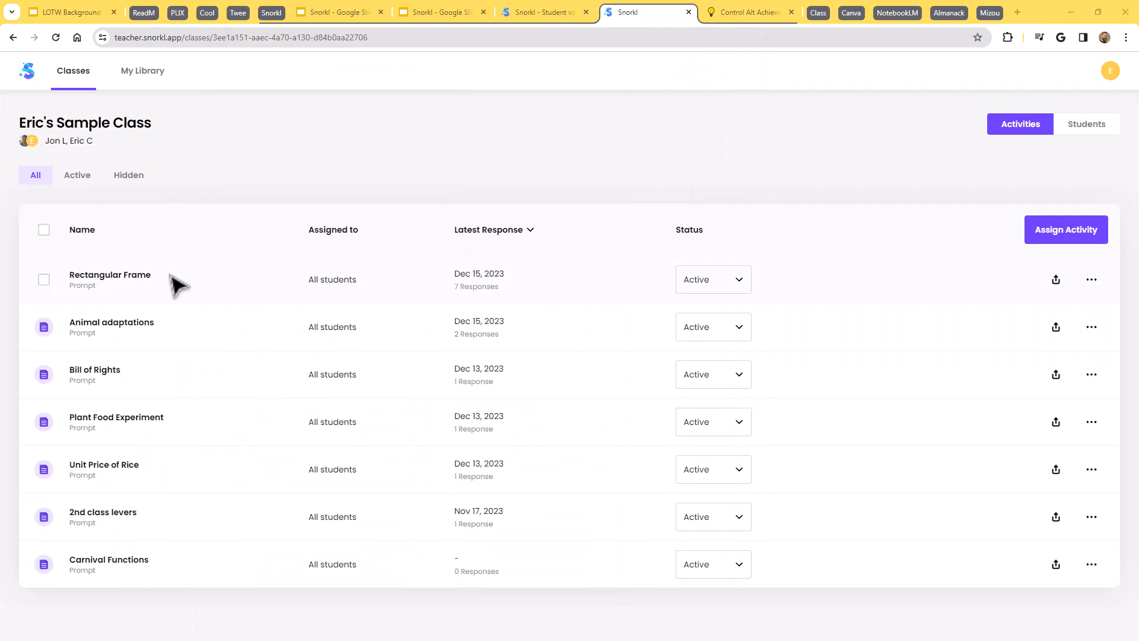
# - Open the Rectangular Frame responses grouped into Correct, Incorrect and Incomplete
pyautogui.click(109, 274)
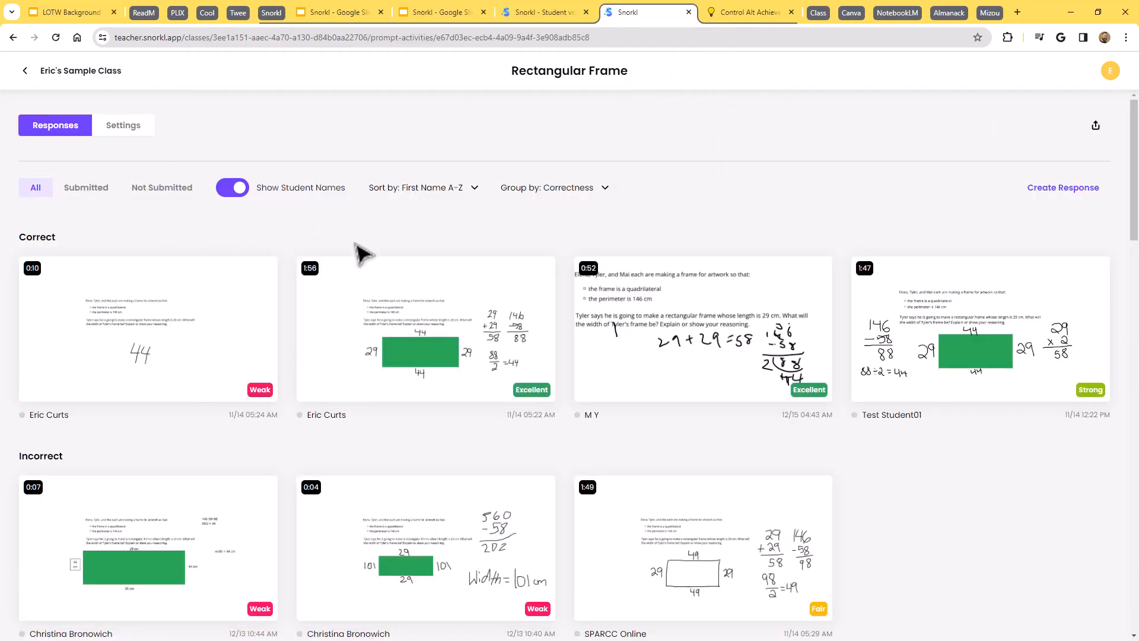
pyautogui.scroll(-3)
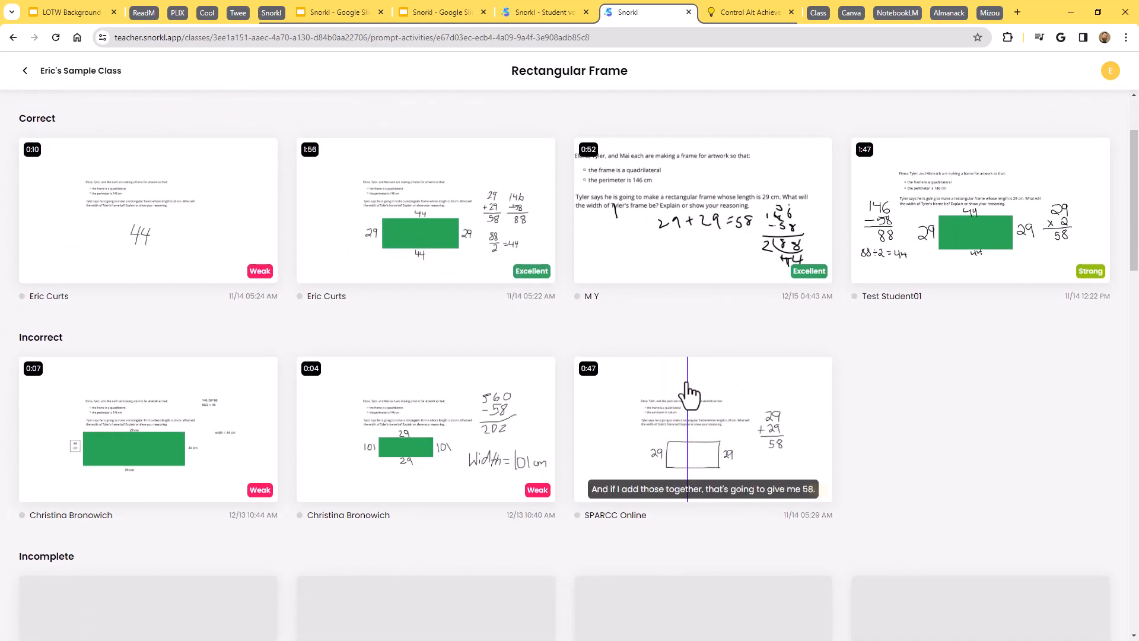
# - Open the incorrect response answering width 49 to see its 2/4 Fair AI feedback
pyautogui.click(701, 428)
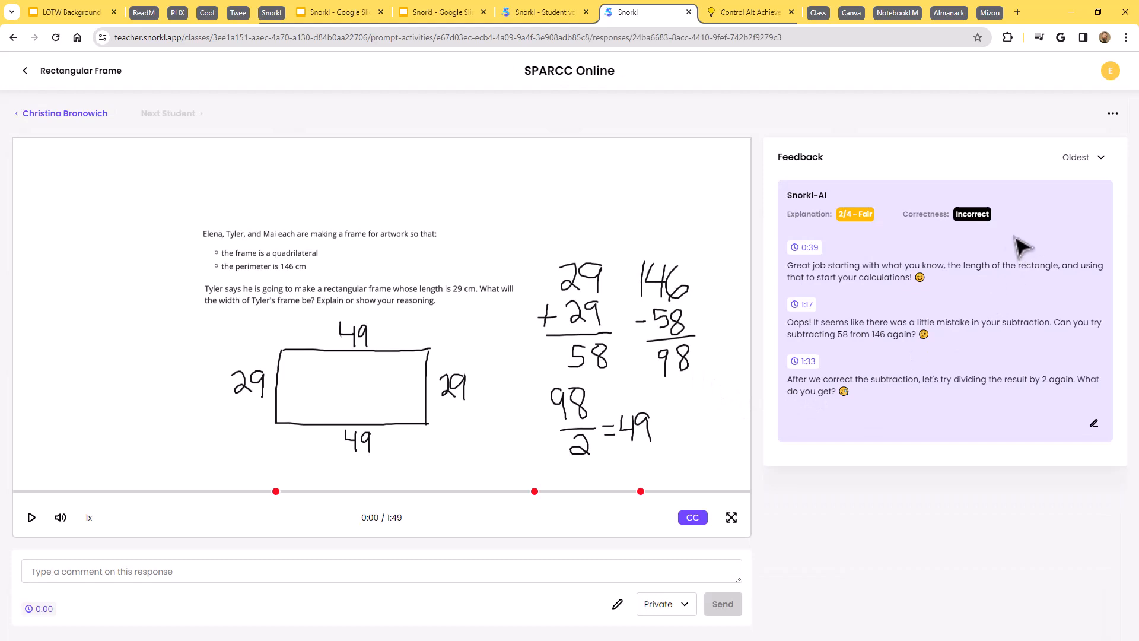
pyautogui.moveTo(1003, 245)
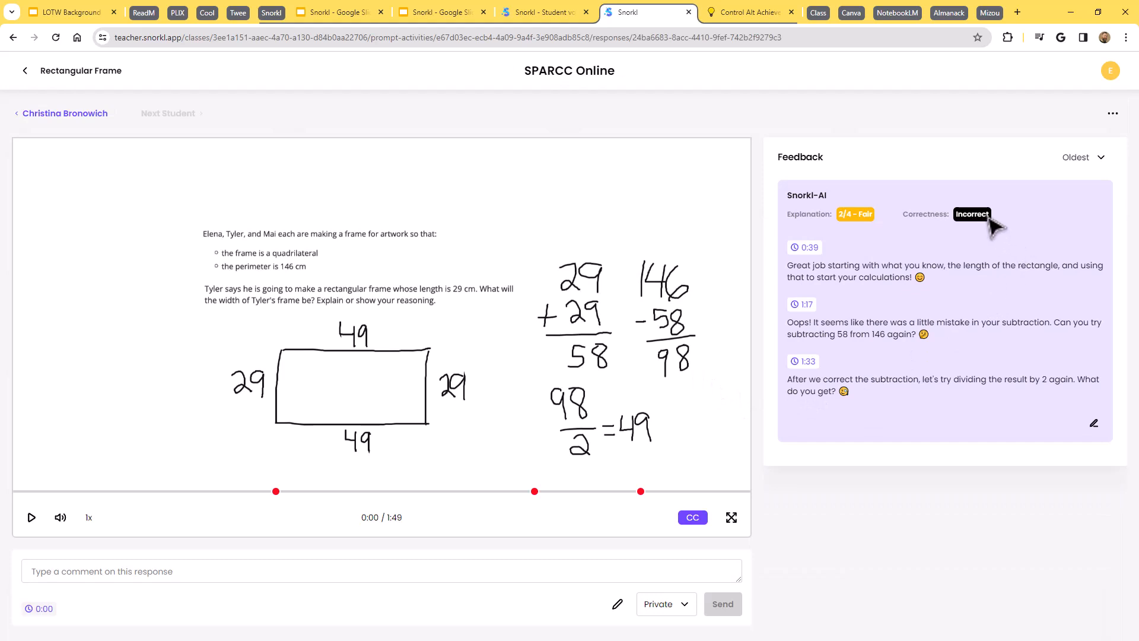
pyautogui.moveTo(649, 456)
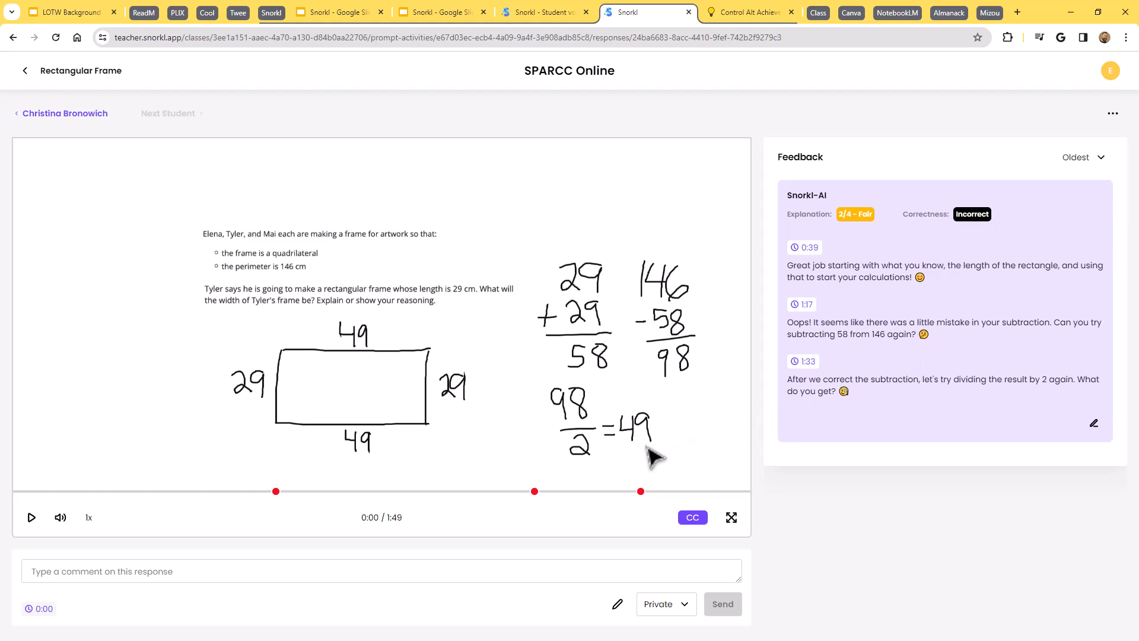
pyautogui.moveTo(677, 347)
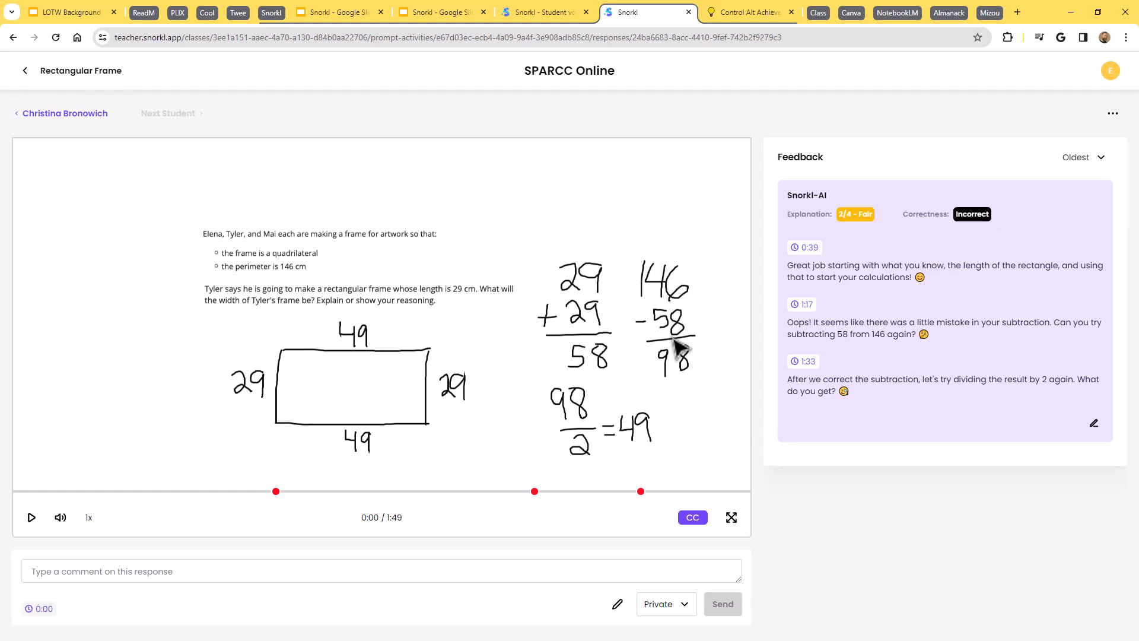
pyautogui.moveTo(687, 373)
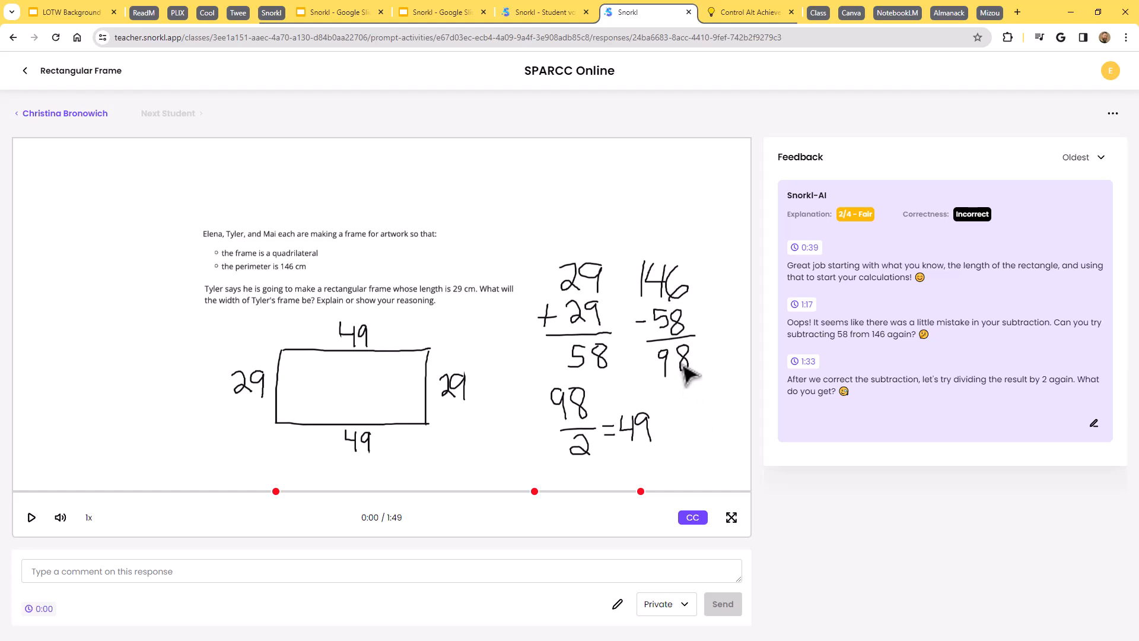
pyautogui.moveTo(687, 404)
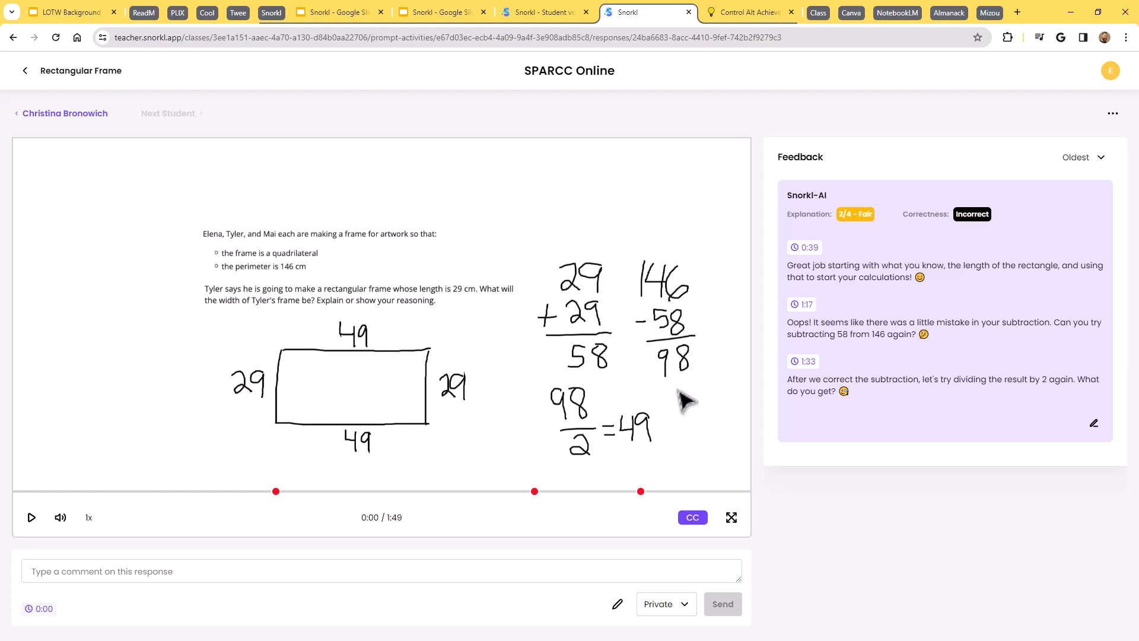
pyautogui.moveTo(865, 342)
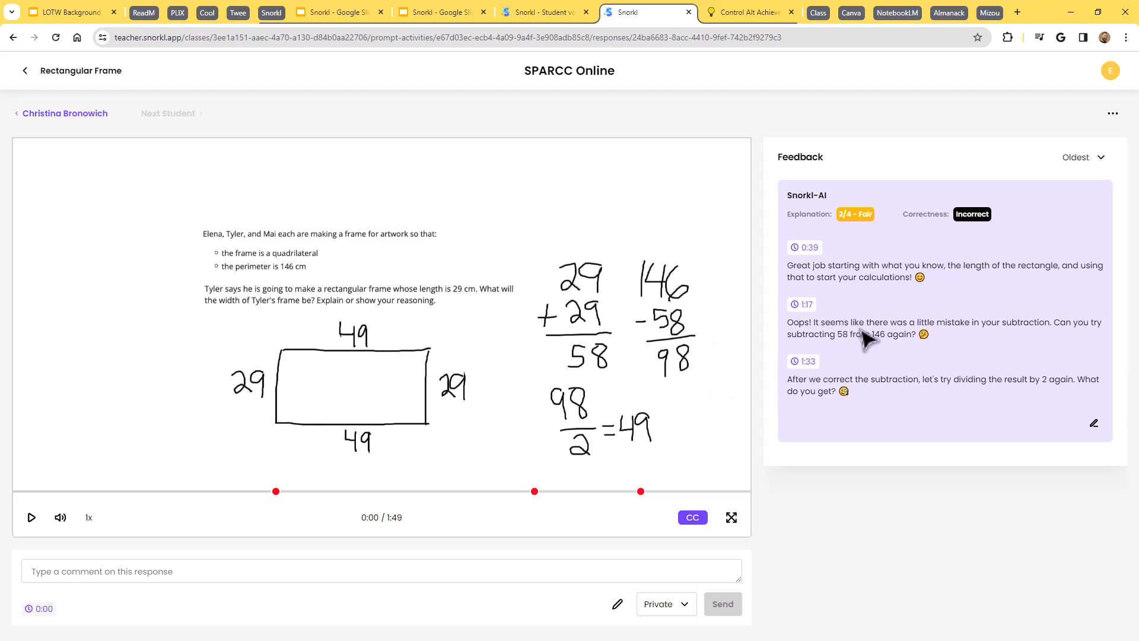
pyautogui.moveTo(1076, 342)
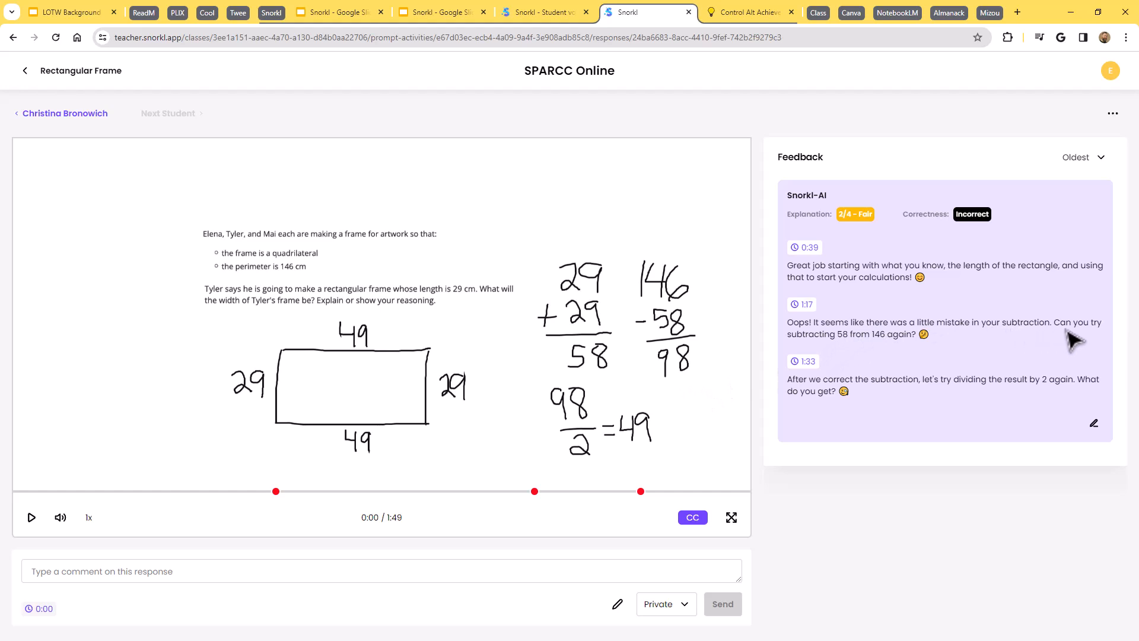
pyautogui.moveTo(853, 352)
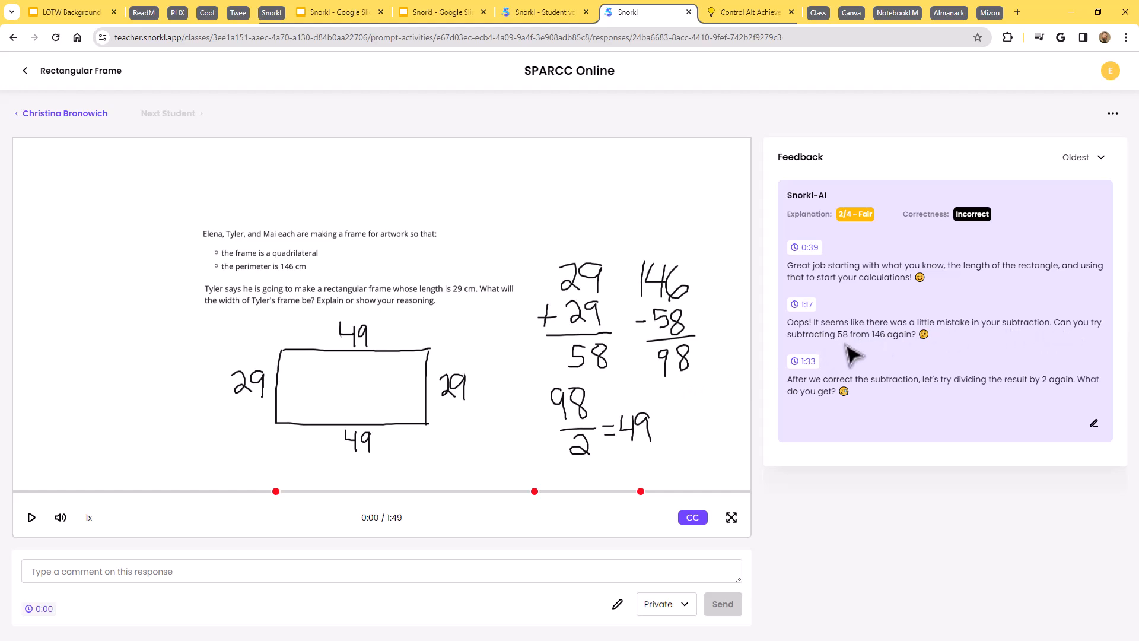
pyautogui.moveTo(900, 355)
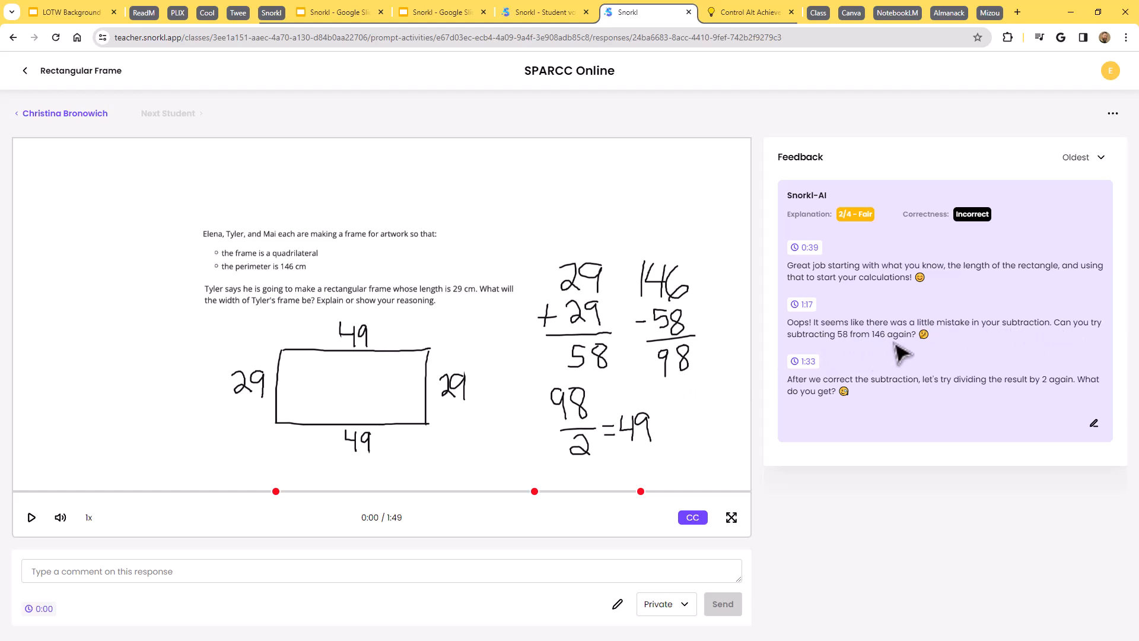
pyautogui.moveTo(982, 225)
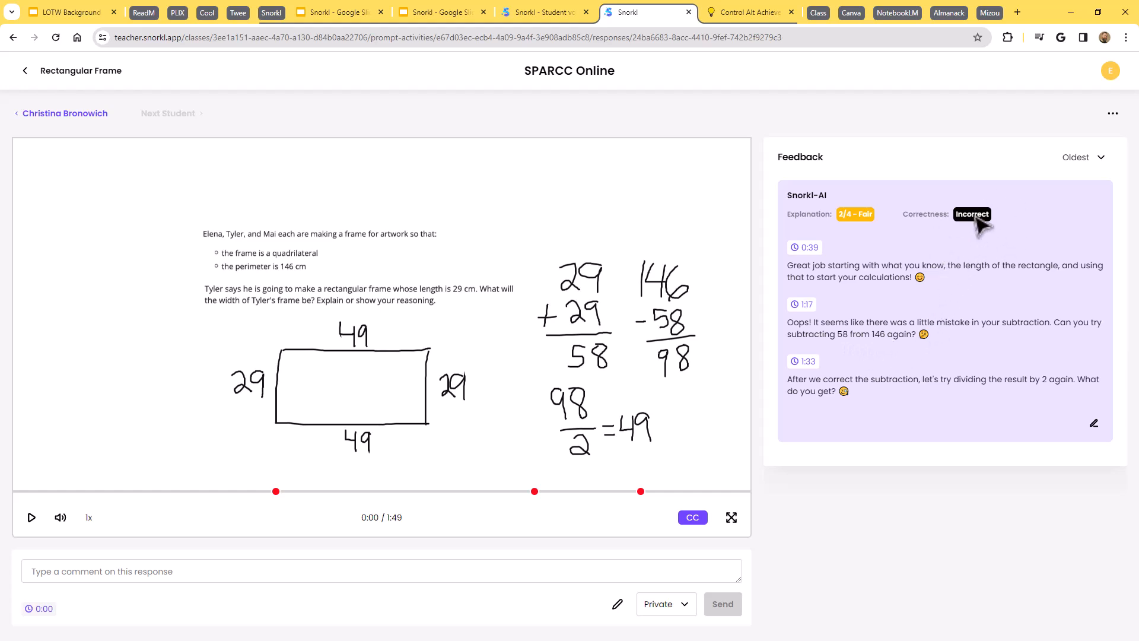
pyautogui.moveTo(857, 231)
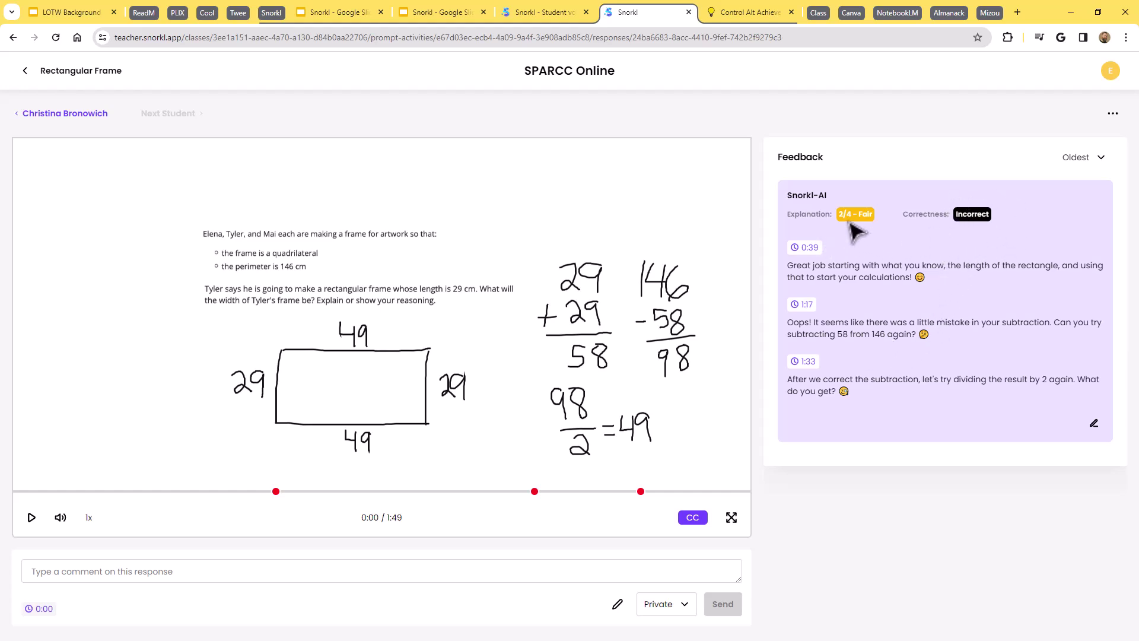
pyautogui.moveTo(861, 236)
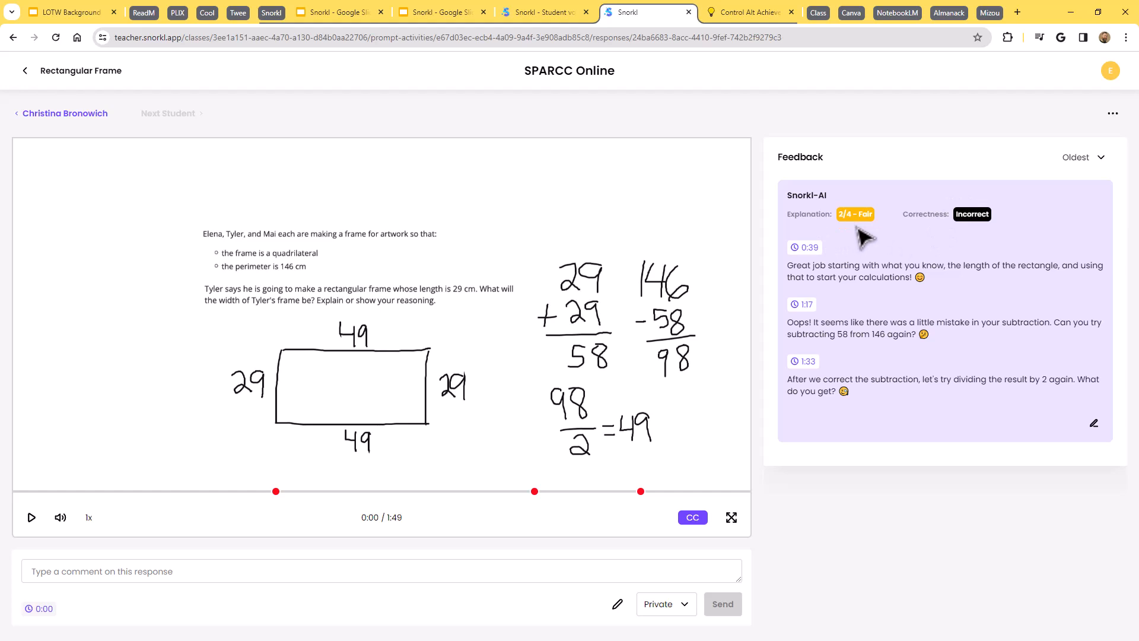
pyautogui.moveTo(905, 534)
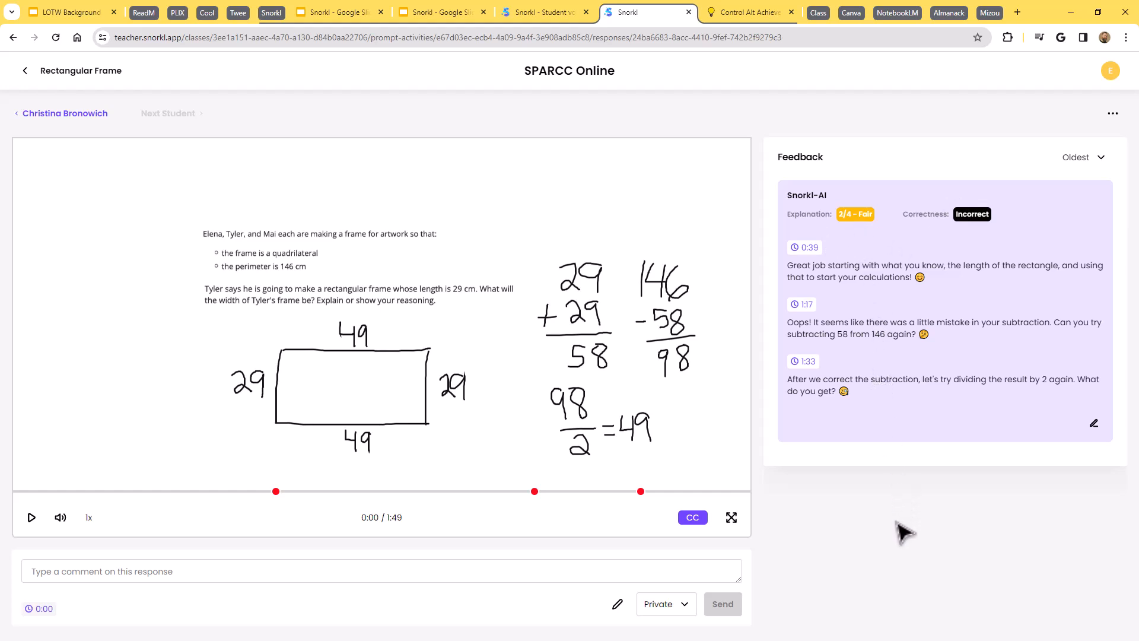
pyautogui.moveTo(890, 525)
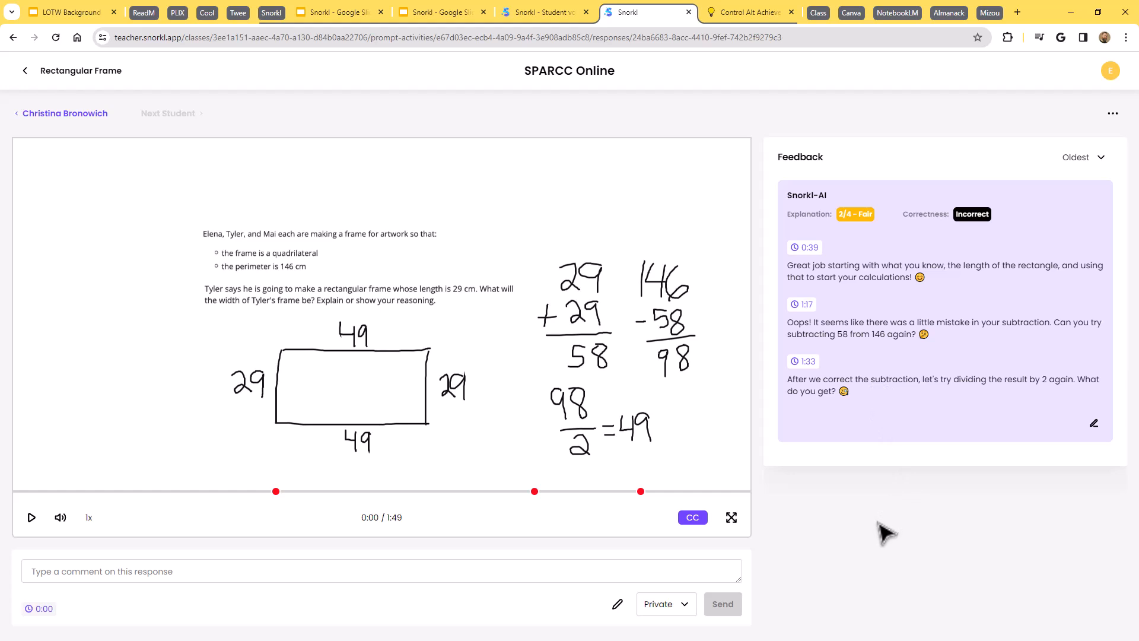
pyautogui.moveTo(784, 422)
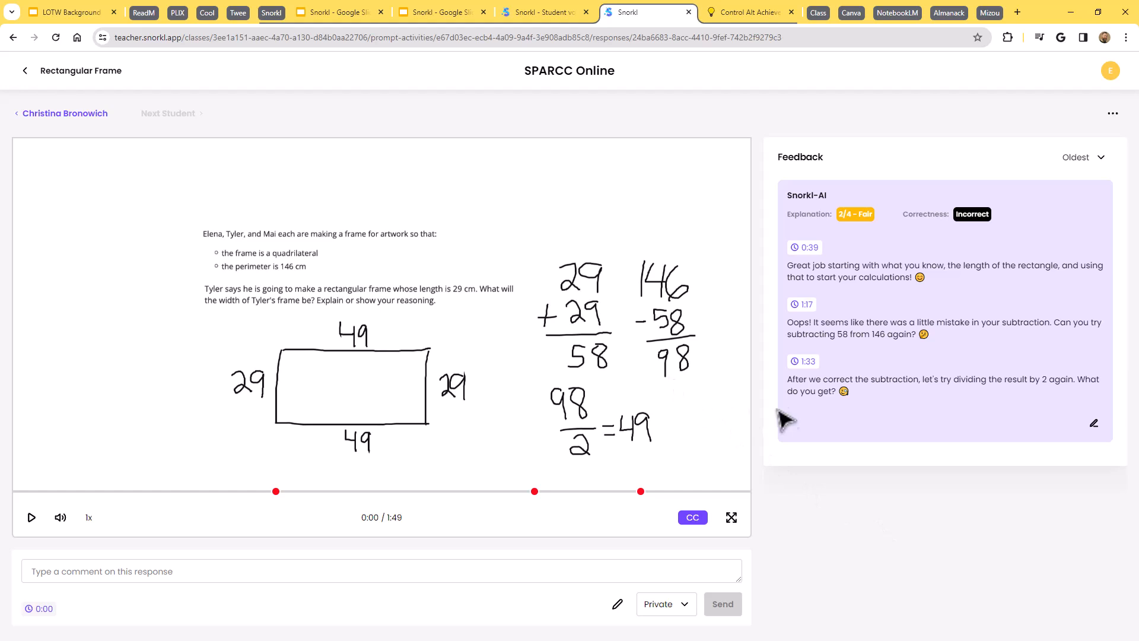
pyautogui.moveTo(856, 236)
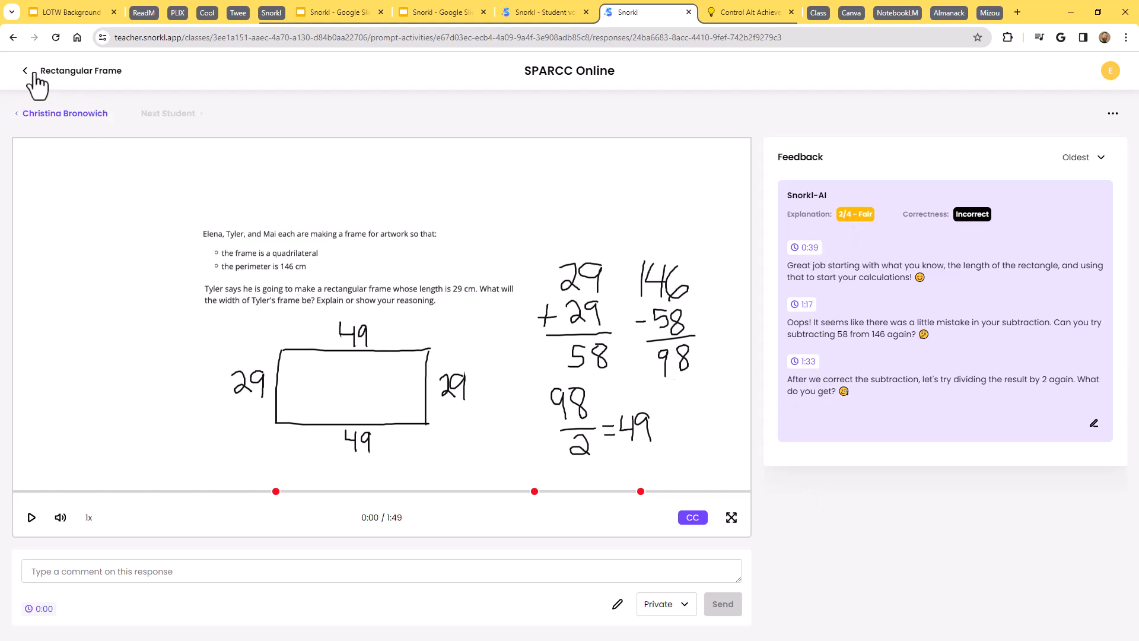
# - Return to all responses and open Eric Curts's correct 44 cm answer rated 0/4 Weak
pyautogui.click(25, 70)
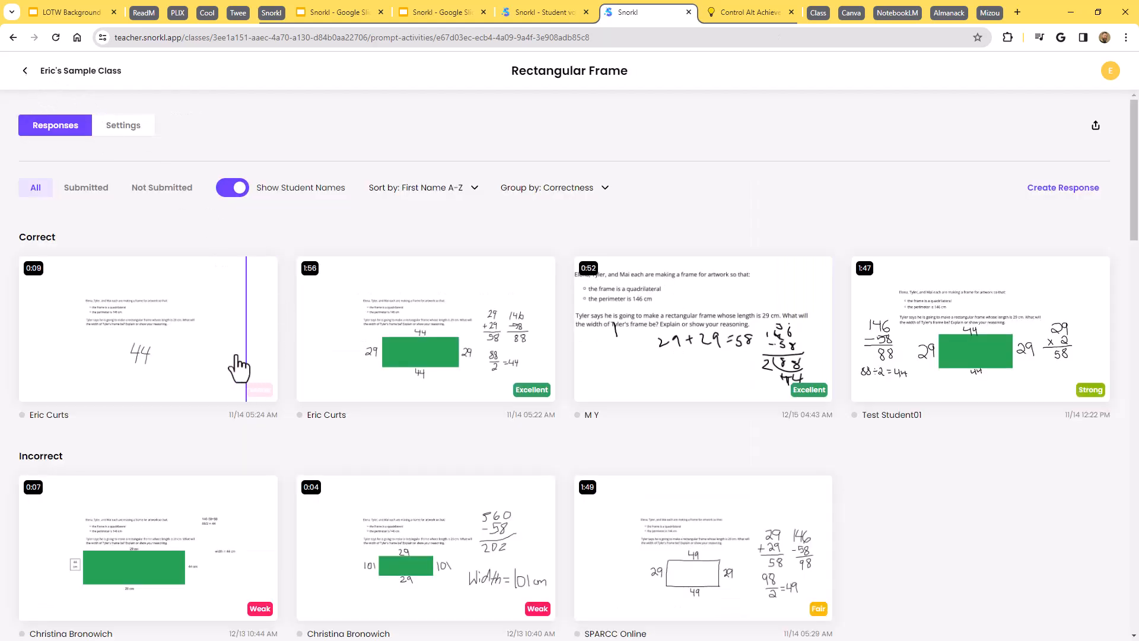
pyautogui.click(147, 327)
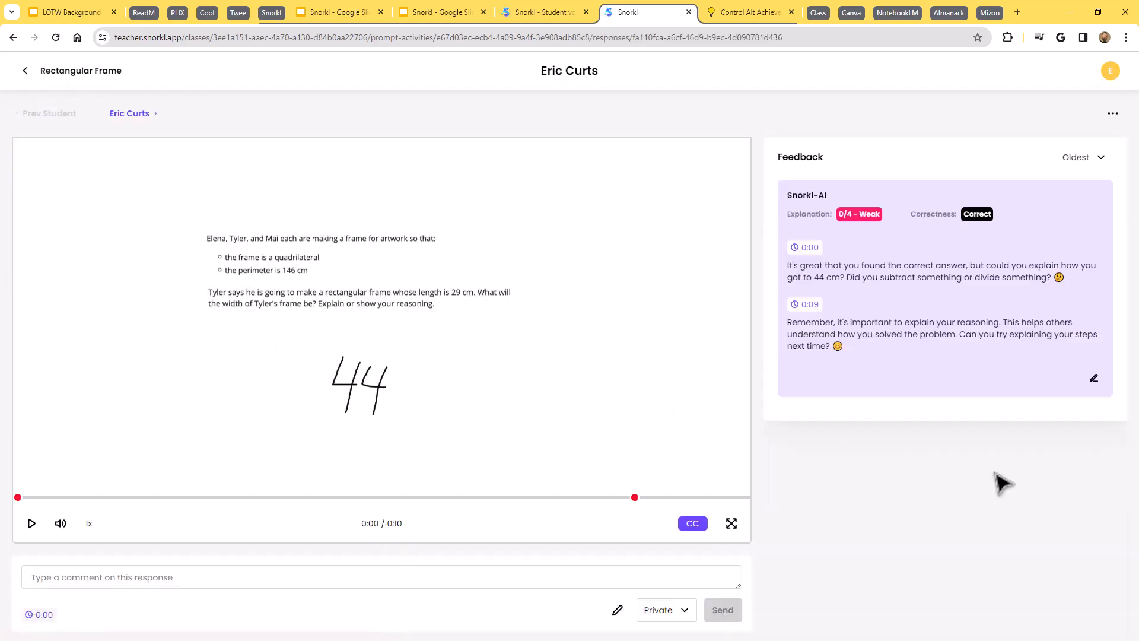
pyautogui.moveTo(378, 446)
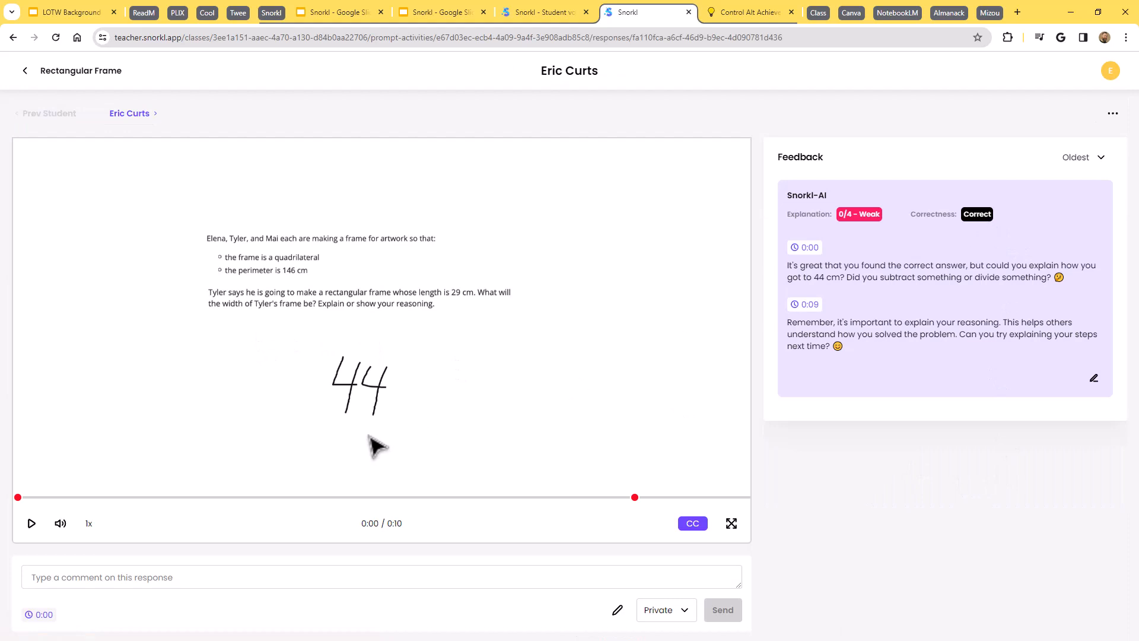
pyautogui.moveTo(857, 251)
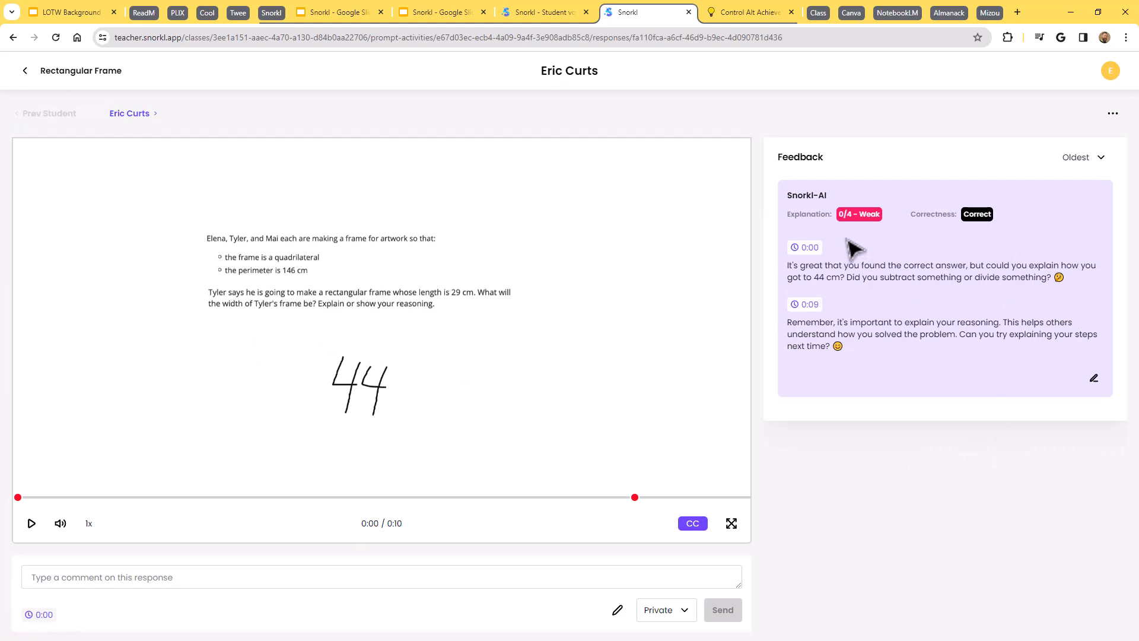
pyautogui.moveTo(862, 232)
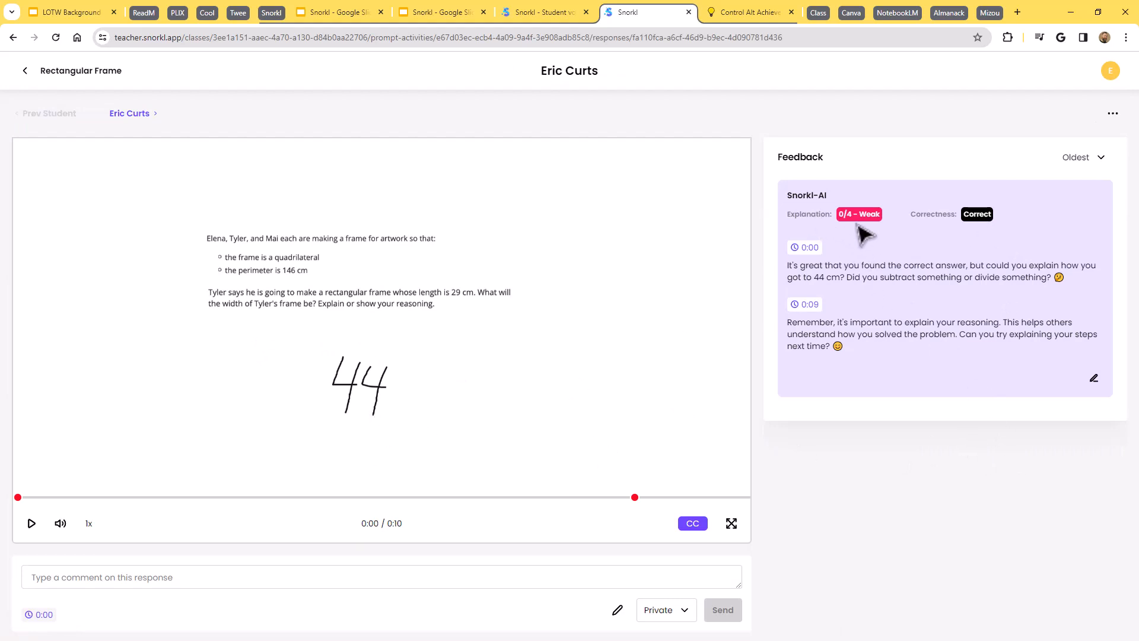
pyautogui.moveTo(881, 367)
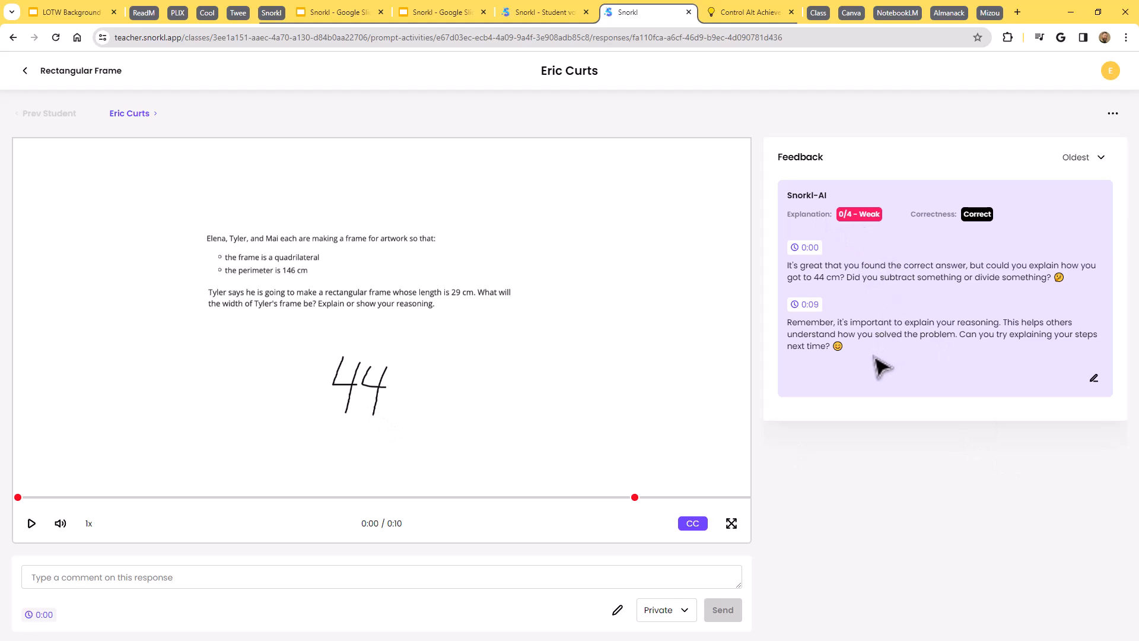
pyautogui.moveTo(478, 417)
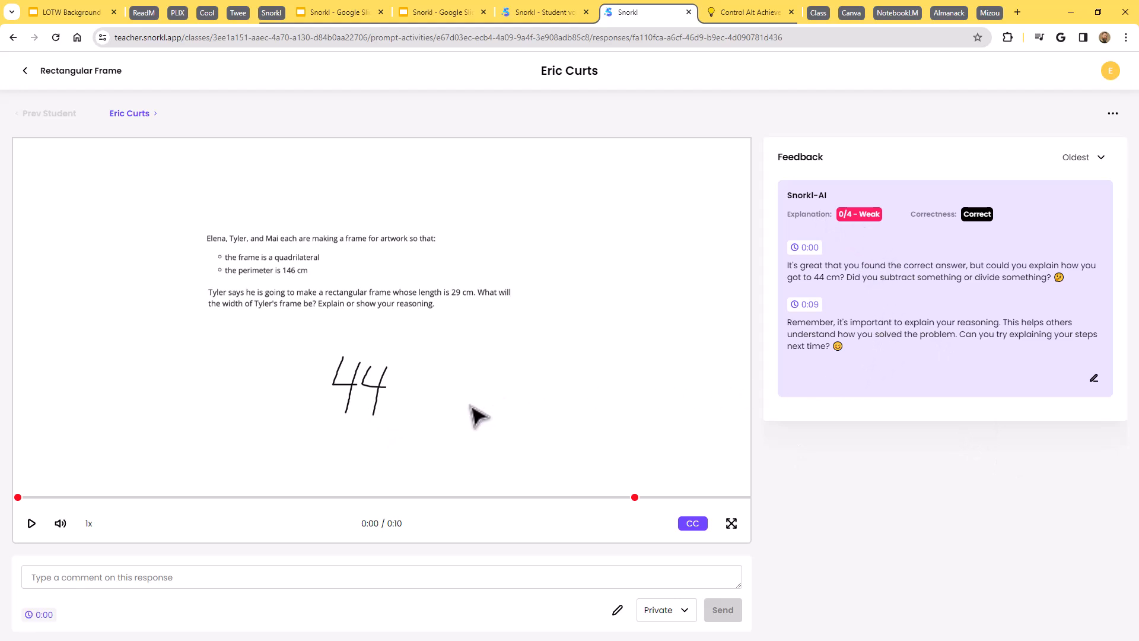
pyautogui.moveTo(930, 448)
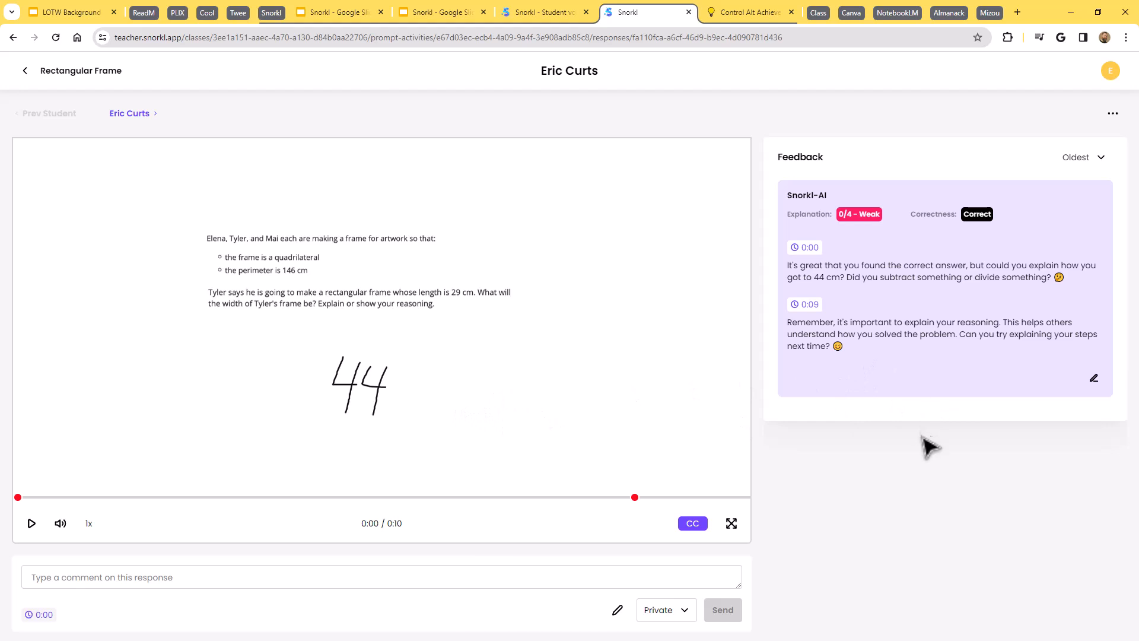
pyautogui.moveTo(879, 267)
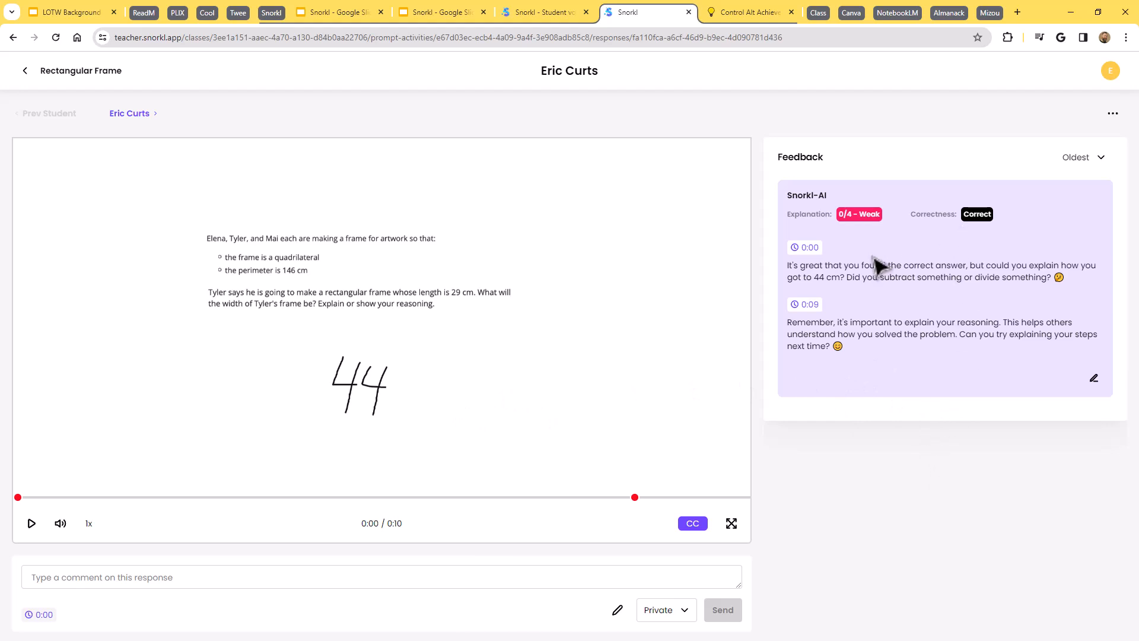
pyautogui.moveTo(913, 464)
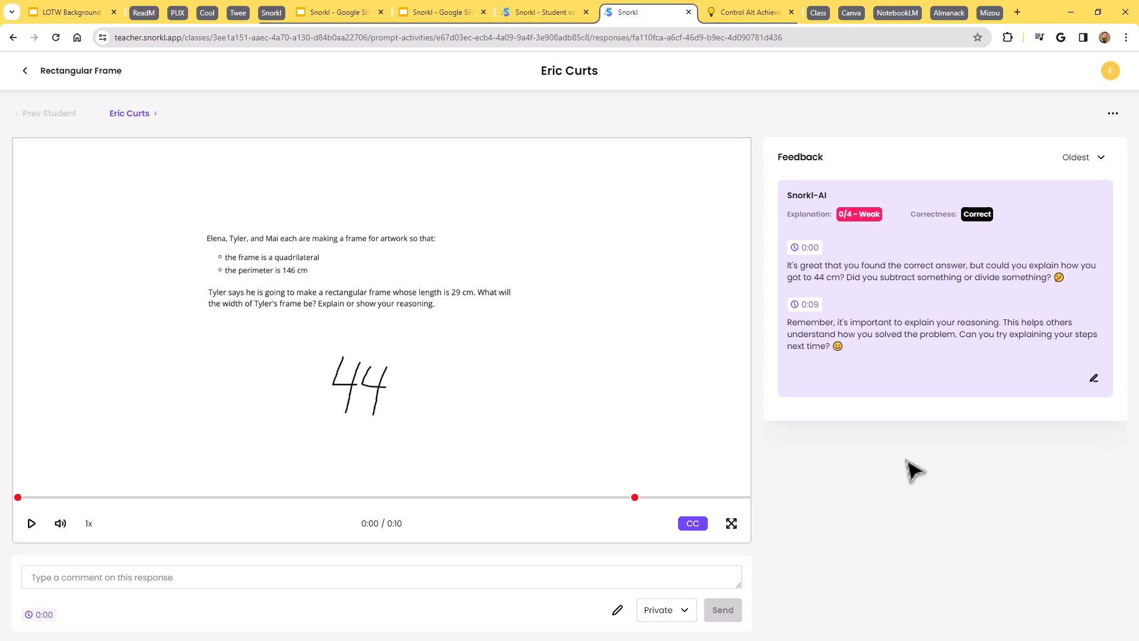
pyautogui.moveTo(632, 516)
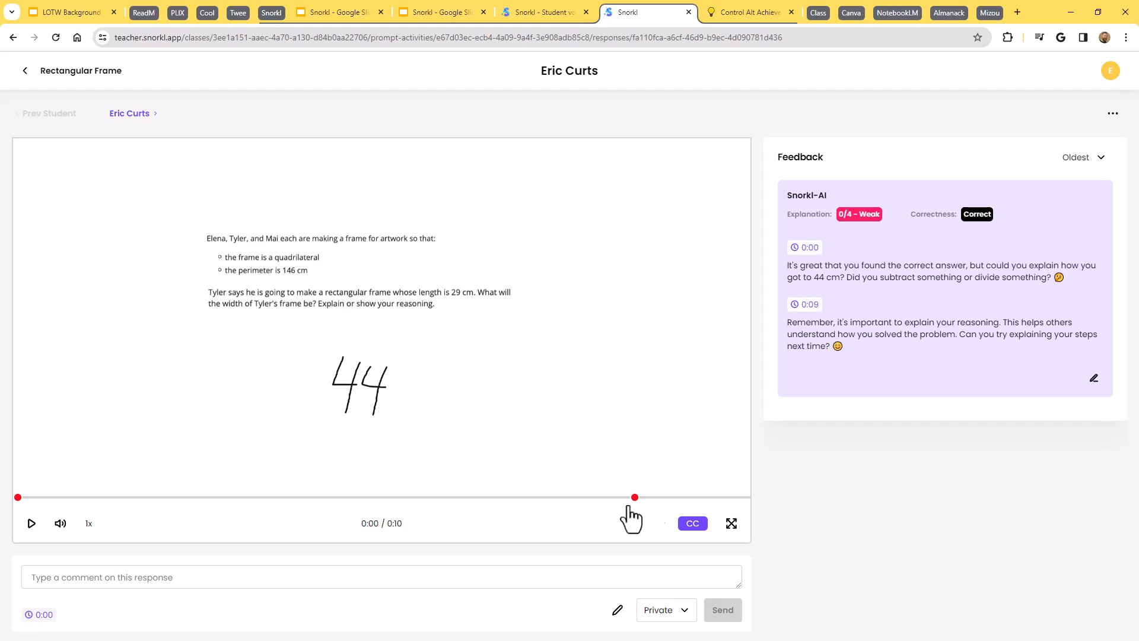
pyautogui.moveTo(893, 533)
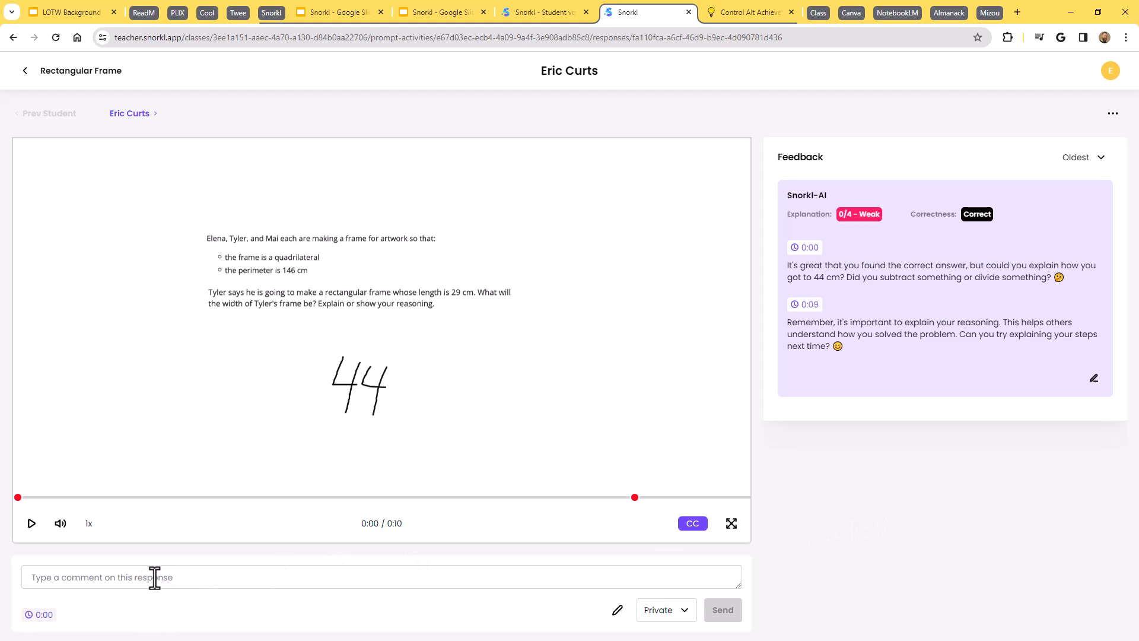
pyautogui.moveTo(496, 541)
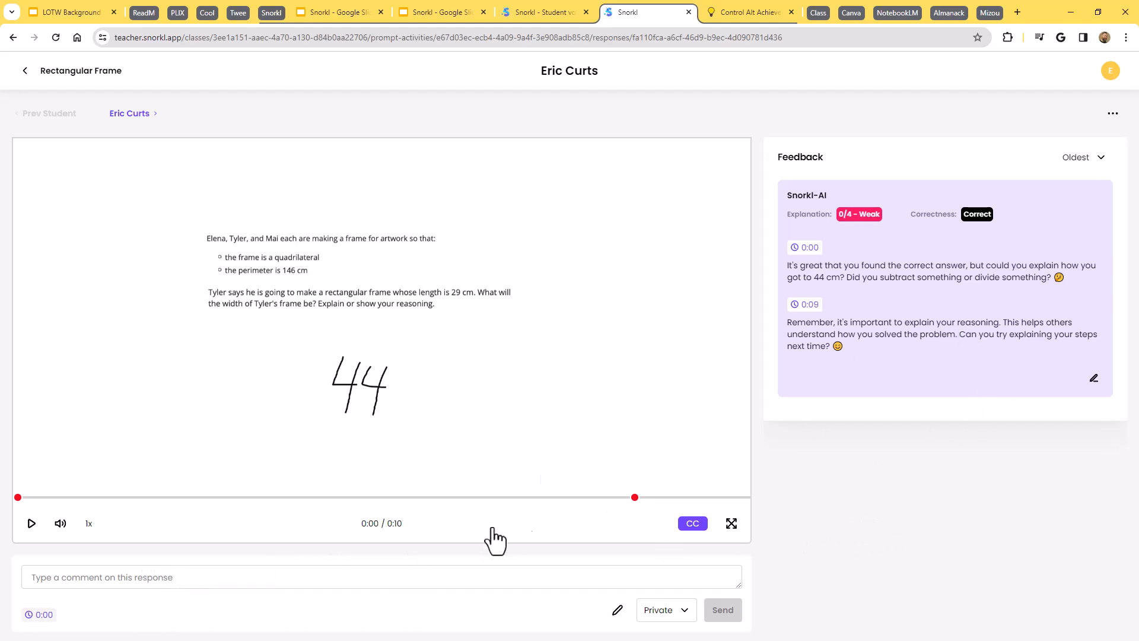
pyautogui.moveTo(893, 527)
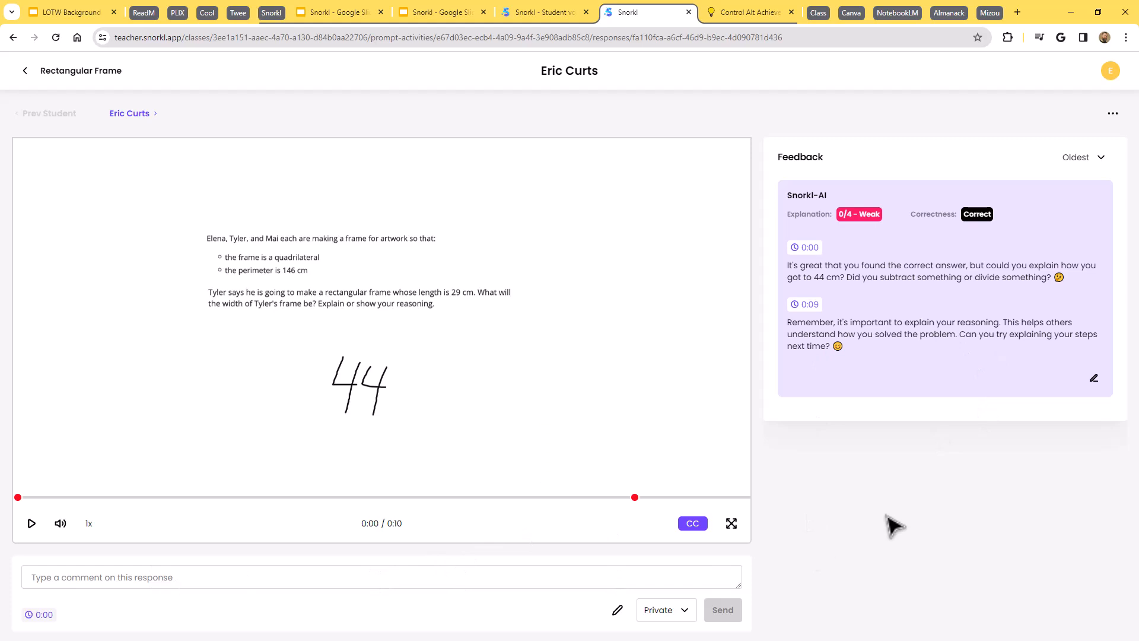
pyautogui.moveTo(729, 38)
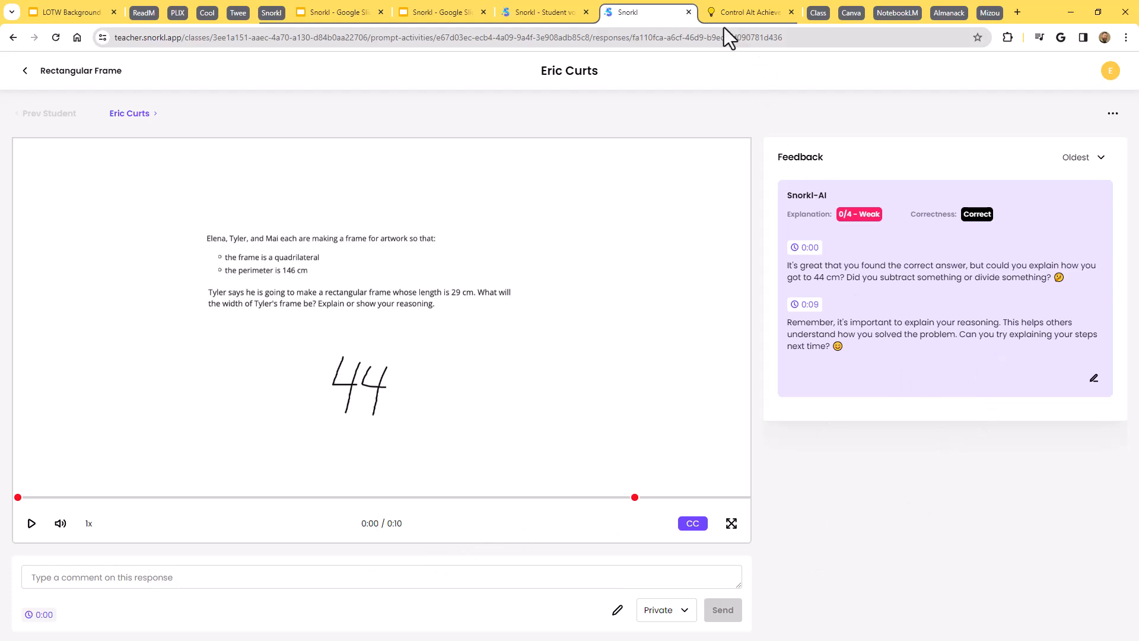
# - Switch to the Control Alt Achieve post and view its Try Out Snorkl demo class and sign-up links
pyautogui.click(749, 12)
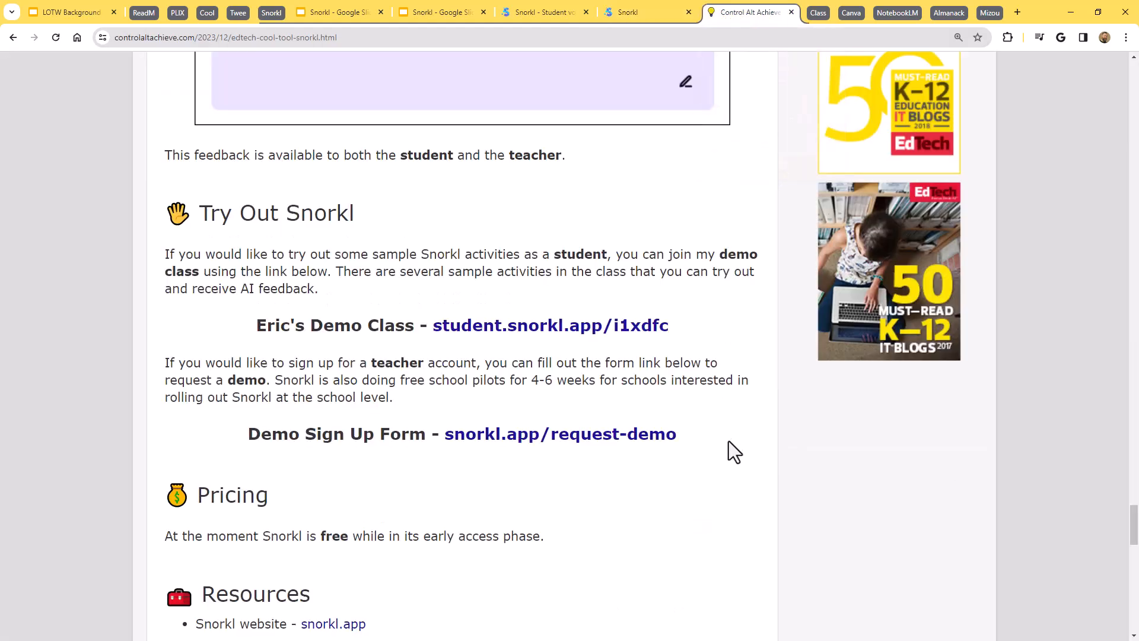
pyautogui.moveTo(799, 467)
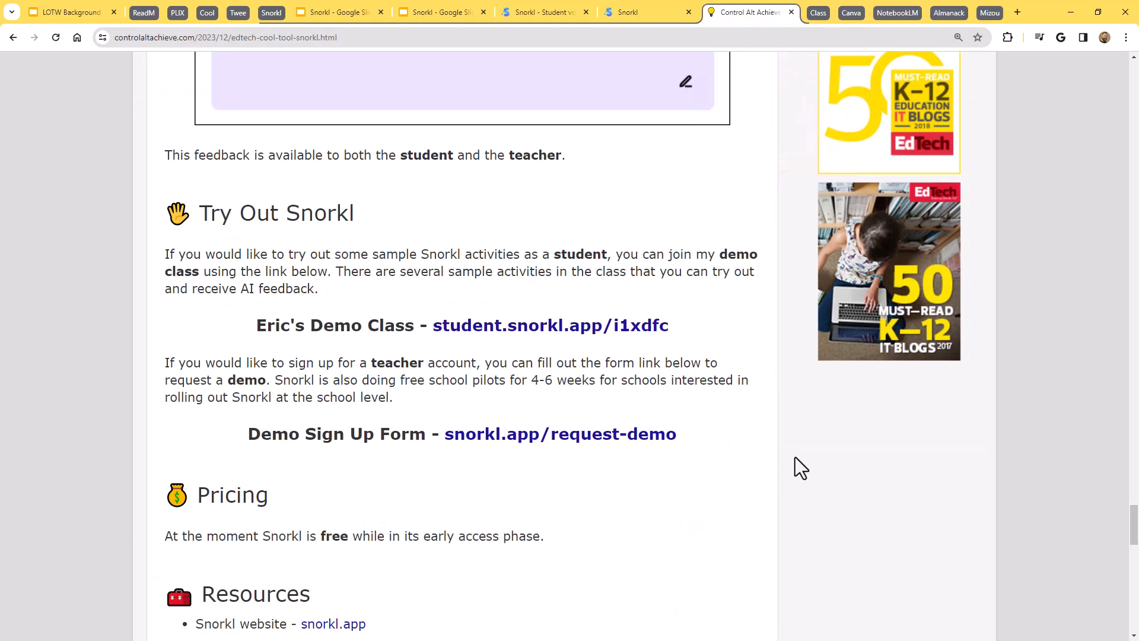
pyautogui.moveTo(790, 462)
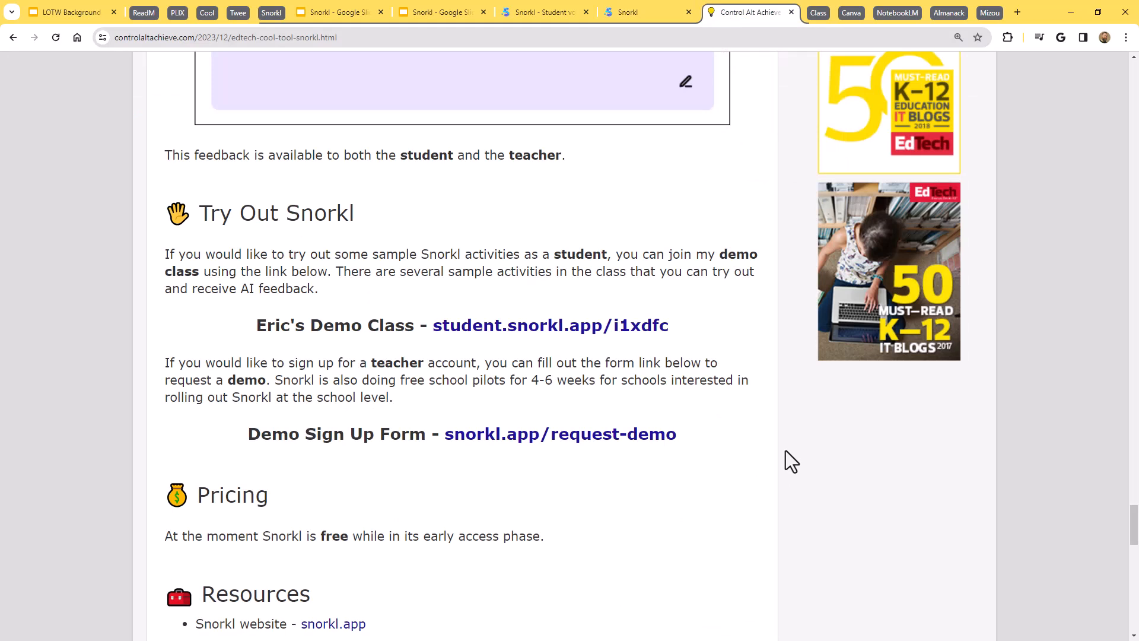
pyautogui.moveTo(756, 453)
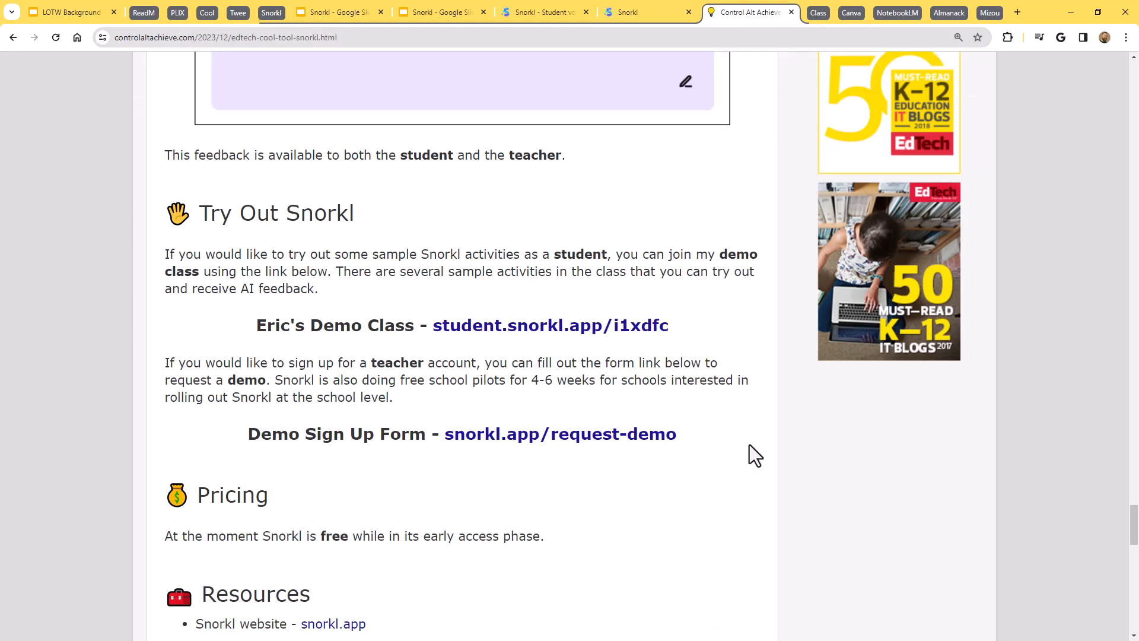
pyautogui.moveTo(563, 454)
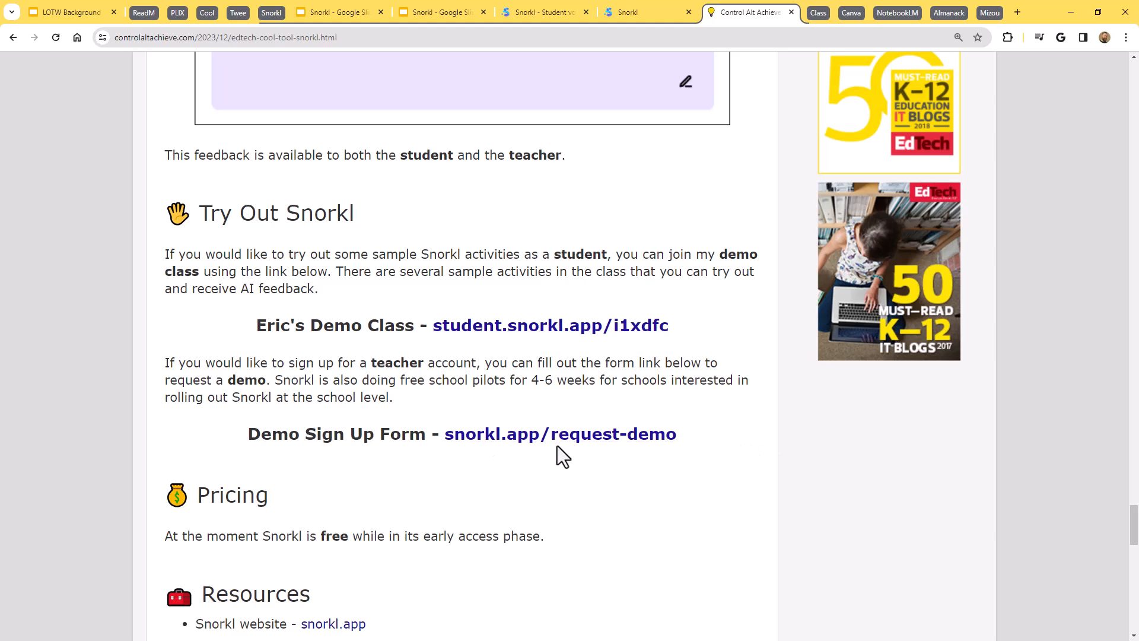
pyautogui.moveTo(808, 449)
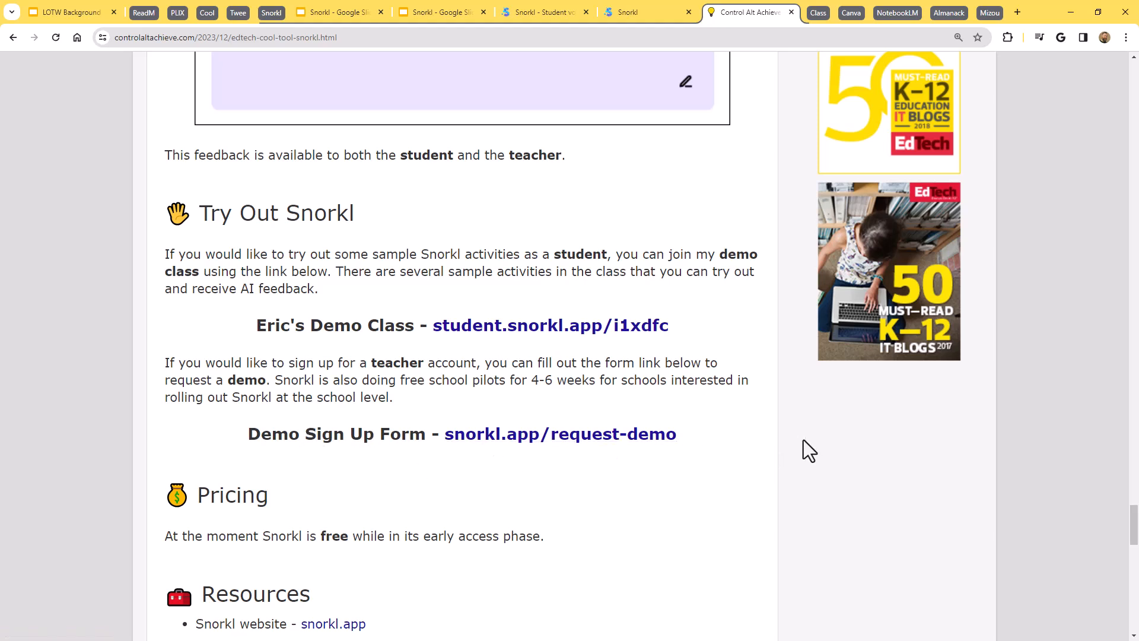
pyautogui.moveTo(666, 420)
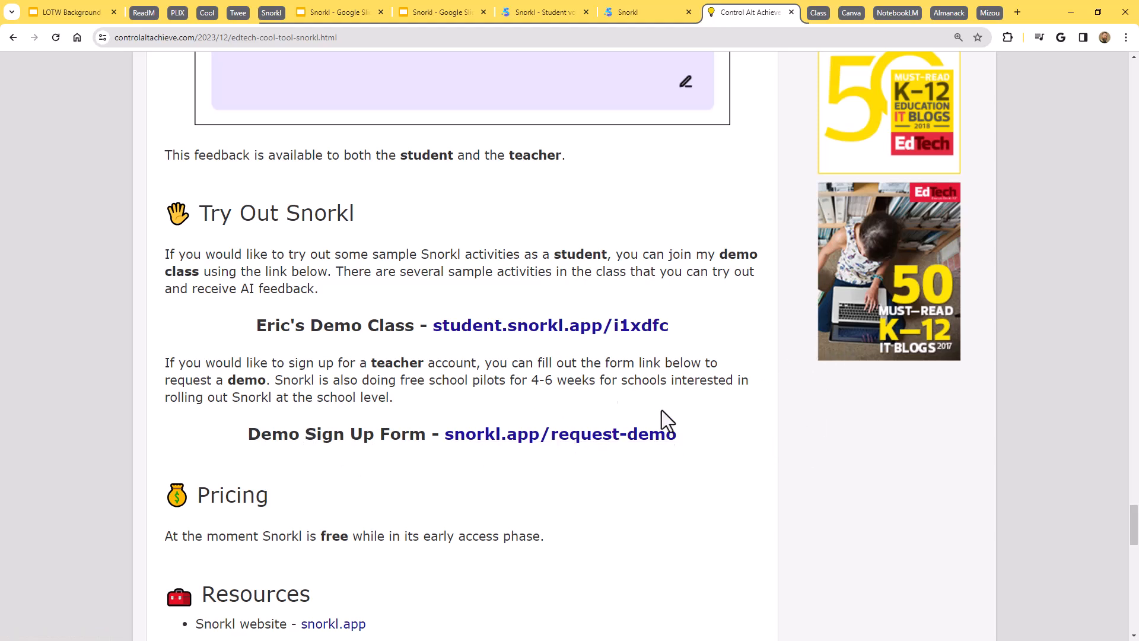
pyautogui.moveTo(684, 489)
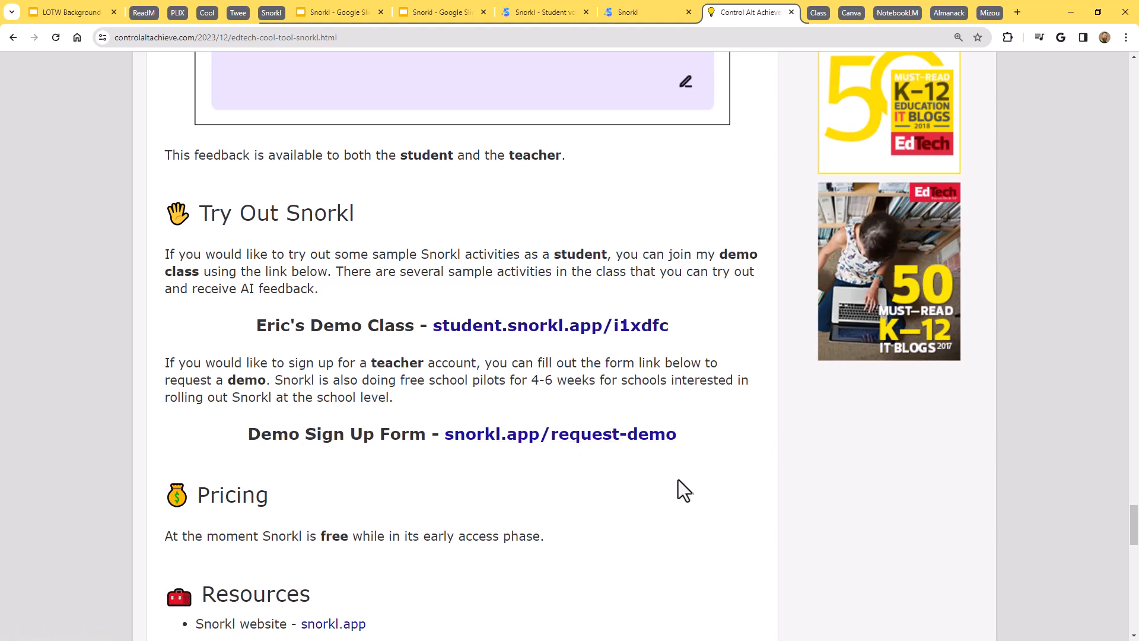
pyautogui.moveTo(695, 471)
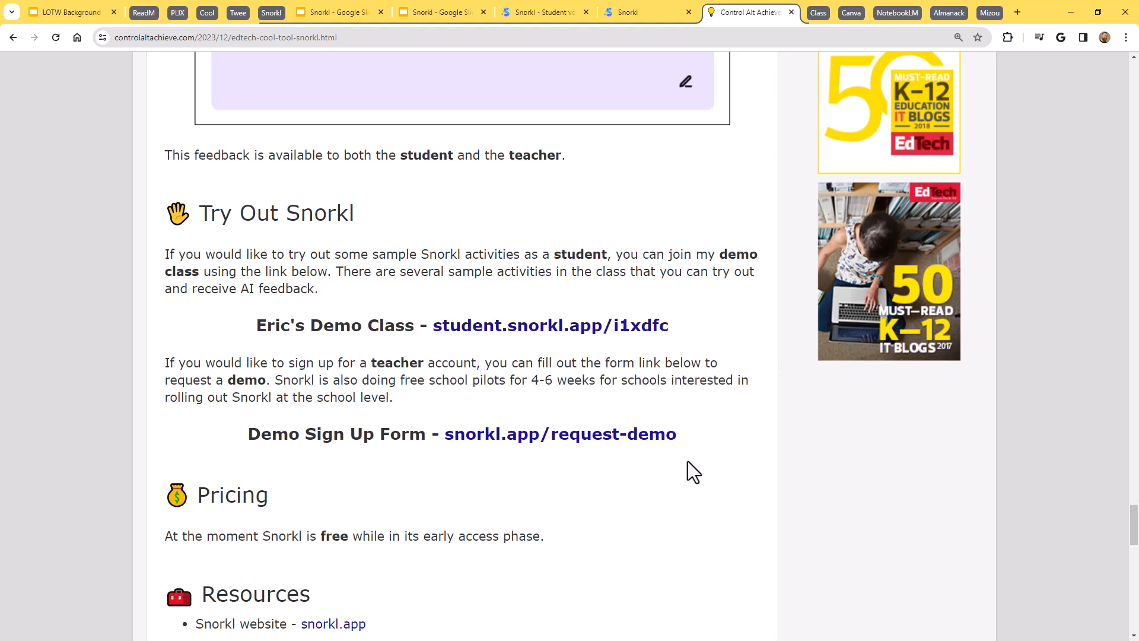
pyautogui.moveTo(549, 326)
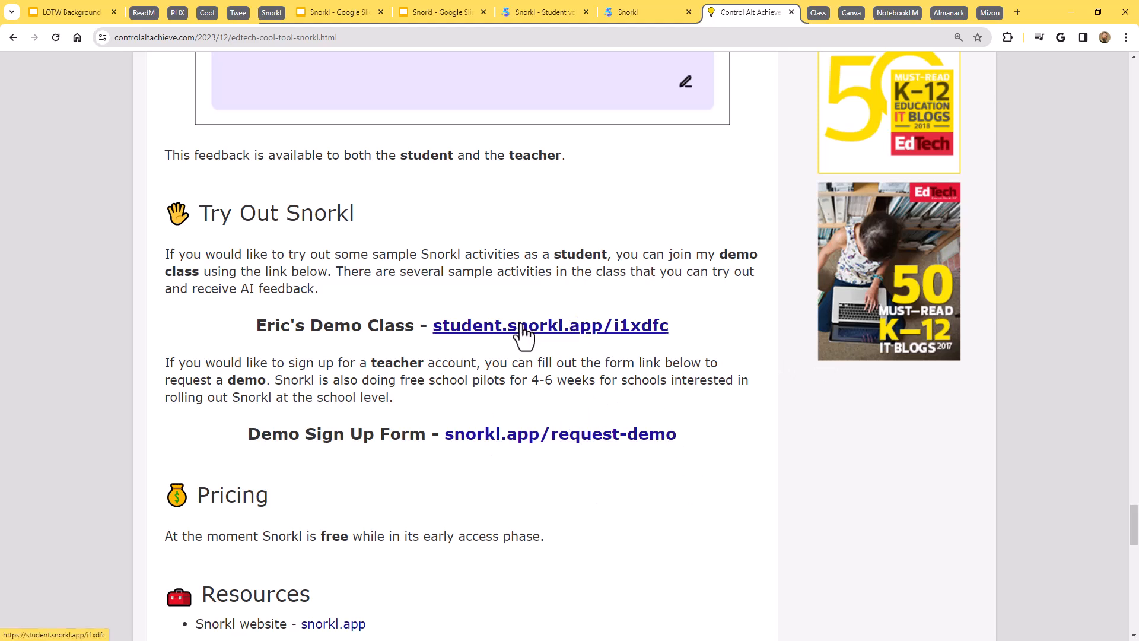
pyautogui.moveTo(519, 342)
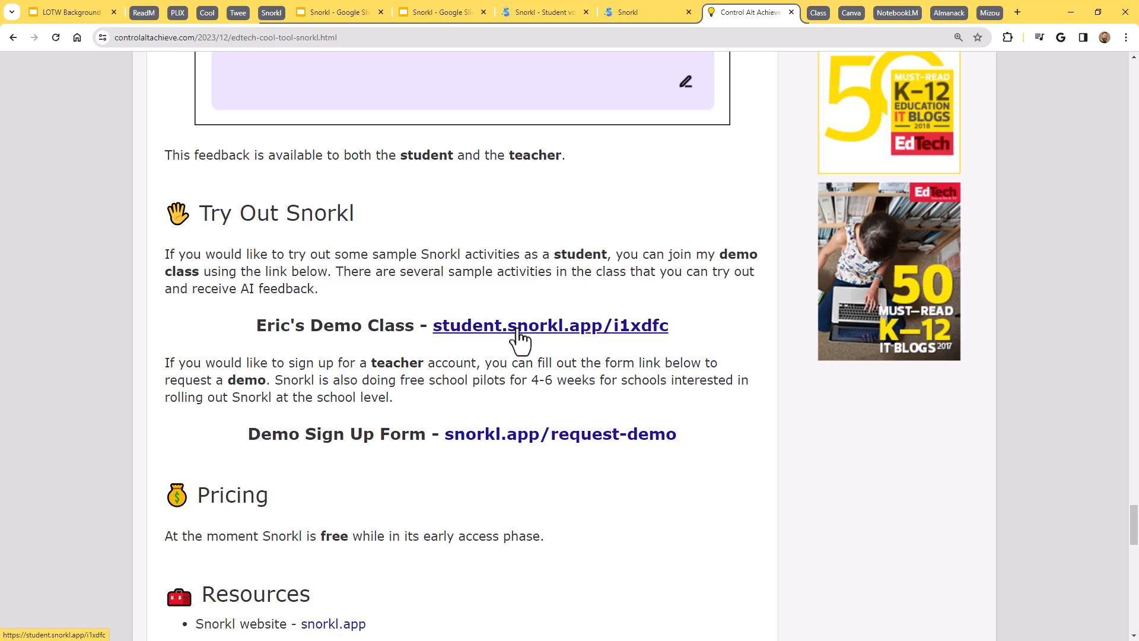
pyautogui.moveTo(484, 363)
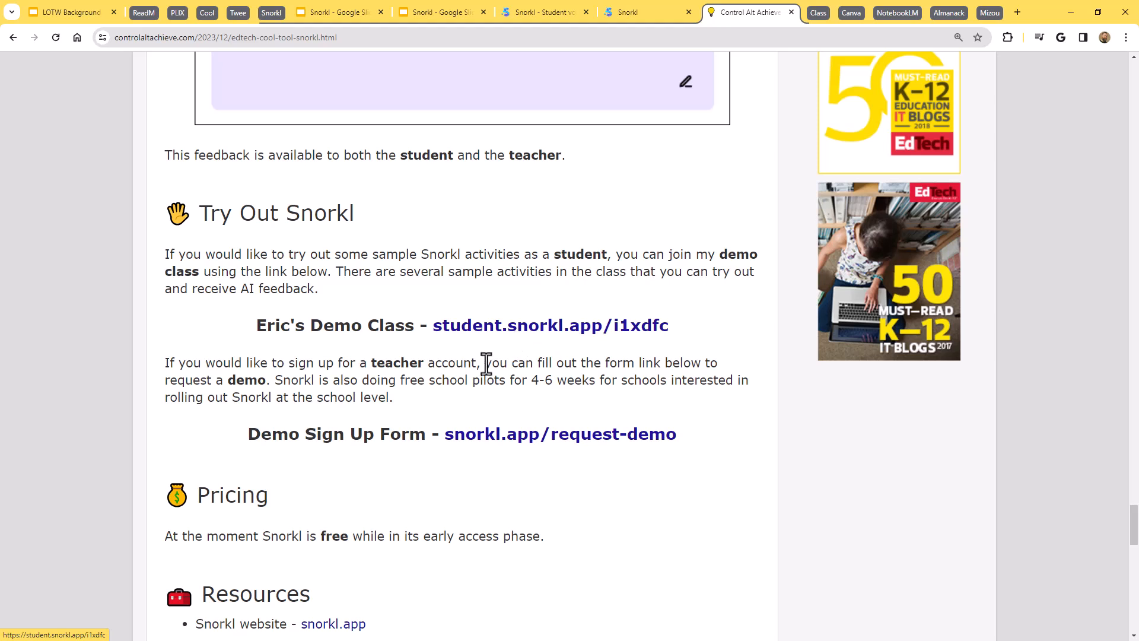
pyautogui.moveTo(415, 386)
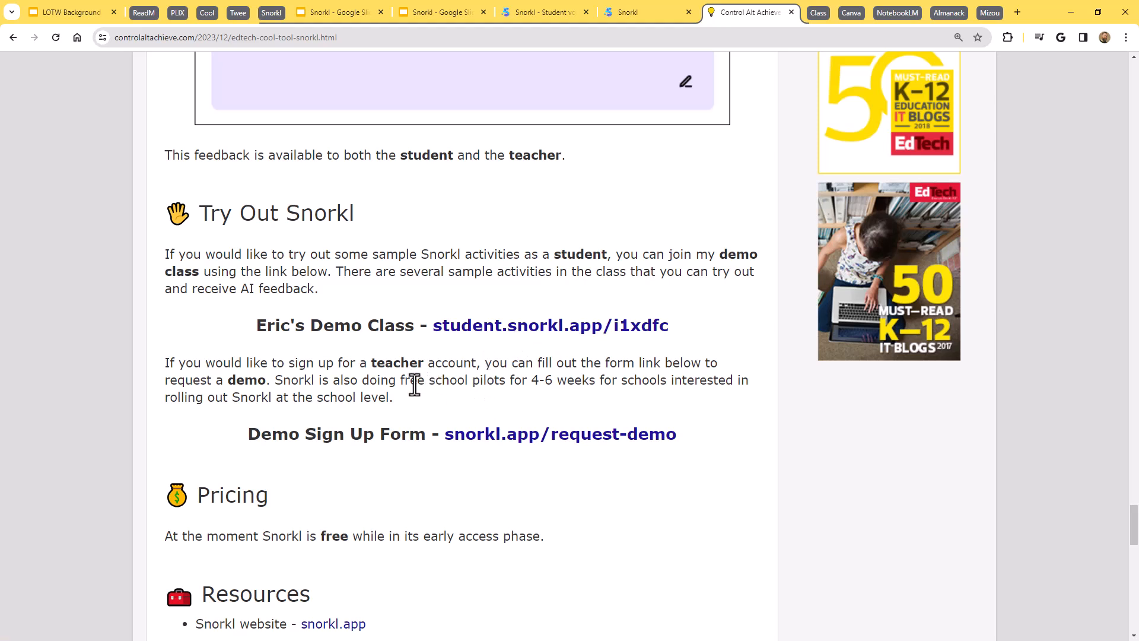
pyautogui.moveTo(522, 523)
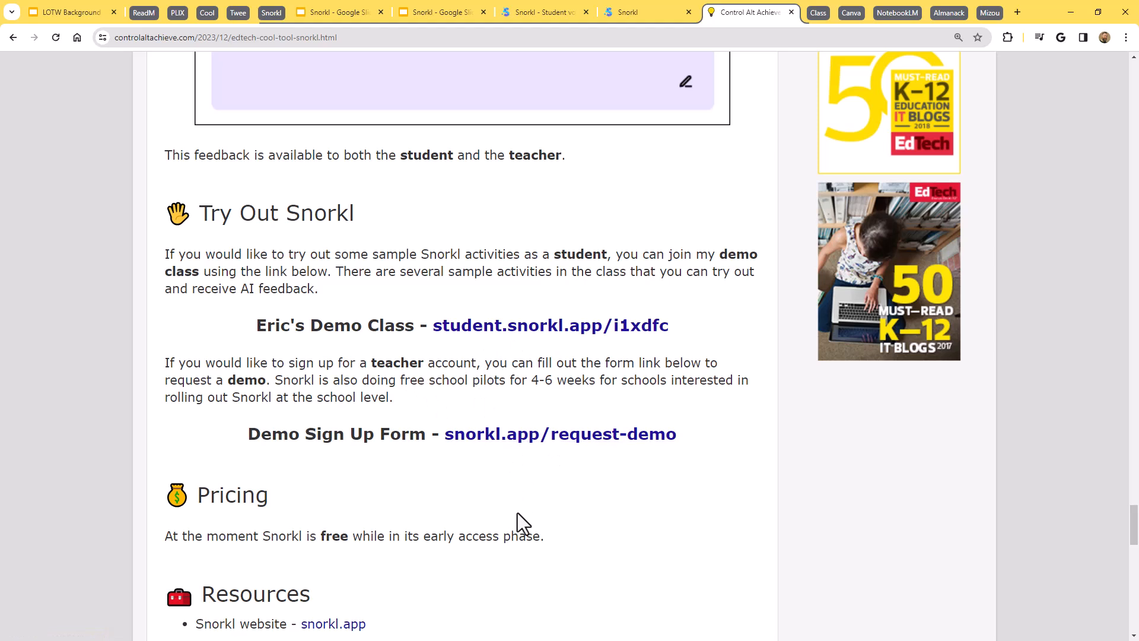
pyautogui.moveTo(473, 385)
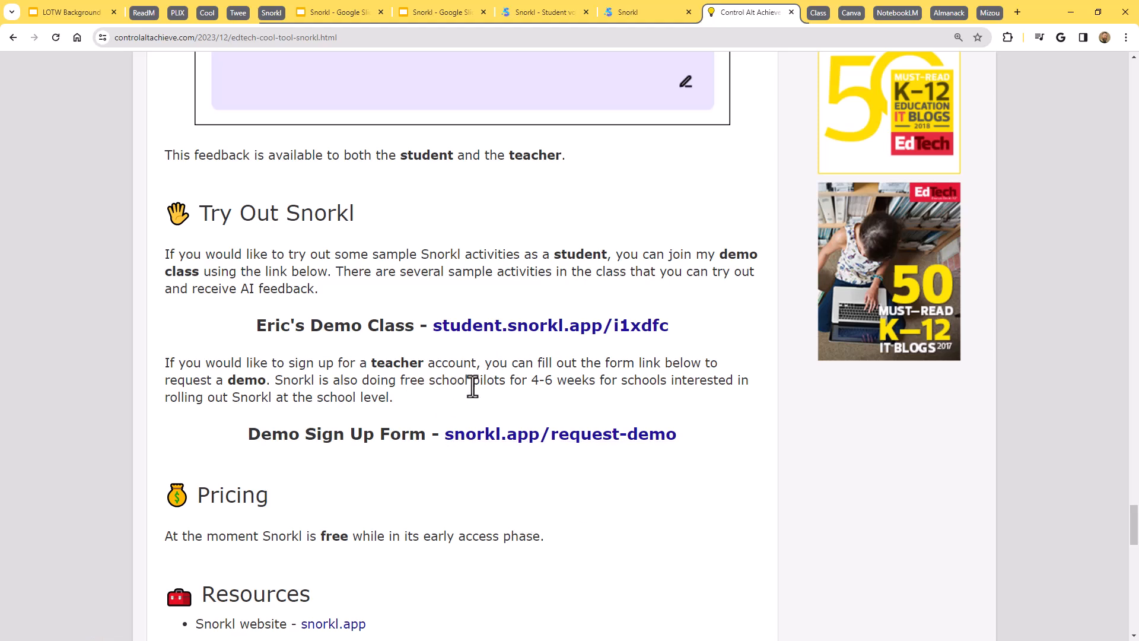
pyautogui.moveTo(587, 402)
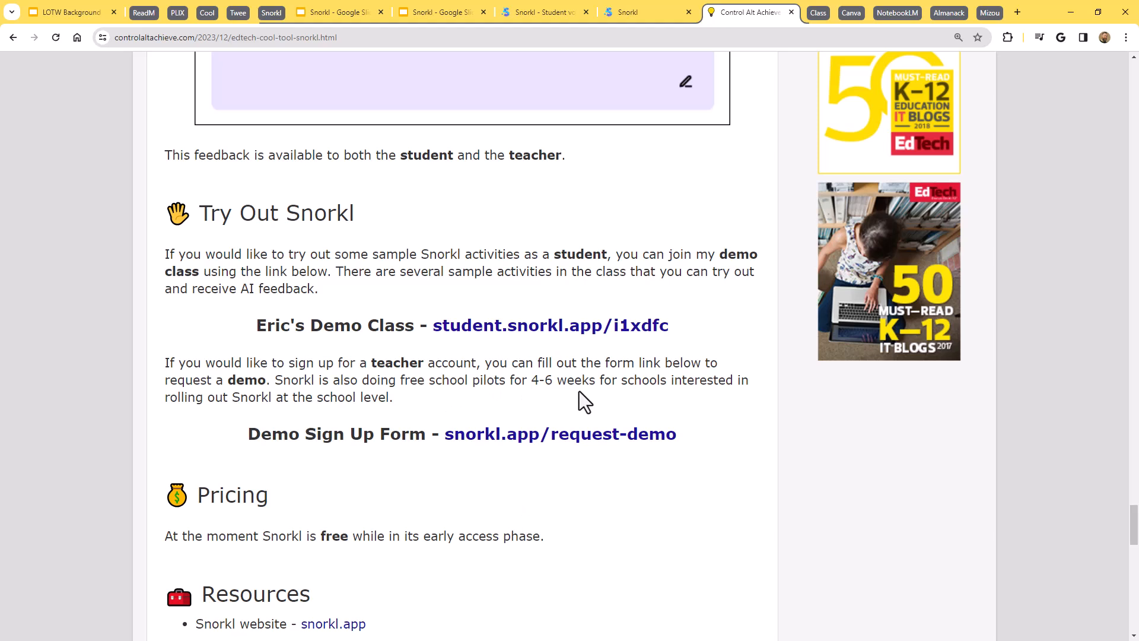
pyautogui.moveTo(608, 484)
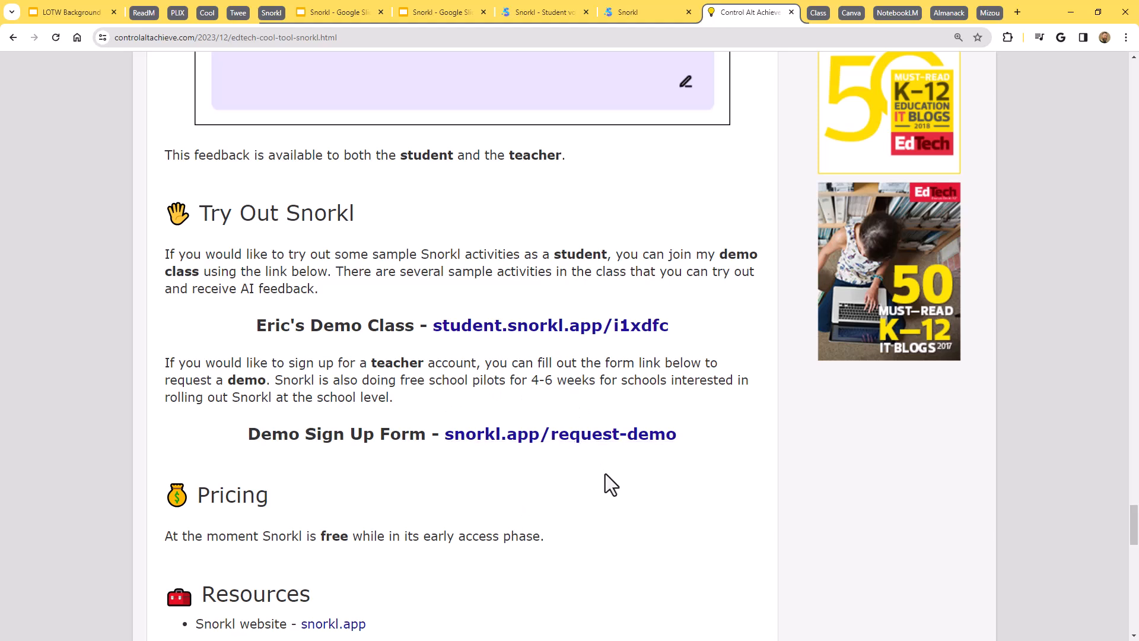
pyautogui.scroll(-3)
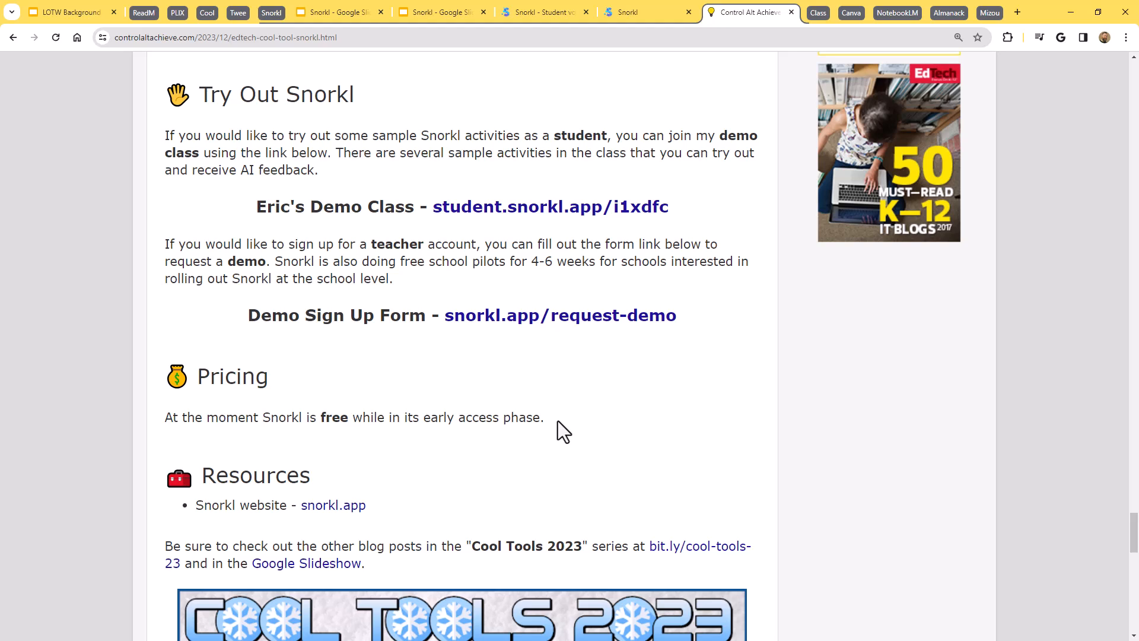
pyautogui.scroll(3)
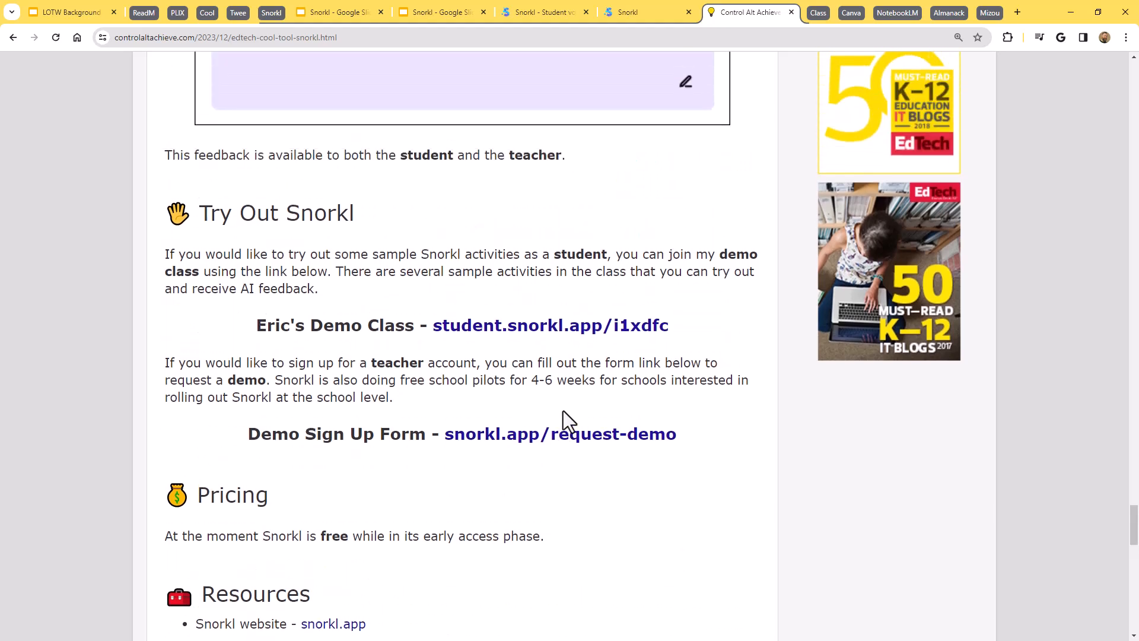
pyautogui.moveTo(572, 411)
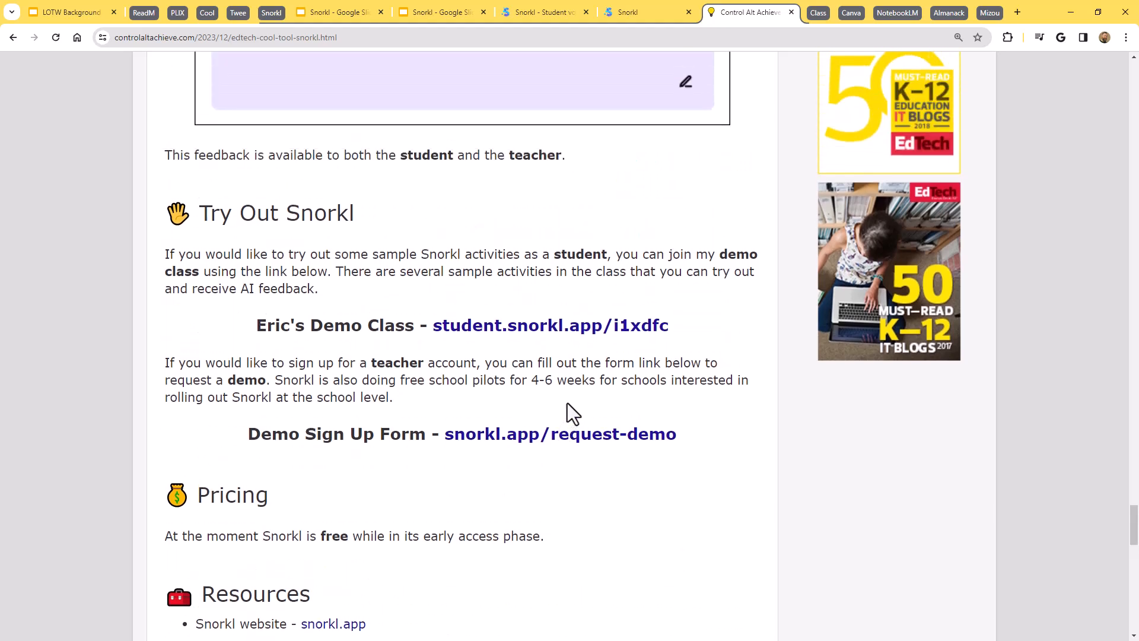
pyautogui.moveTo(574, 411)
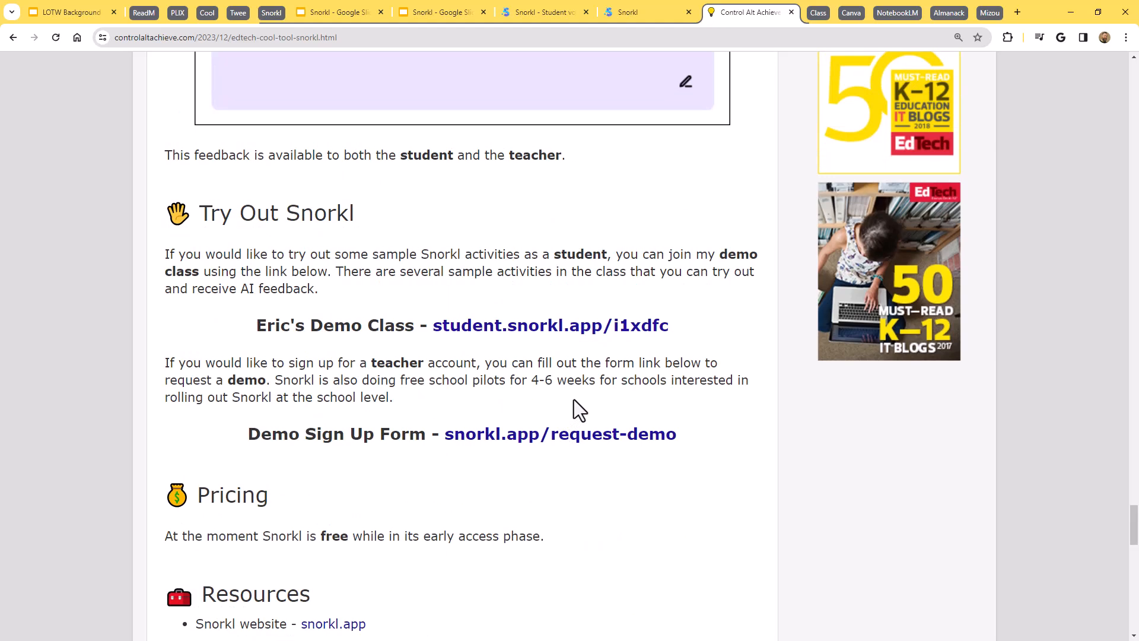
pyautogui.moveTo(577, 389)
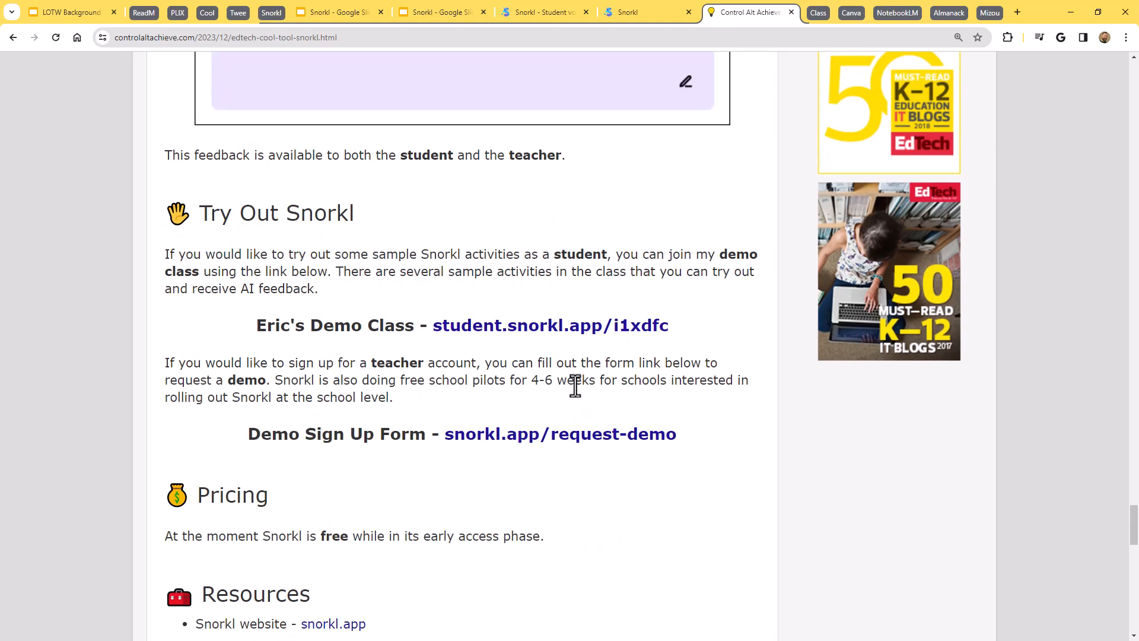